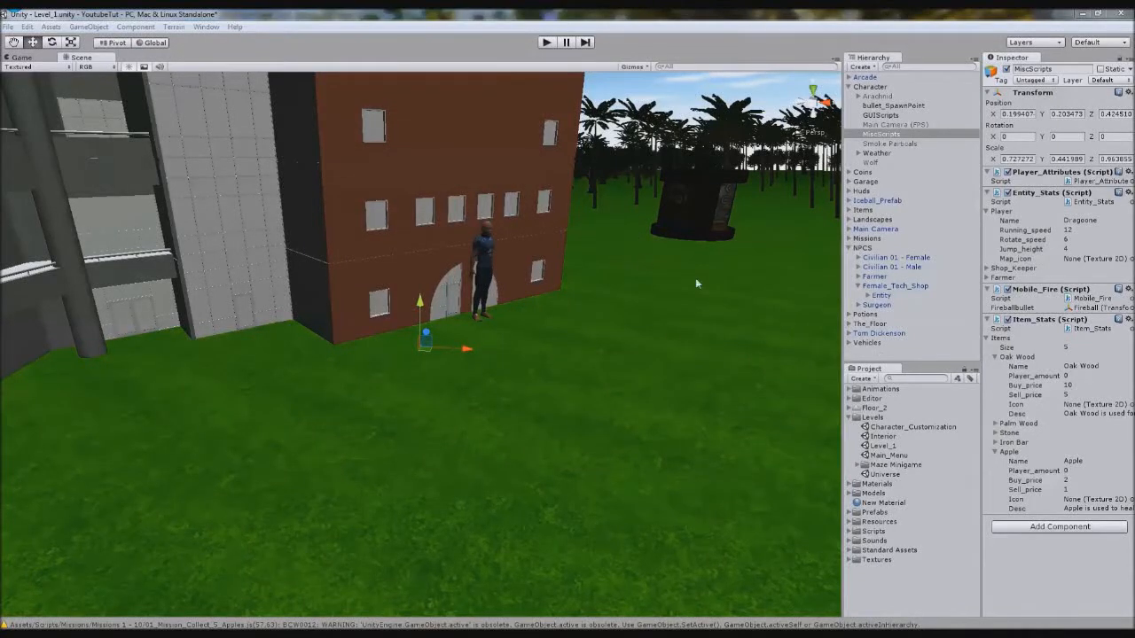
mouse_move(610, 131)
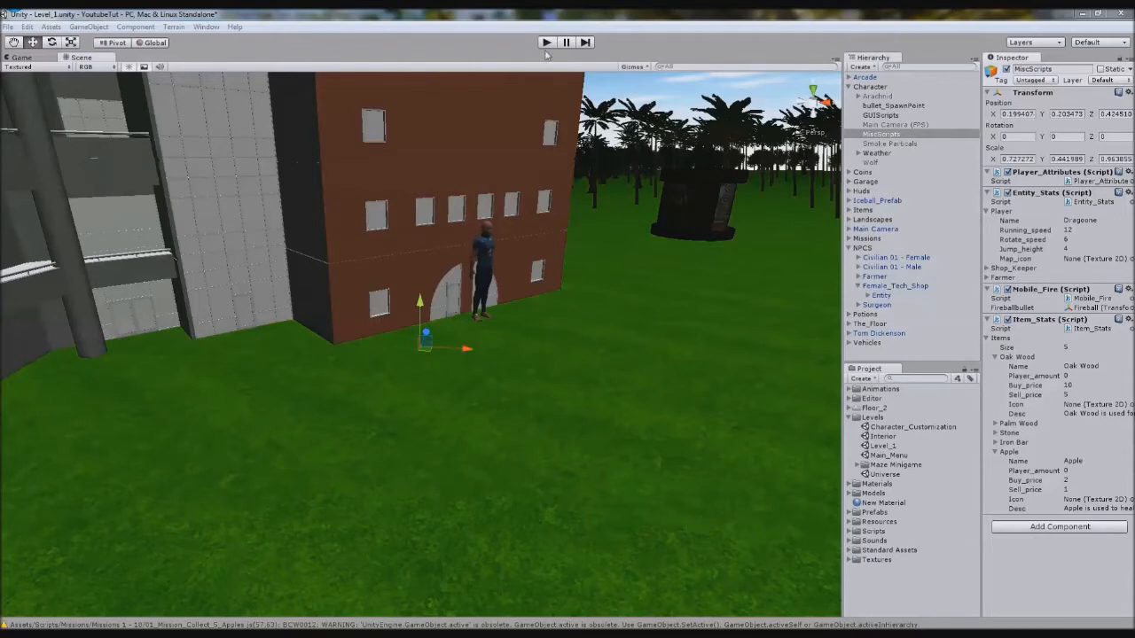
mouse_move(546, 55)
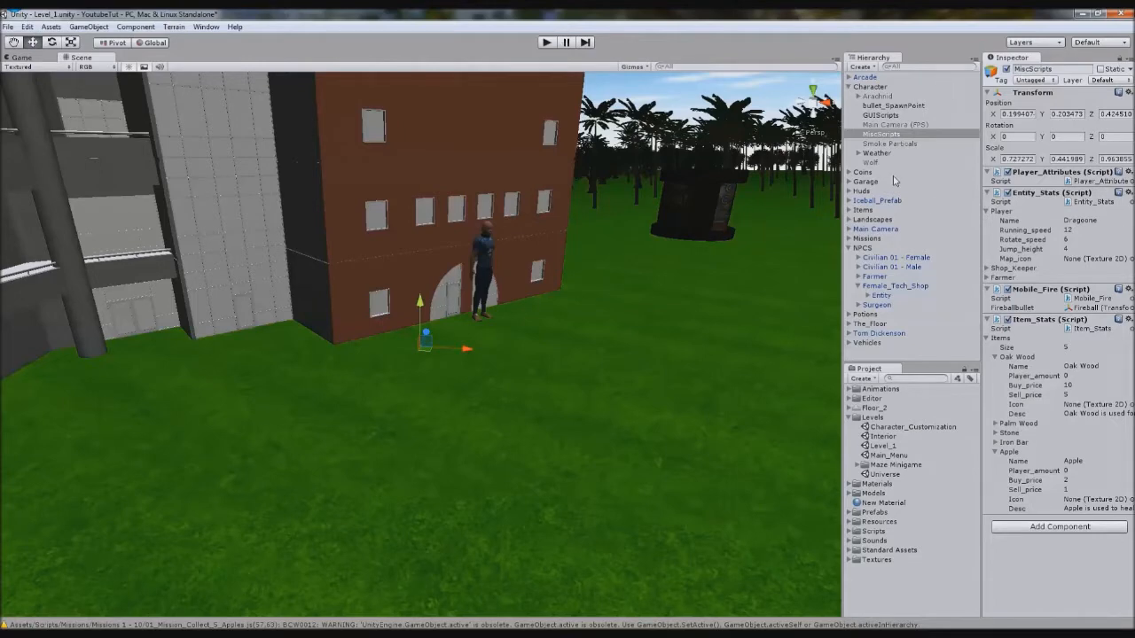
Comment out the SellGridValue = GUI.SelectionGrid line in the //Sell section of Female_Tech_Shop.js.
left_click(880, 295)
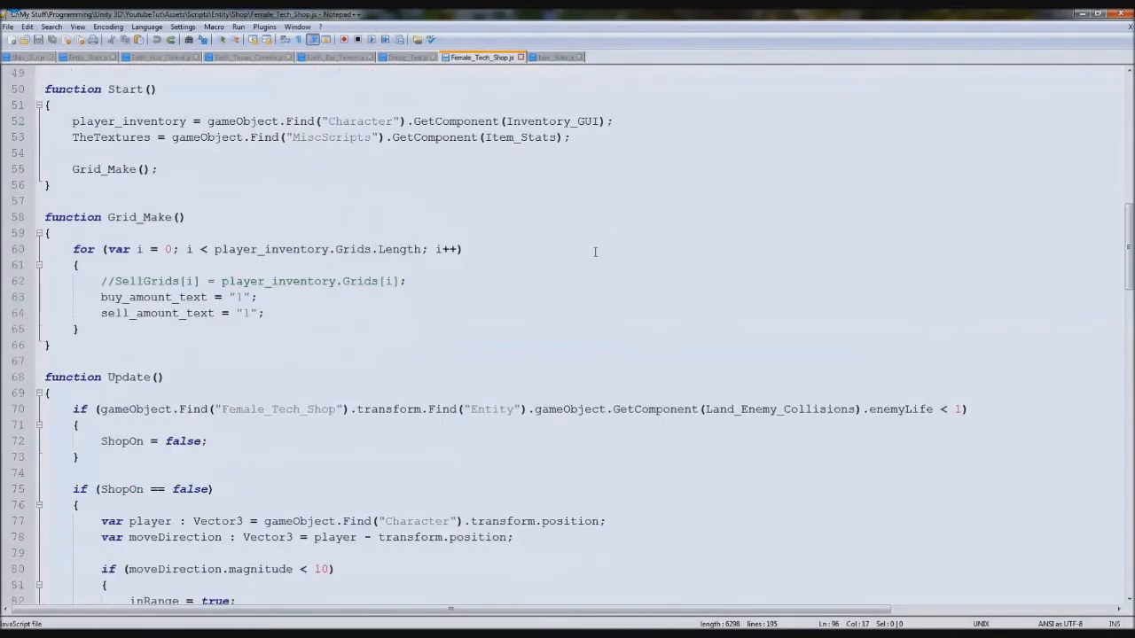
scroll("down", 3)
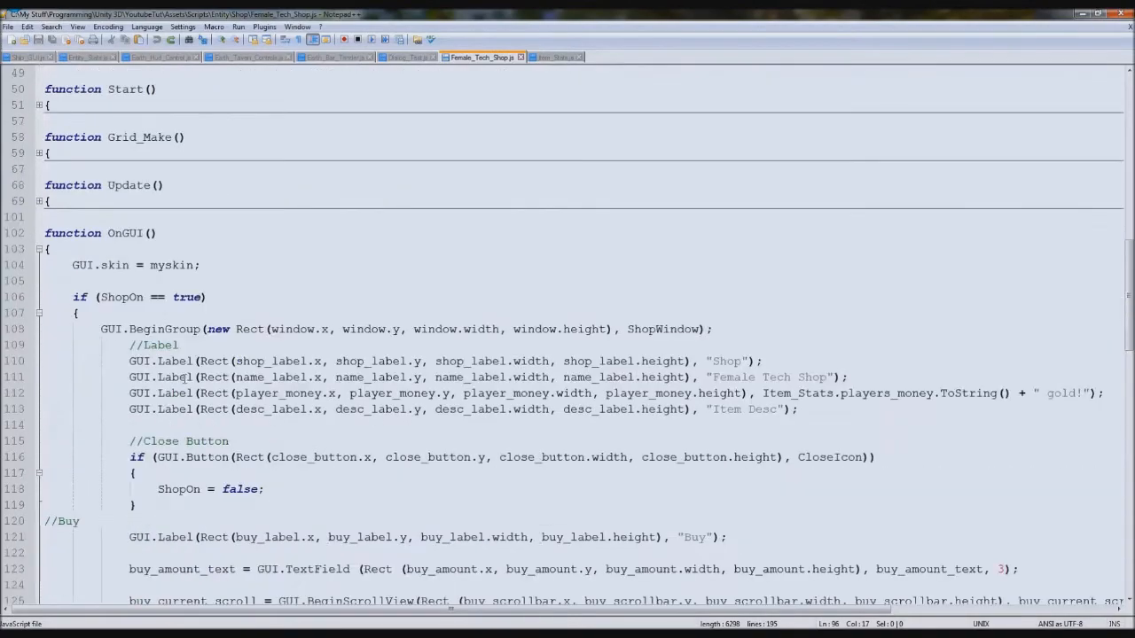
scroll("down", 3)
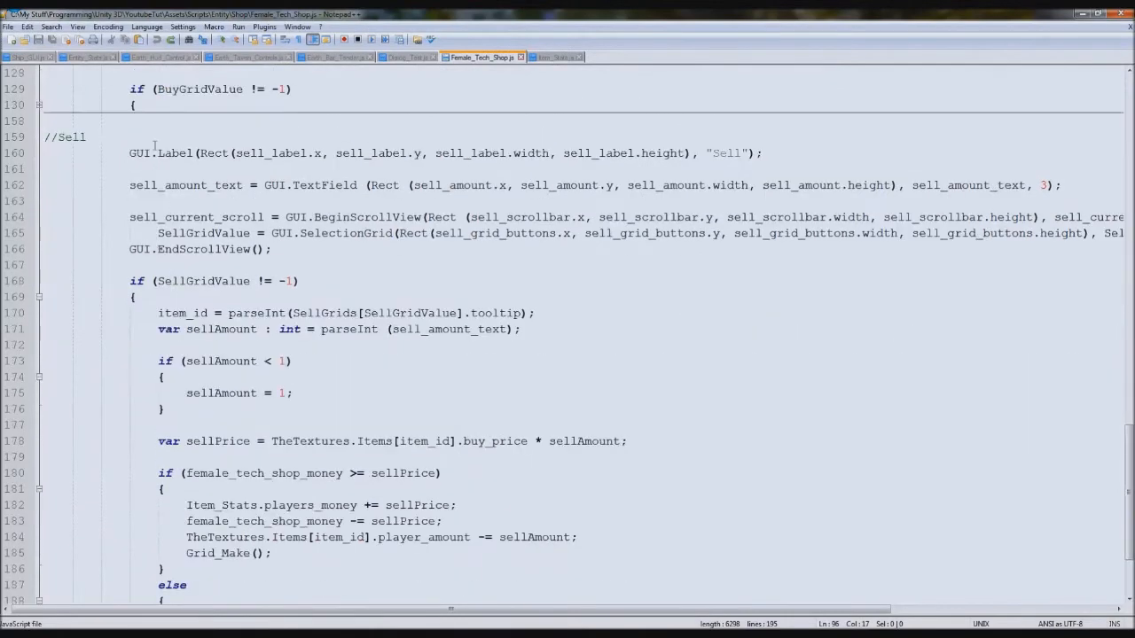
left_click_drag(157, 232, 511, 232)
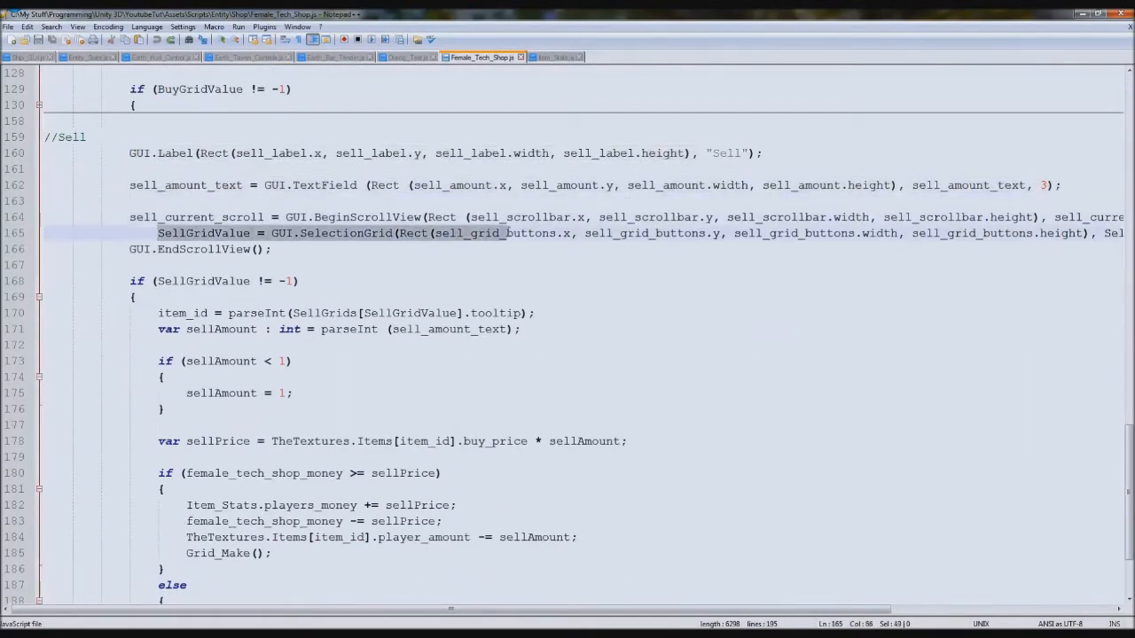
left_click(96, 233)
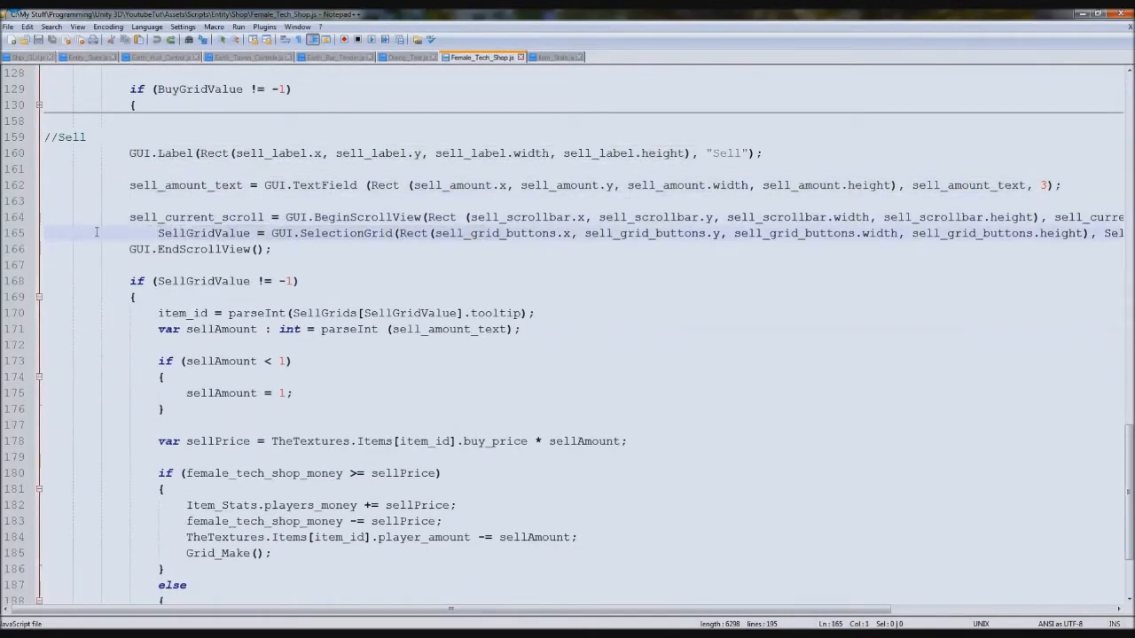
type("//var GridsDesc : String[];")
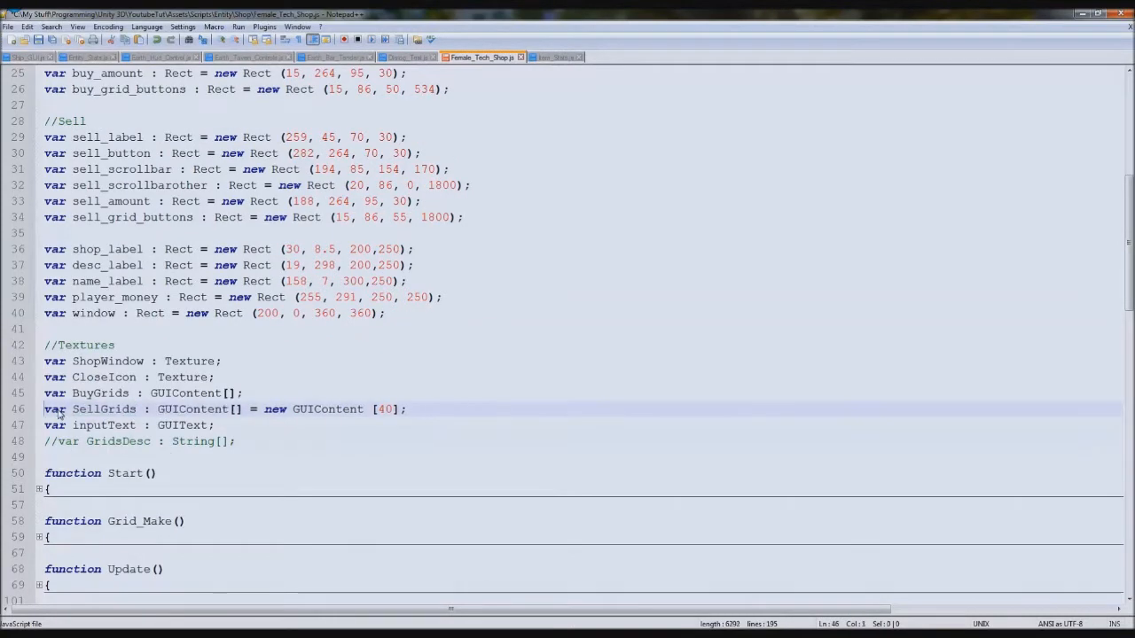
scroll("down", 3)
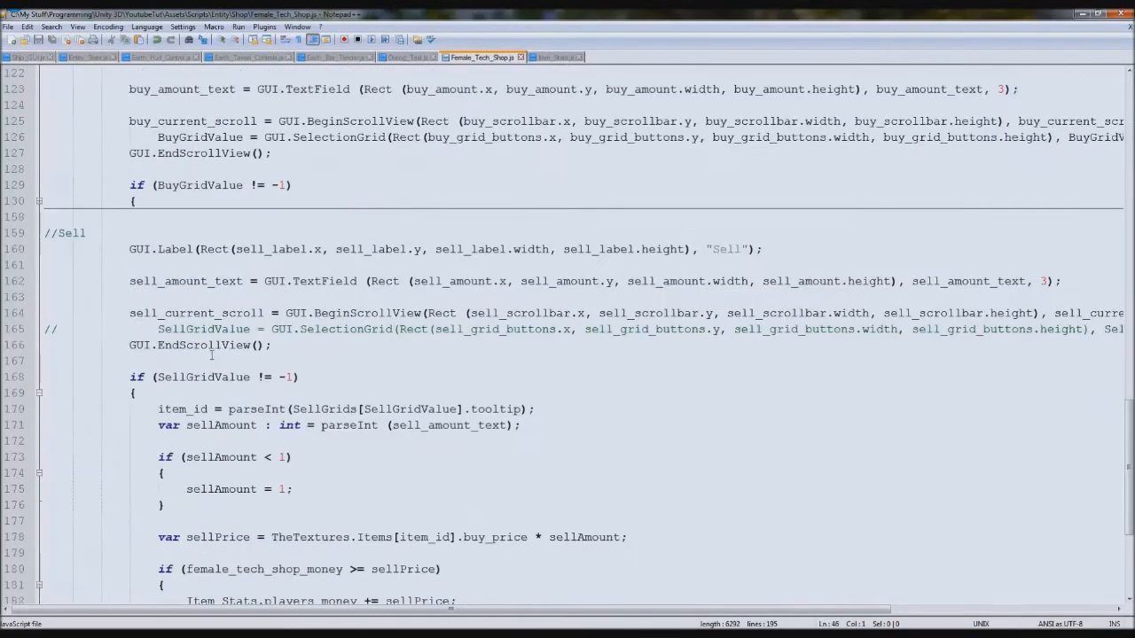
scroll("down", 3)
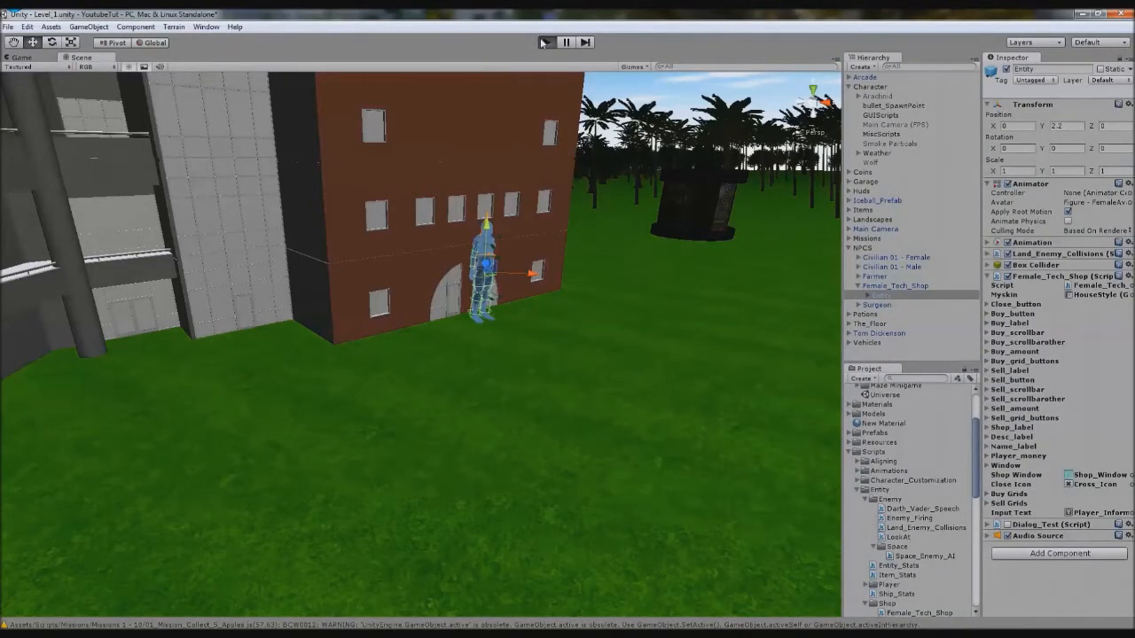
Play the game, open the shop with Q and view Item_Stats on MiscScripts in the Inspector.
left_click(546, 43)
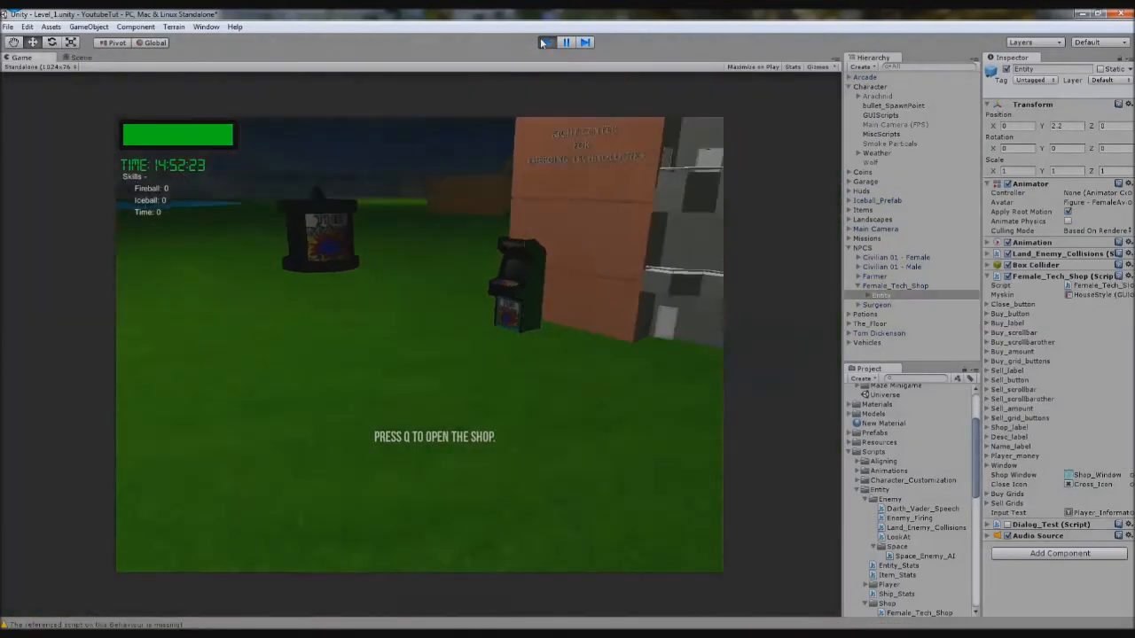
key("q")
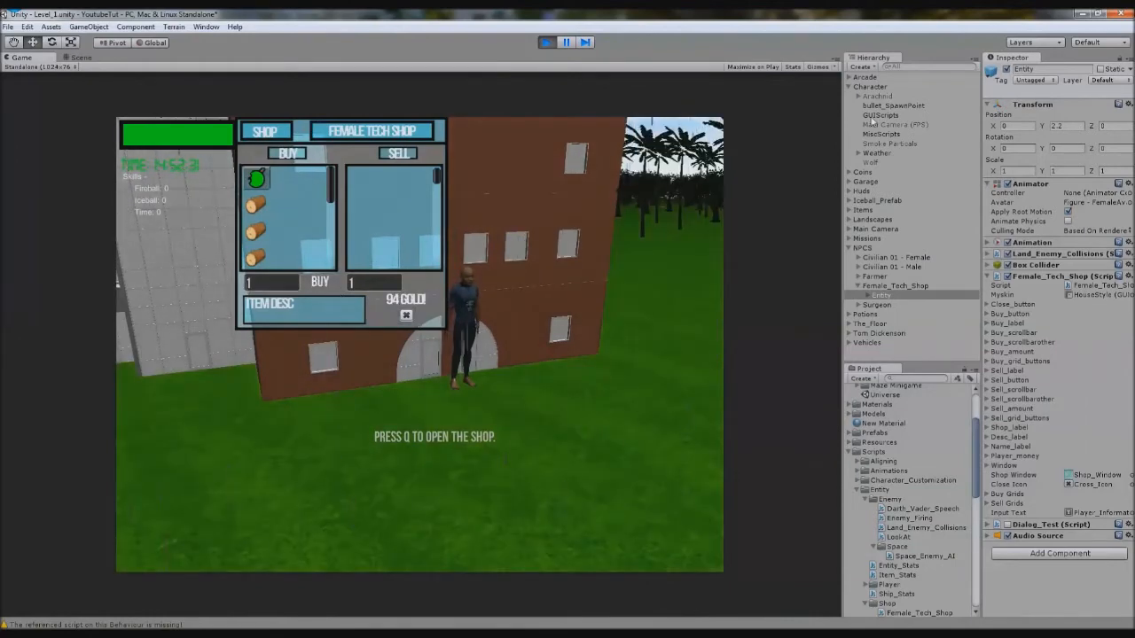
left_click(880, 116)
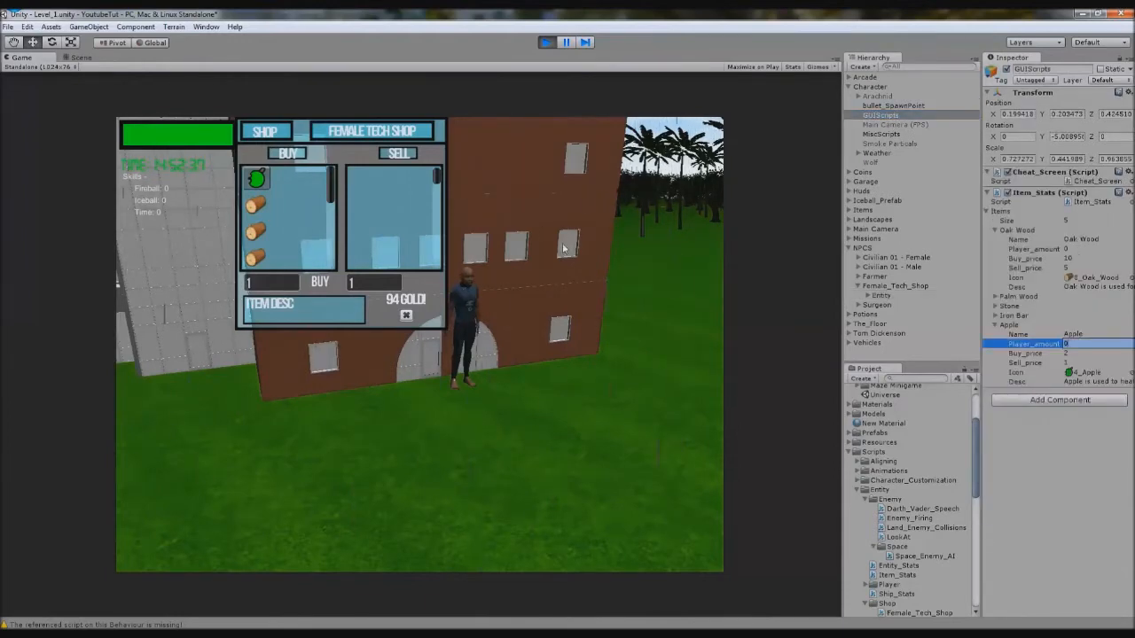
left_click(319, 282)
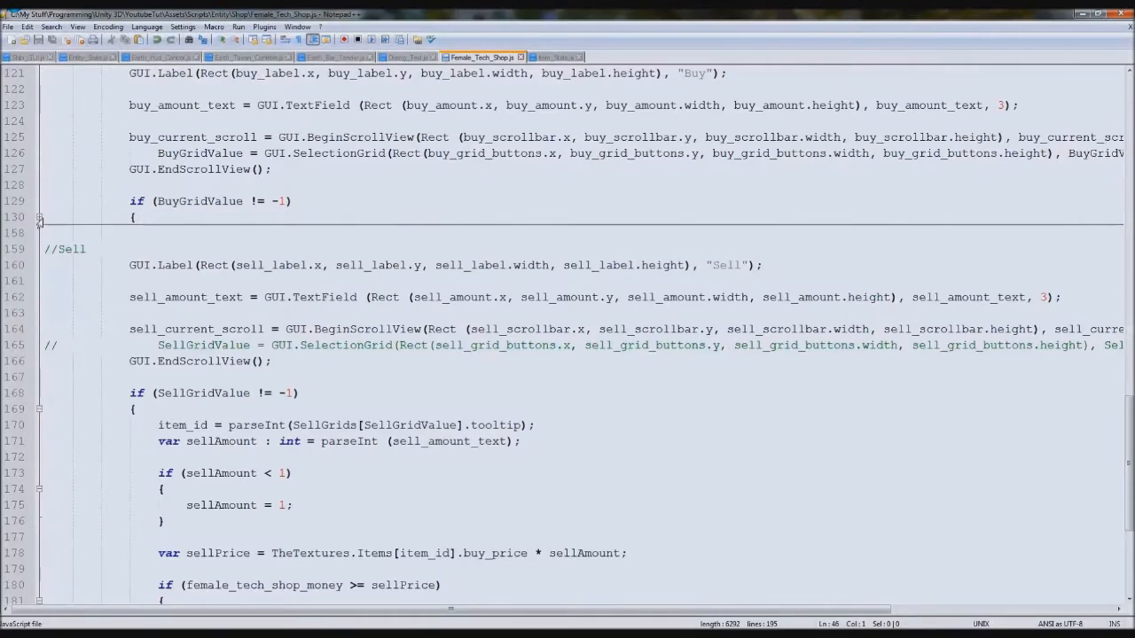
scroll("down", 3)
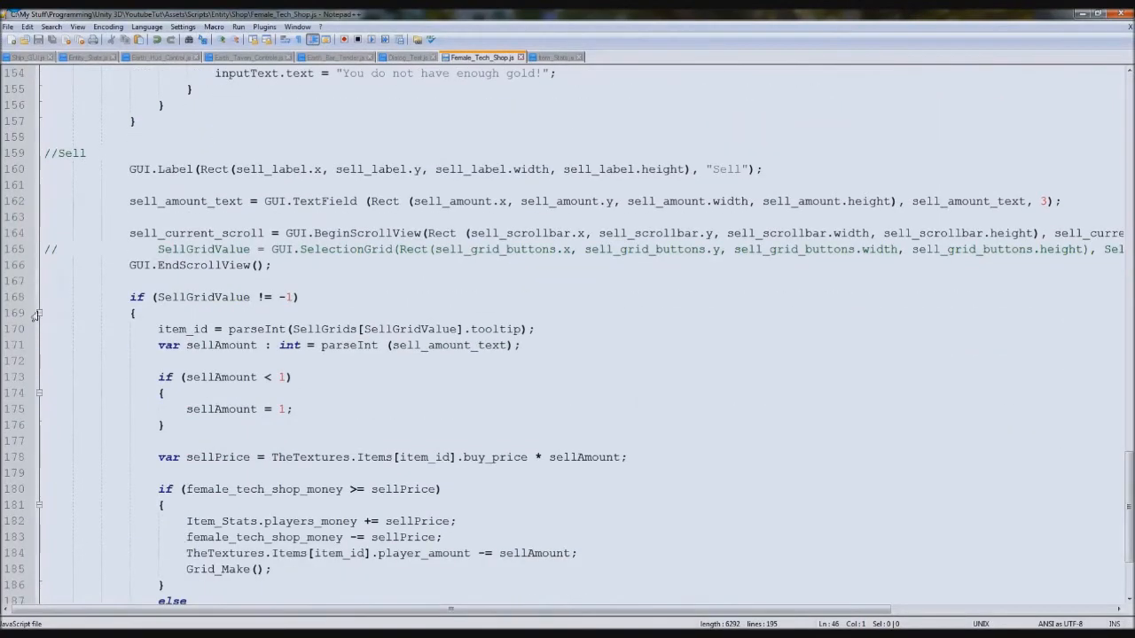
scroll("up", 3)
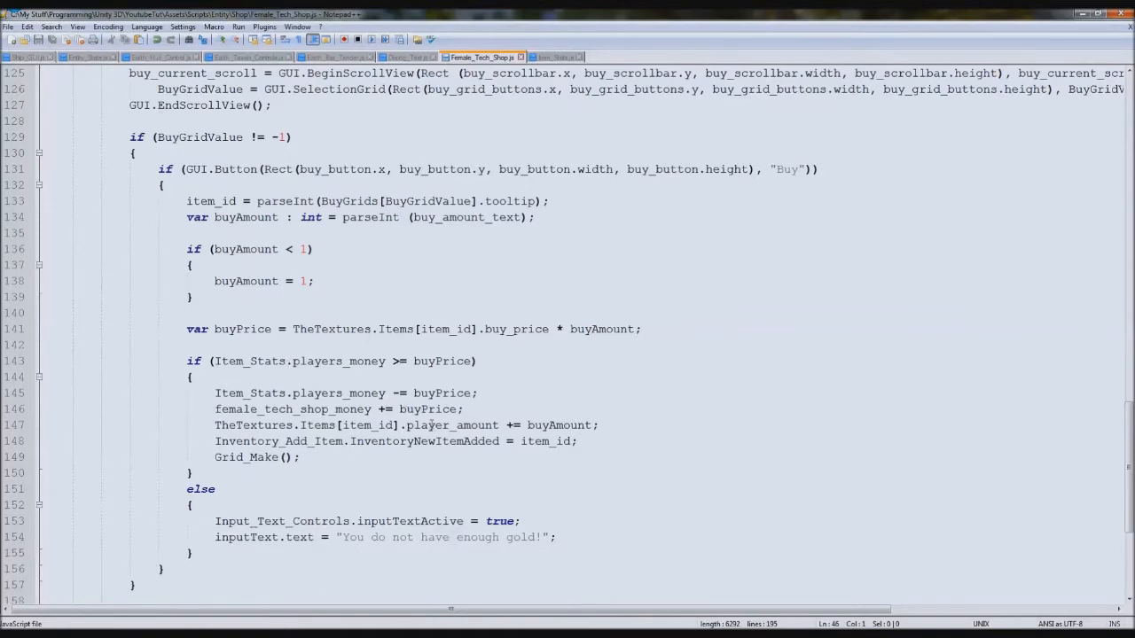
double_click(240, 425)
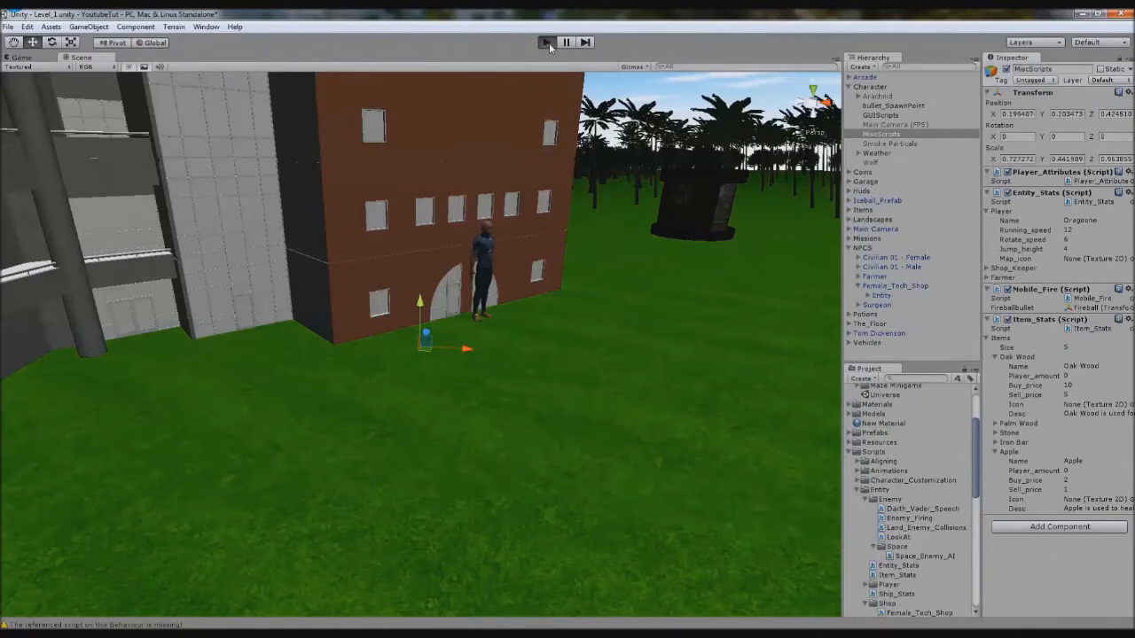
Play the game, open the shop with Q, buy items with a changed amount, then stop play mode.
left_click(547, 43)
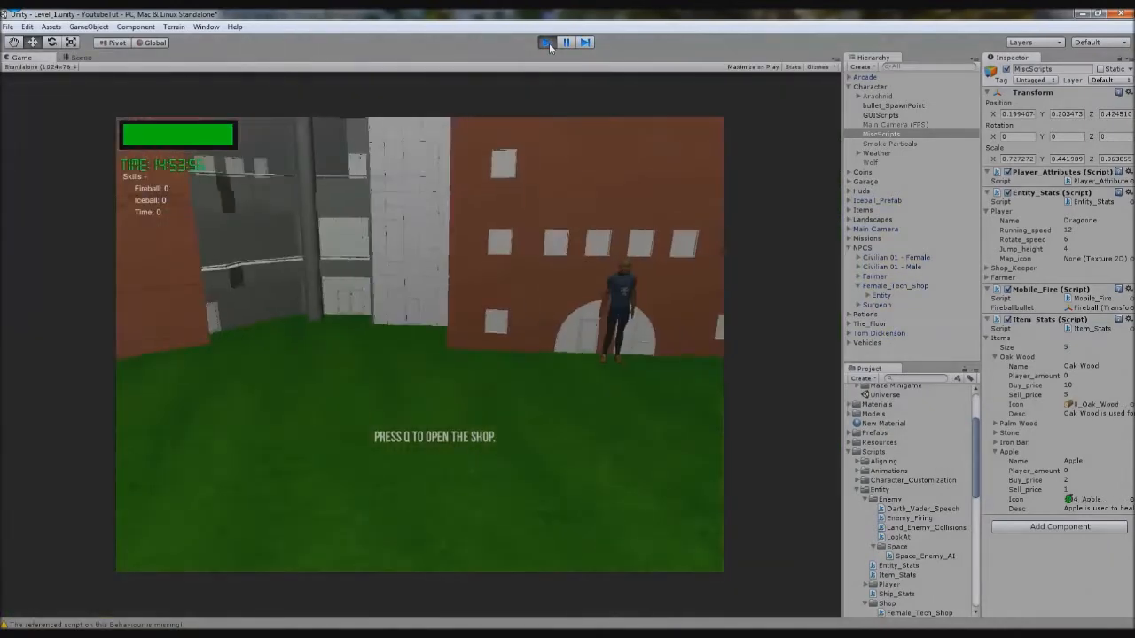
key("q")
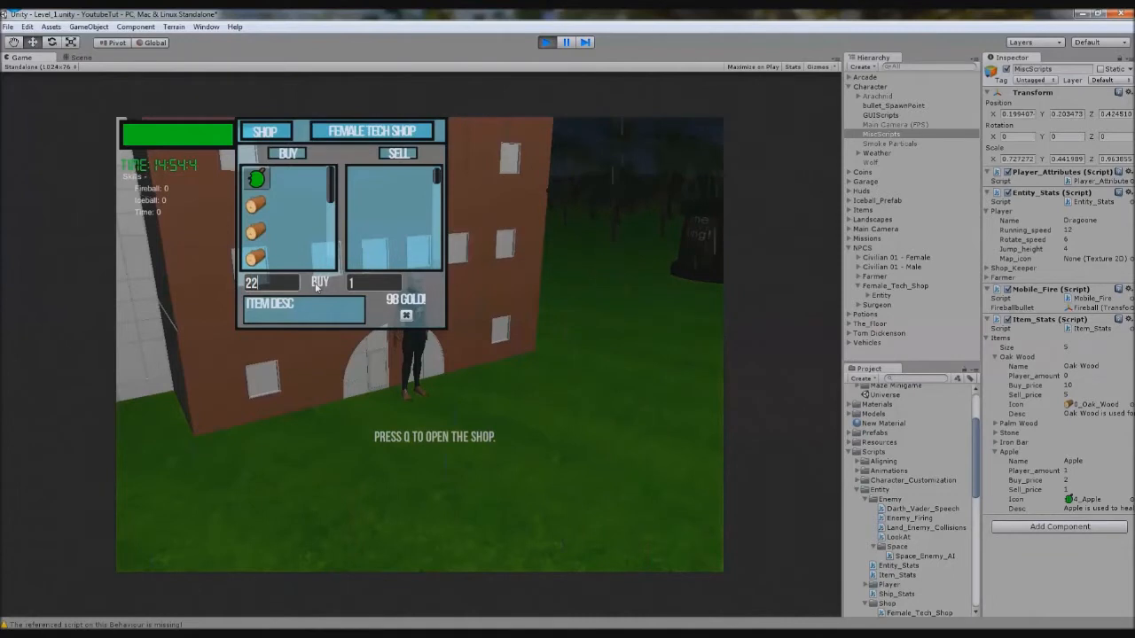
left_click(319, 282)
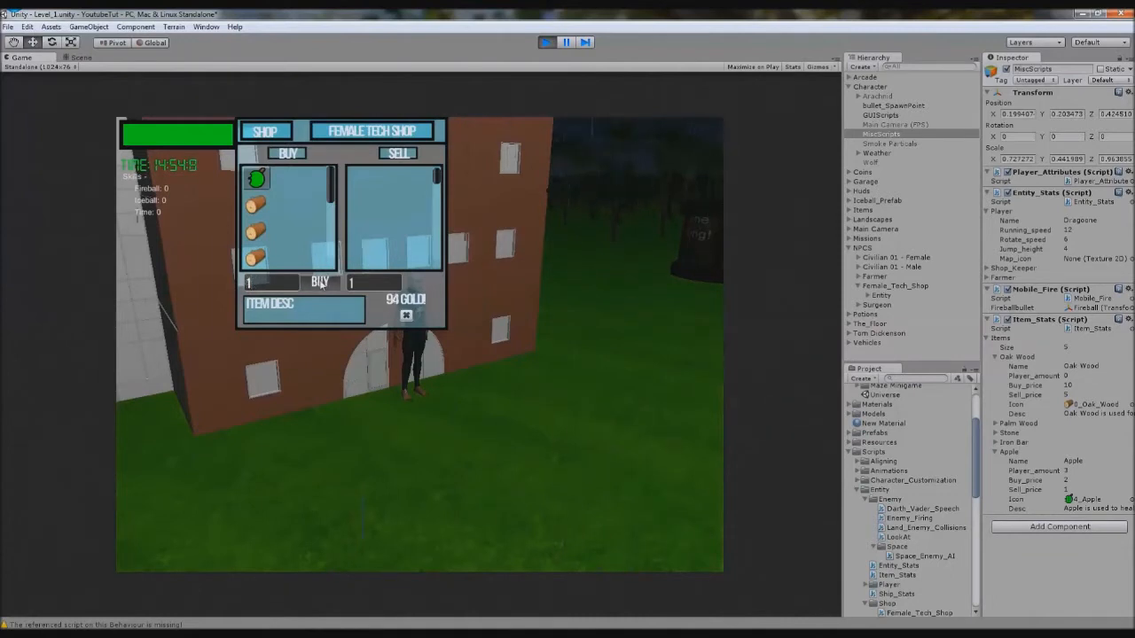
left_click(320, 280)
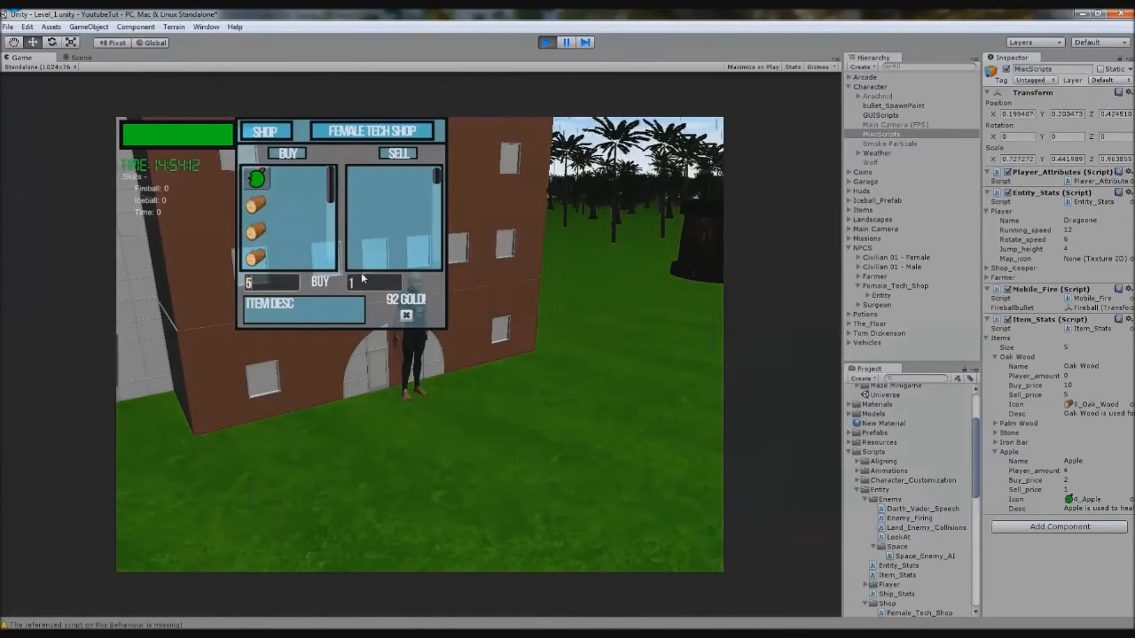
left_click(320, 282)
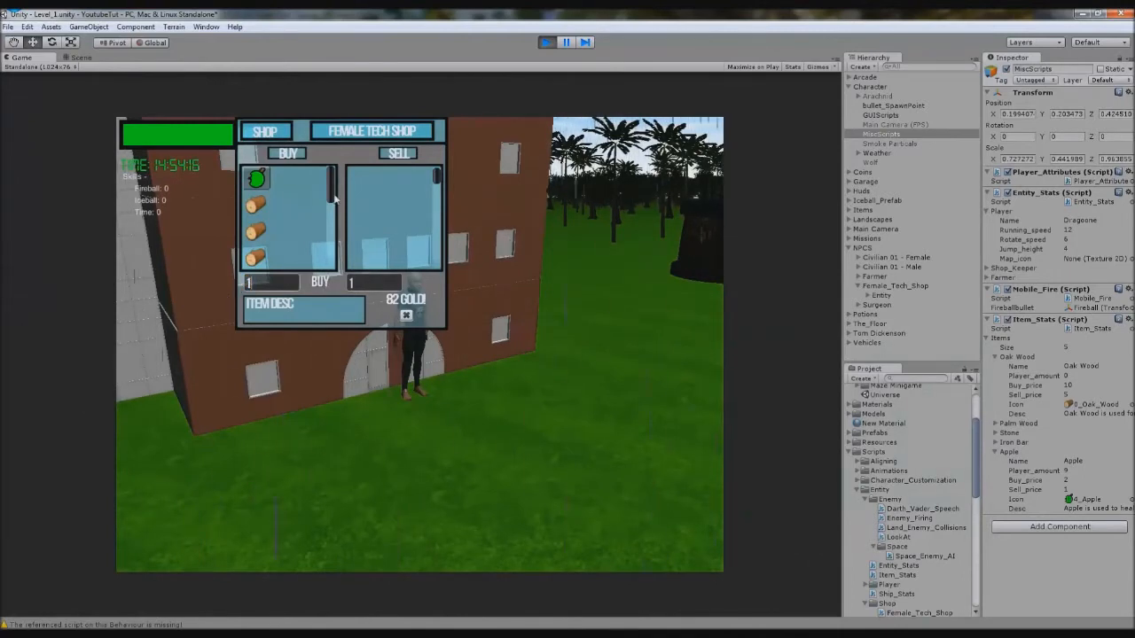
mouse_move(380, 187)
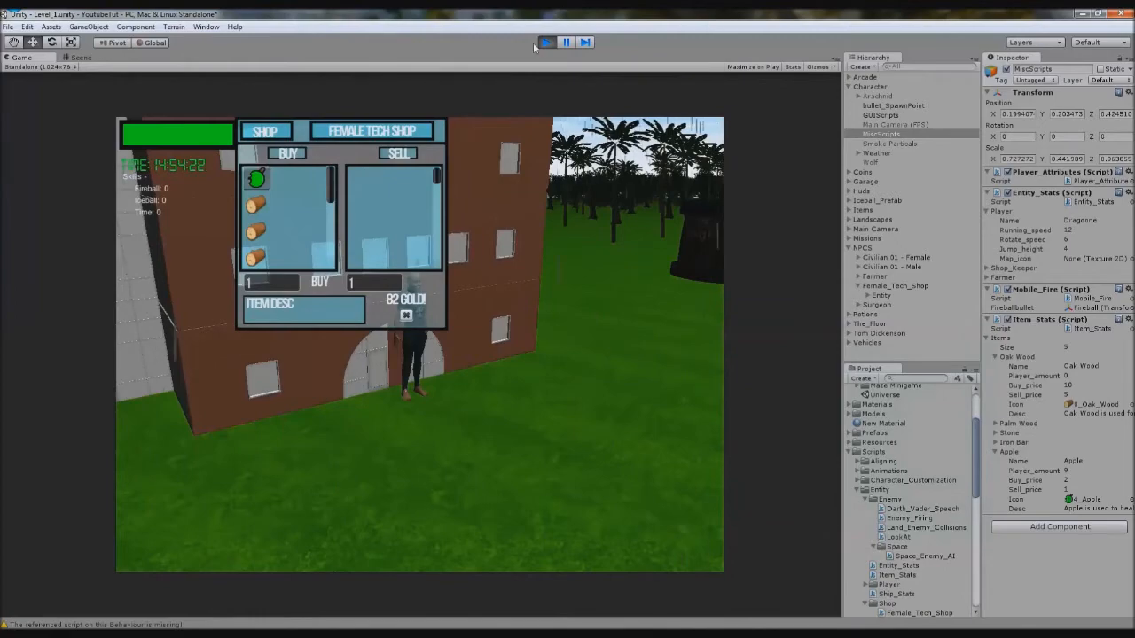
left_click(546, 42)
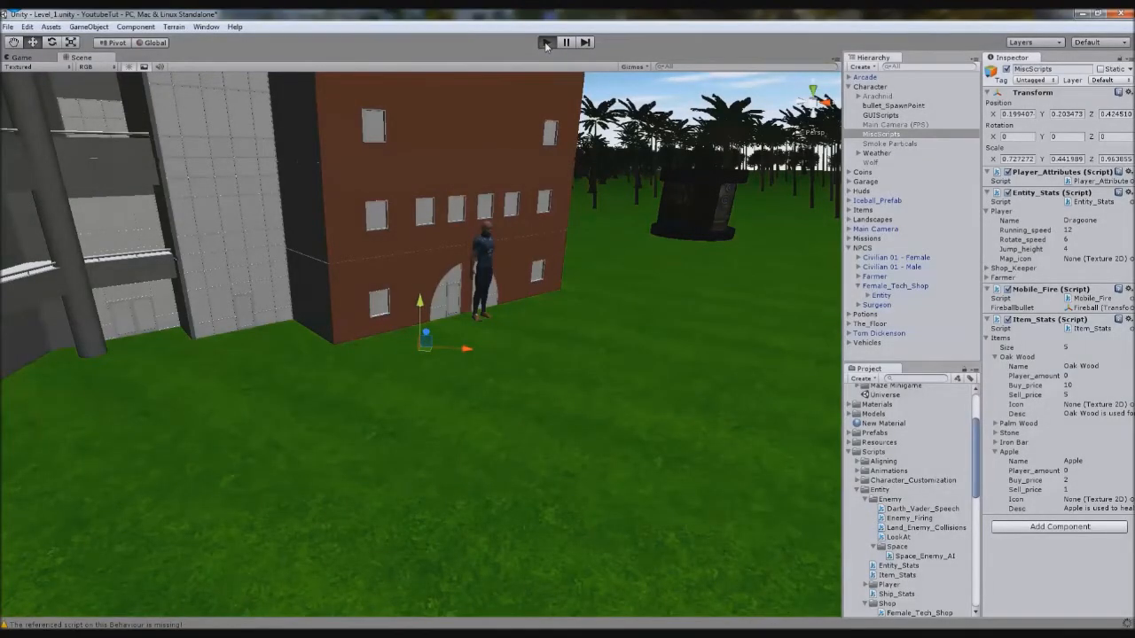
Replay the game, spend all gold on items, sell some back and hit the not-enough-gold warning.
left_click(546, 43)
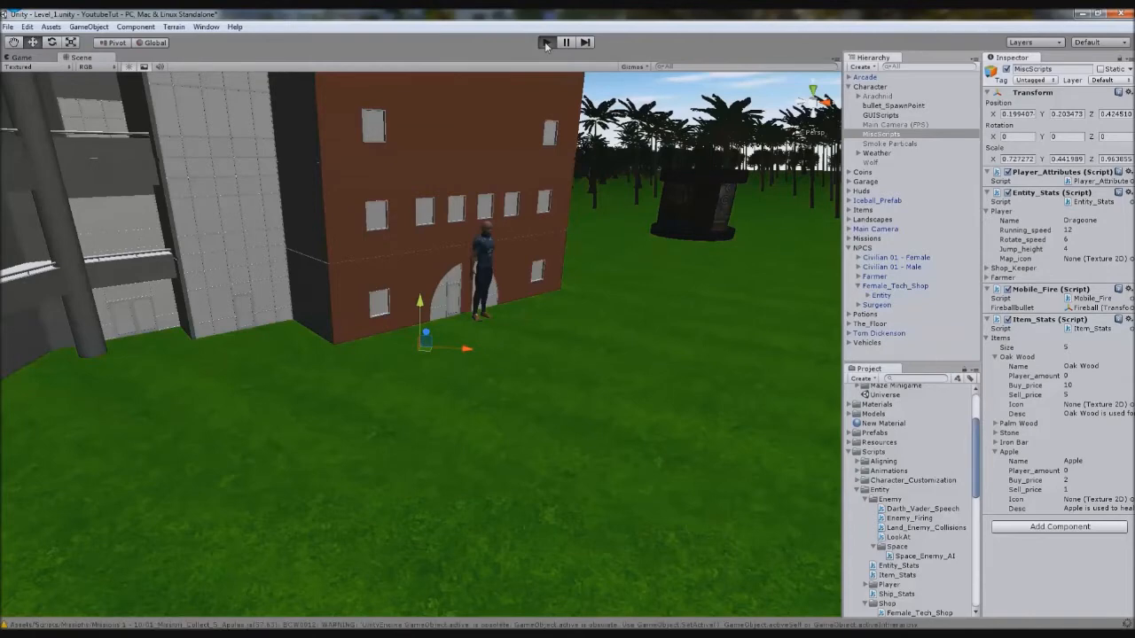
left_click(545, 43)
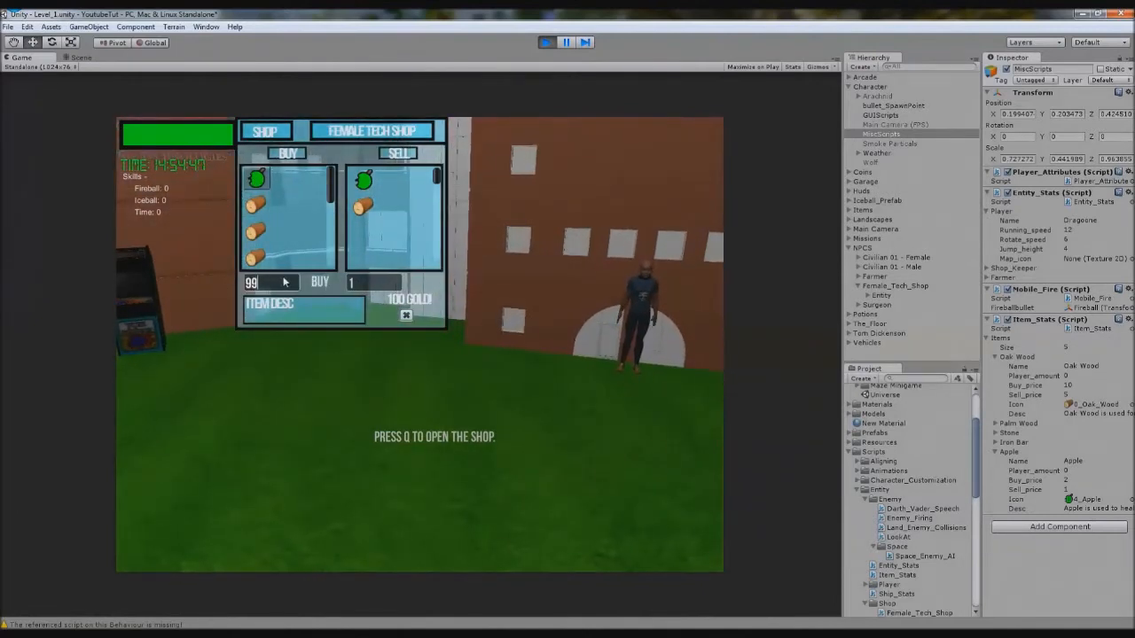
left_click(319, 282)
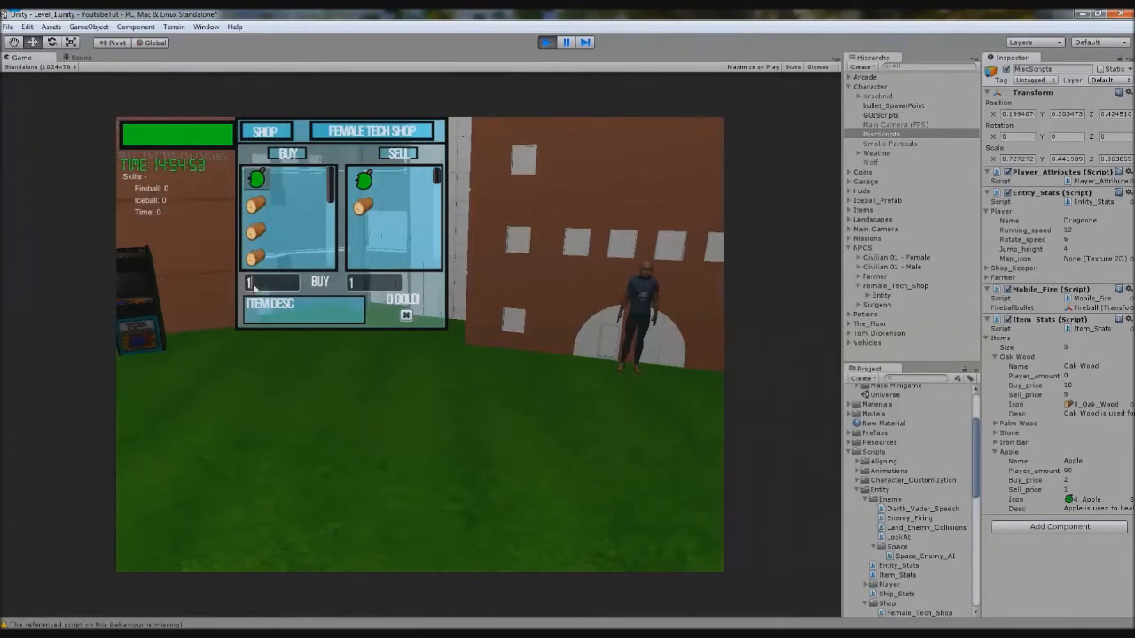
left_click(319, 282)
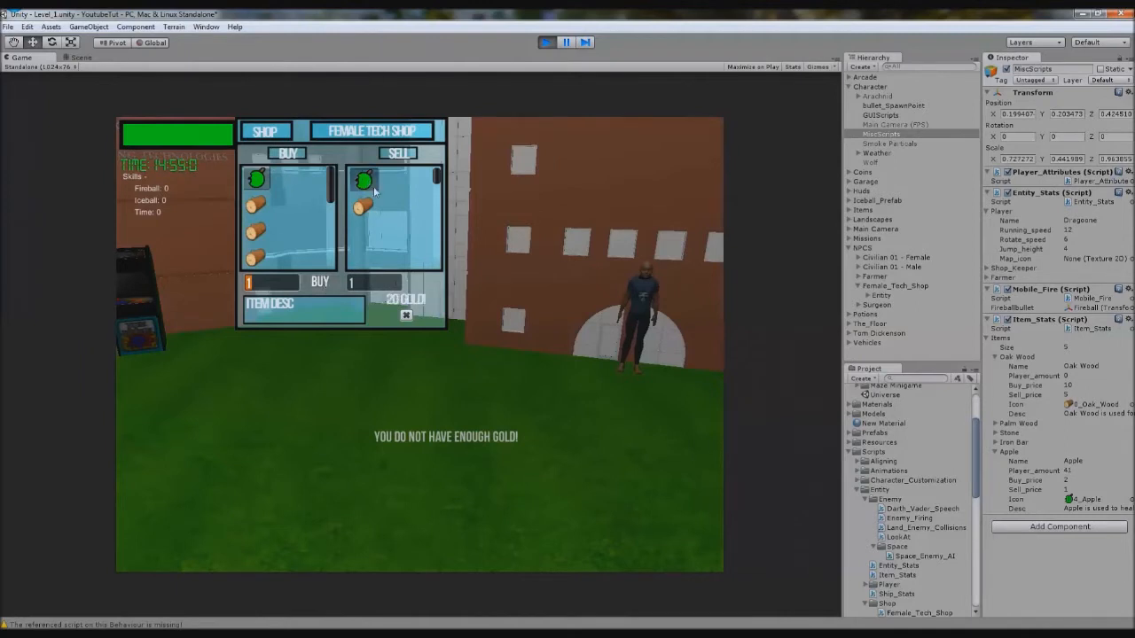
left_click(363, 179)
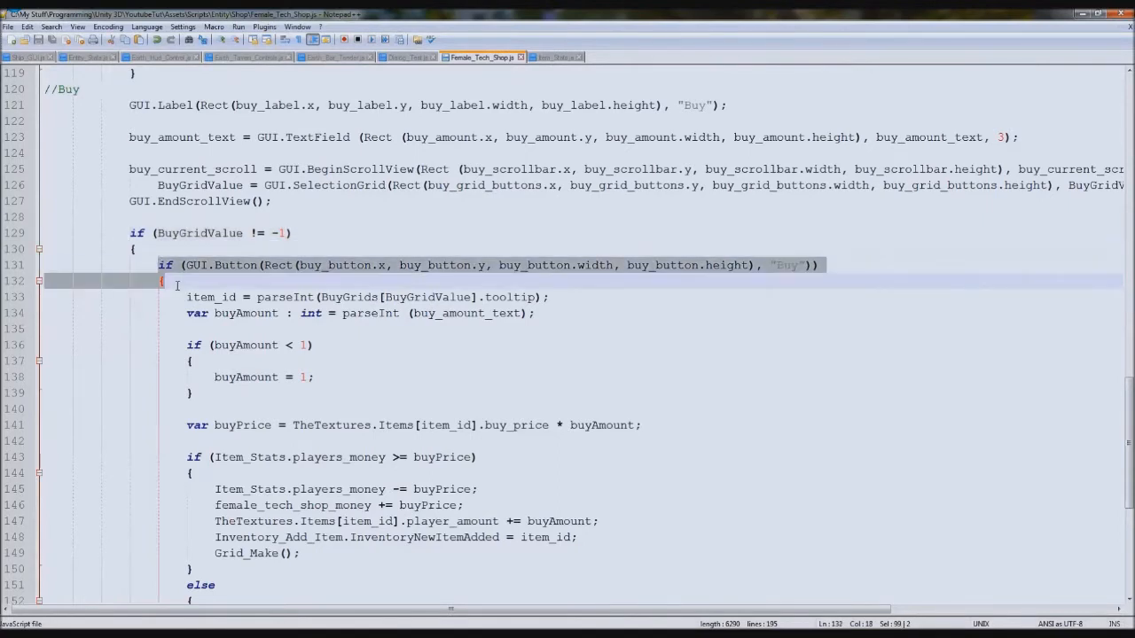
Change the copied button label in the //Sell block from "Buy" to "Sell".
scroll("down", 3)
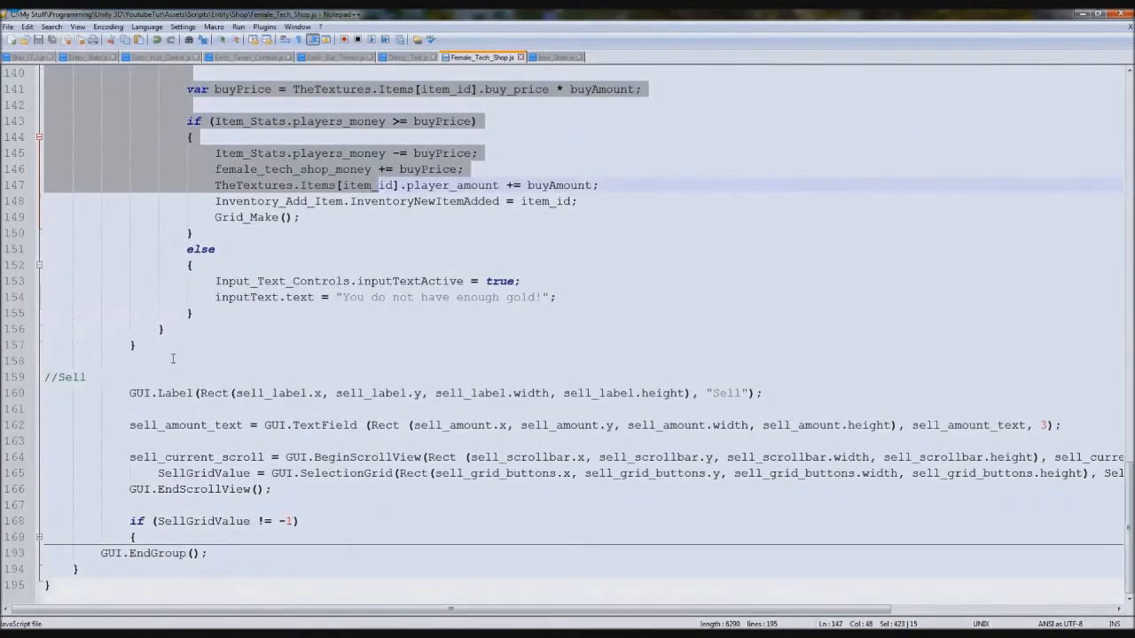
scroll("down", 3)
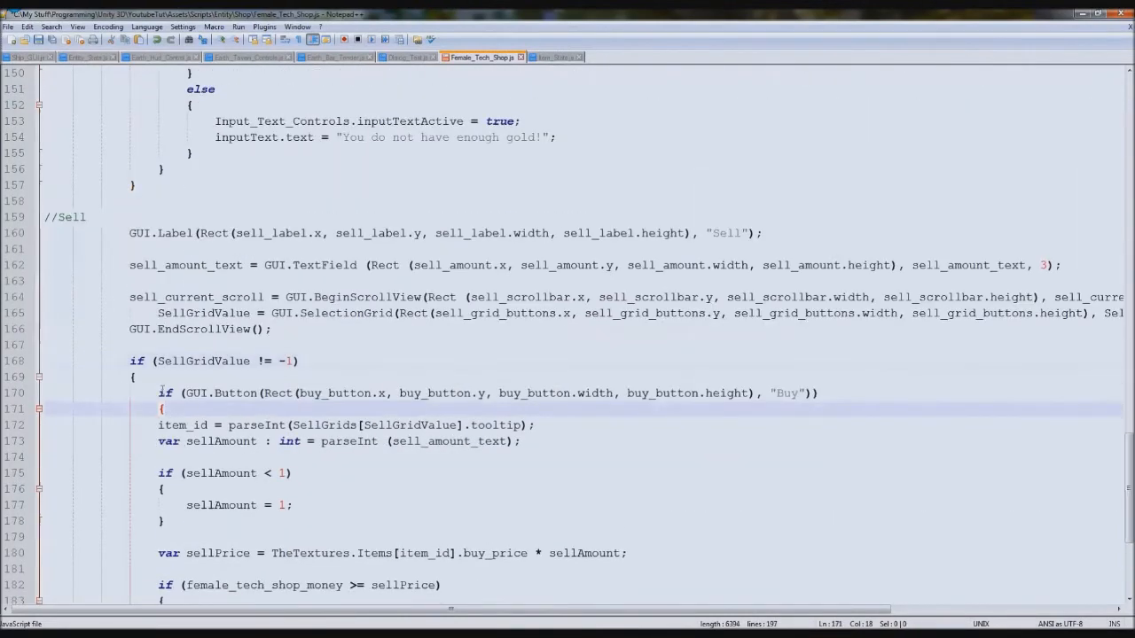
scroll("down", 3)
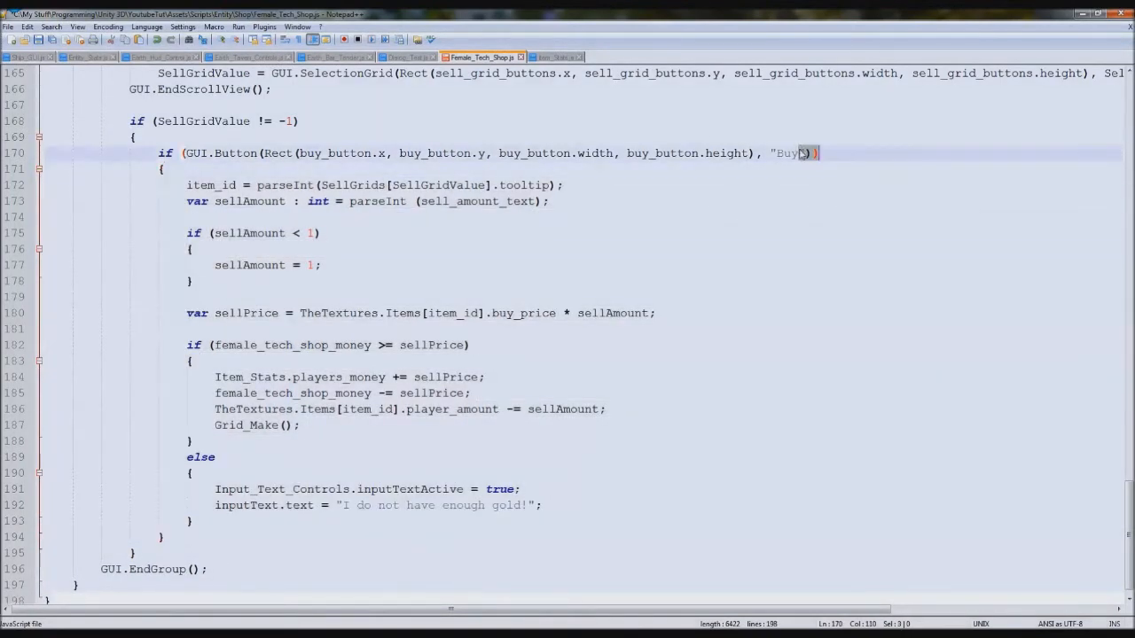
type("Sell")
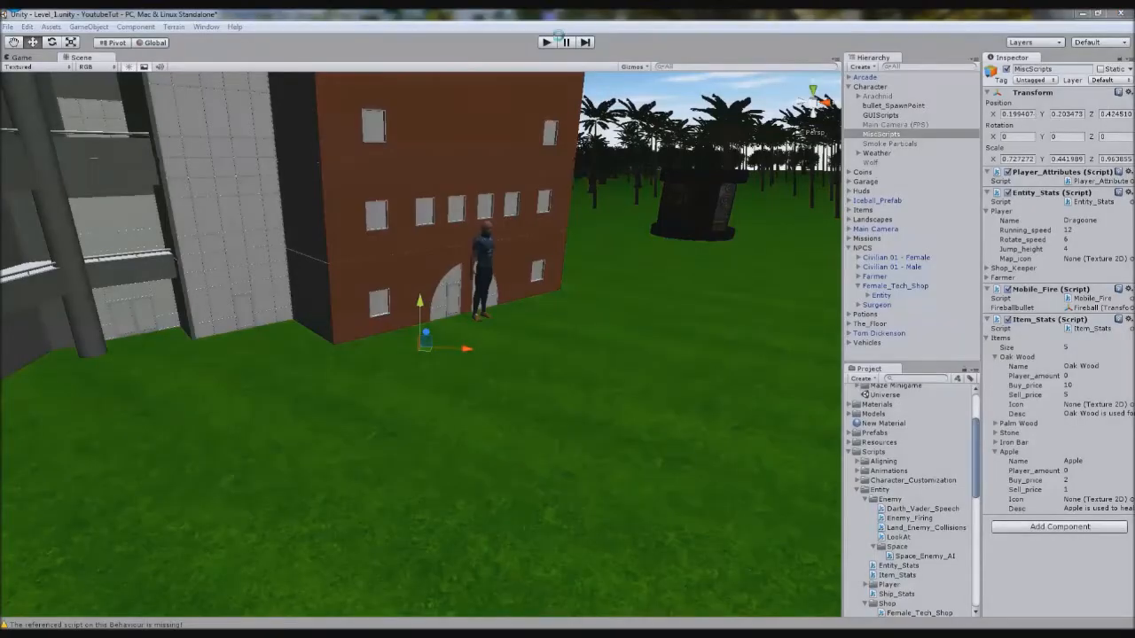
Play the game and sell 40 items from the Female Tech Shop's sell field.
left_click(546, 42)
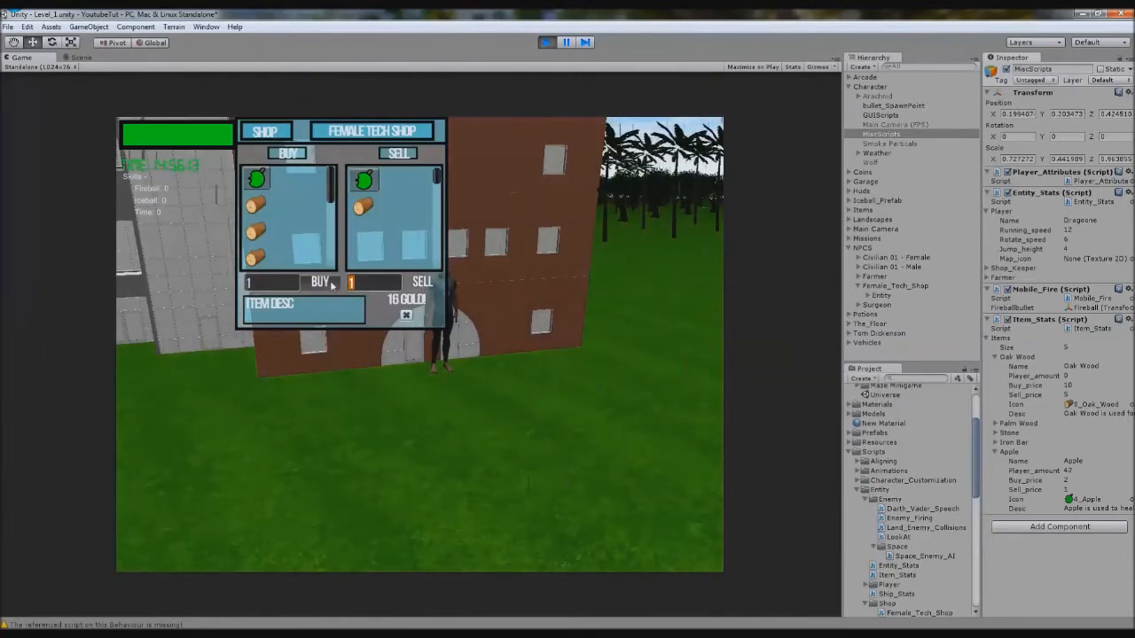
type("40")
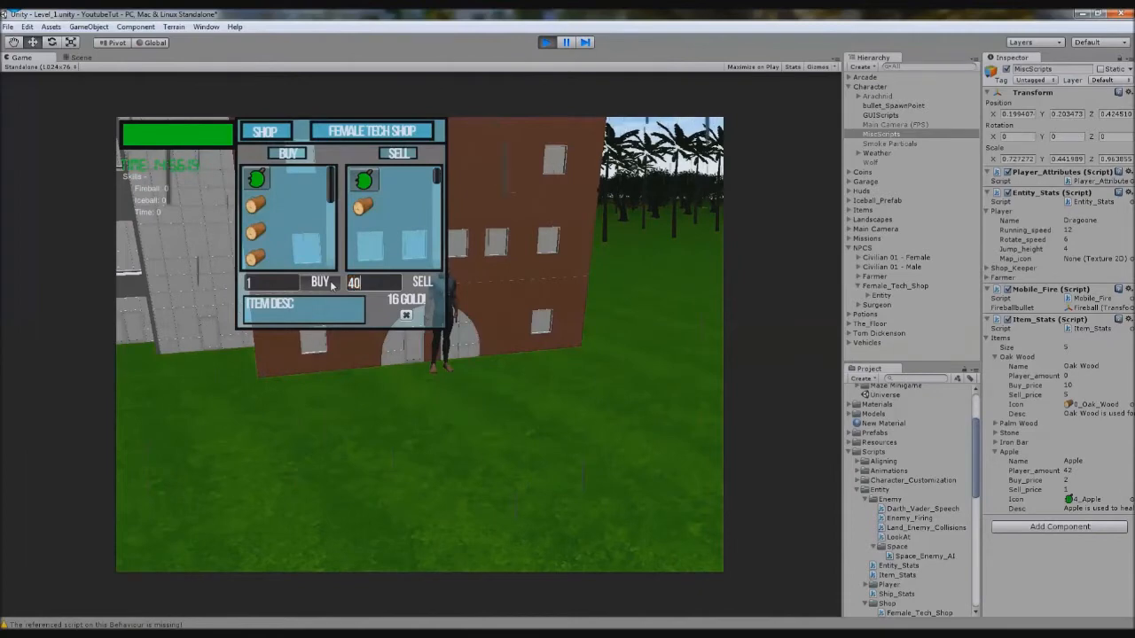
left_click(422, 281)
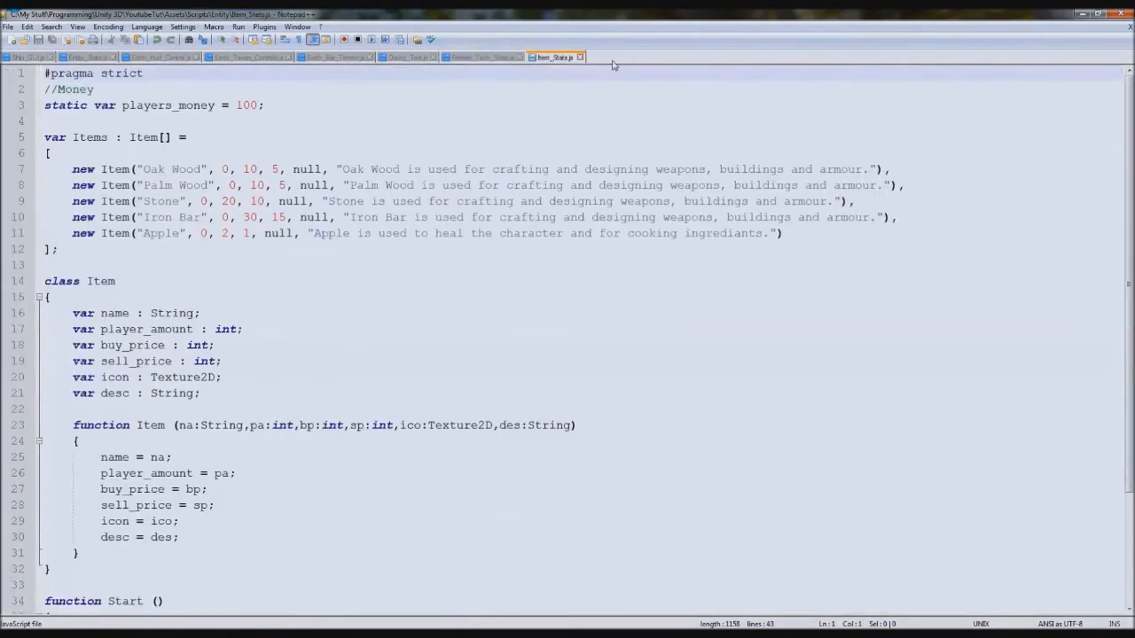
Check the Apple prices in Item_Stats.js, then inspect the sellPrice formula using TheTextures in the shop script.
left_click(133, 362)
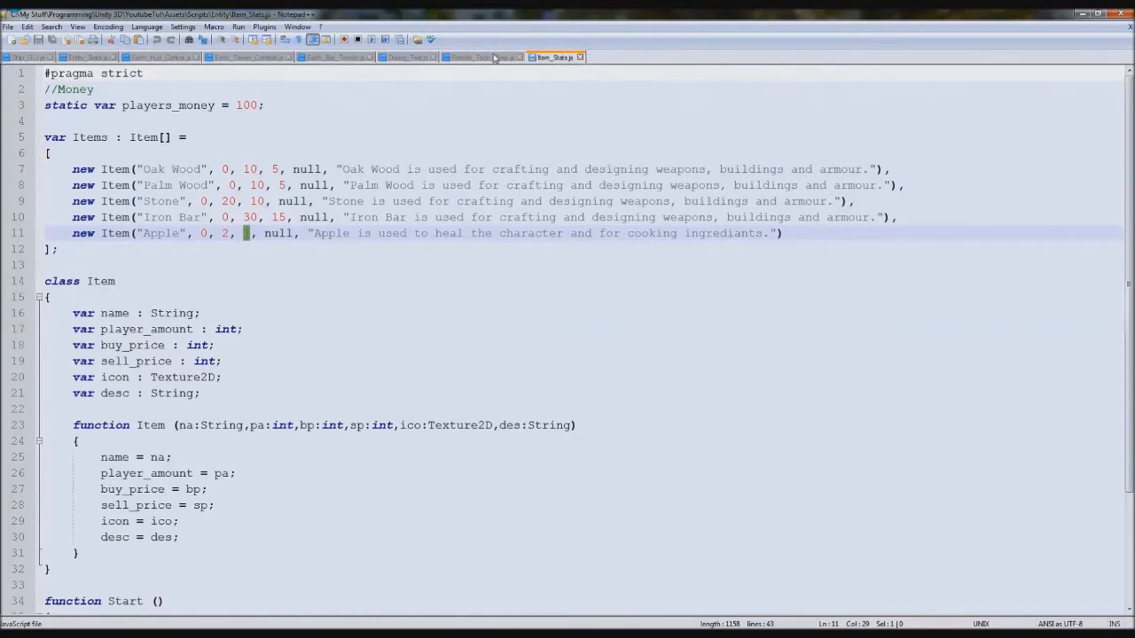
left_click(480, 56)
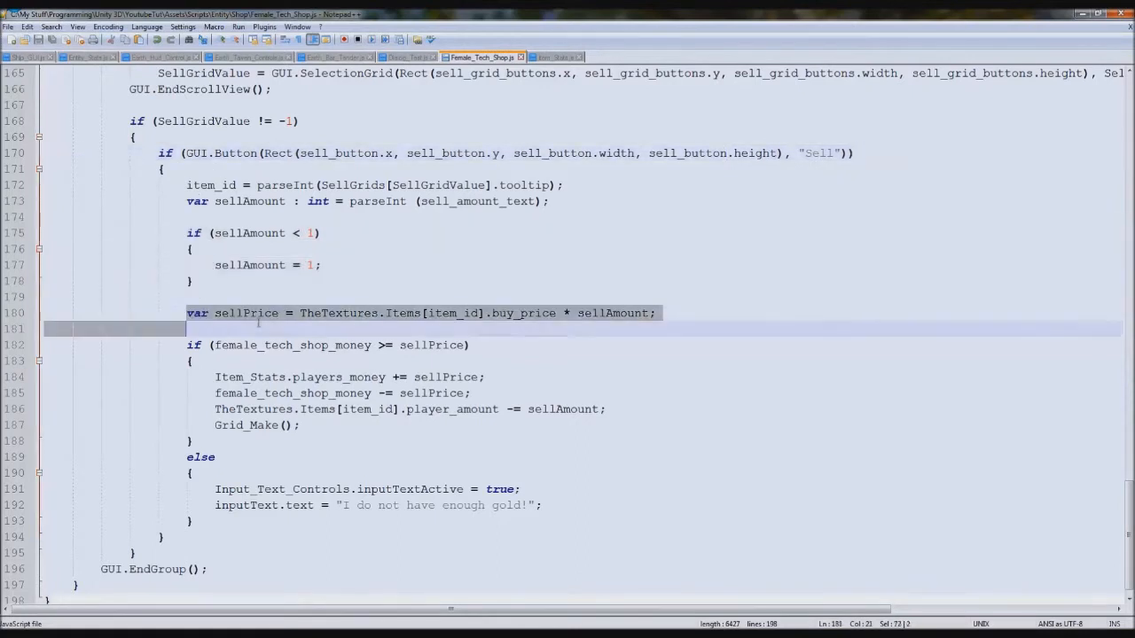
double_click(245, 313)
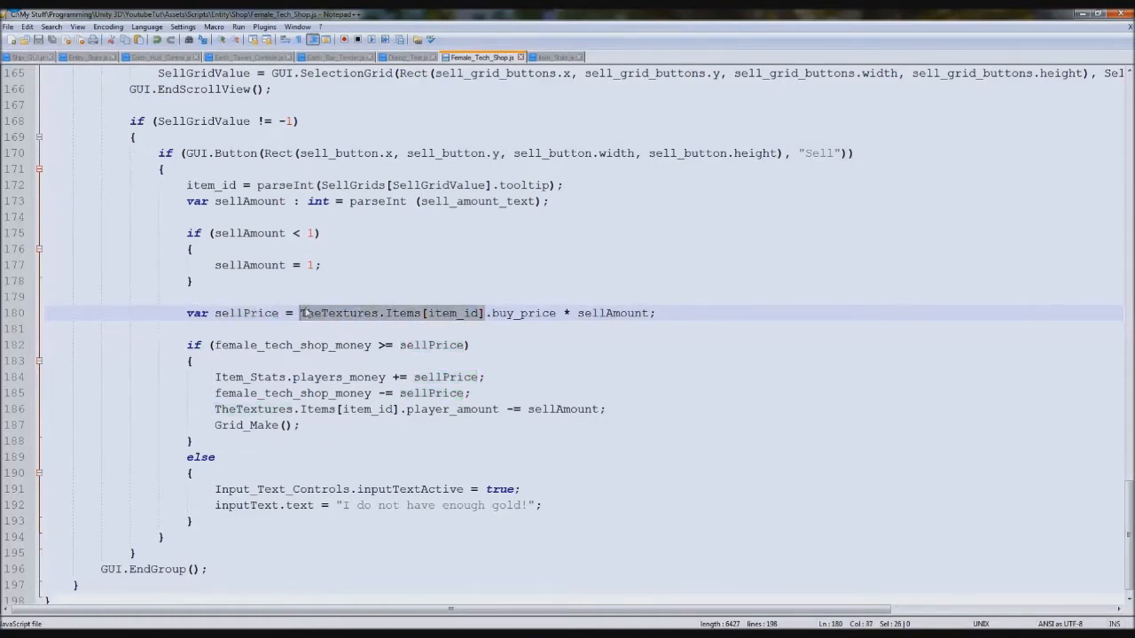
double_click(523, 312)
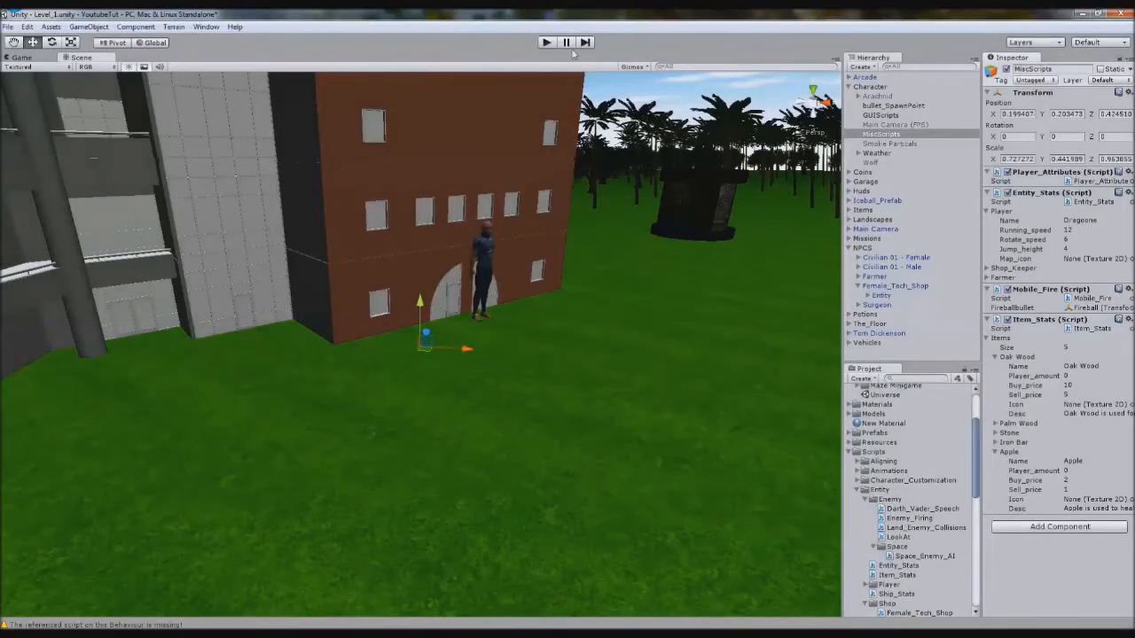
Play the game again and use the shop window's sell button.
left_click(546, 43)
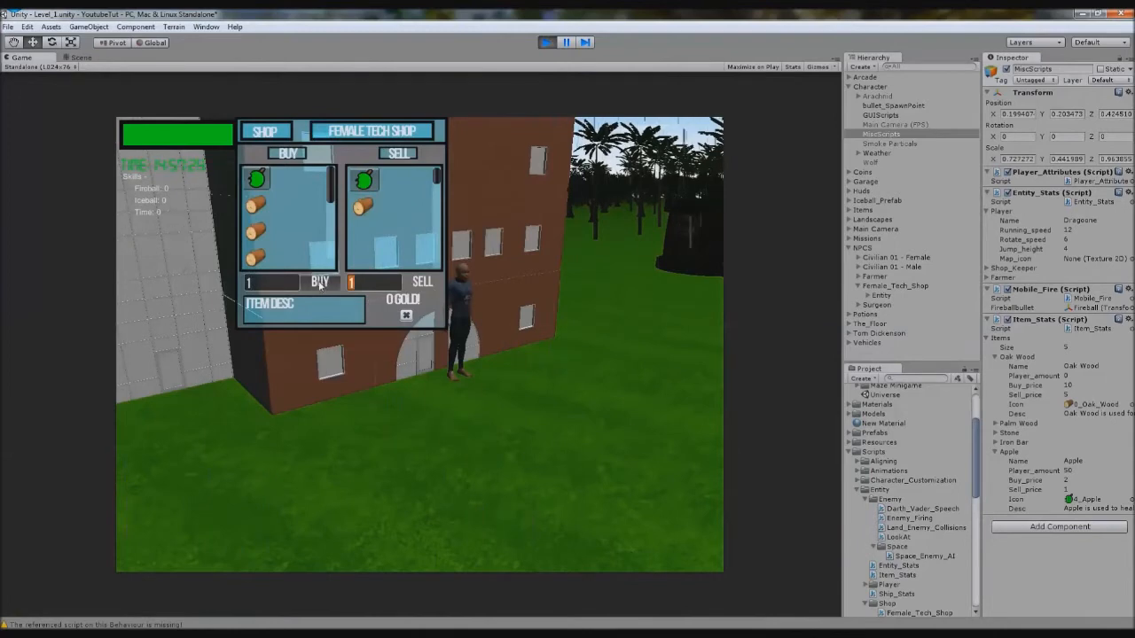
left_click(319, 282)
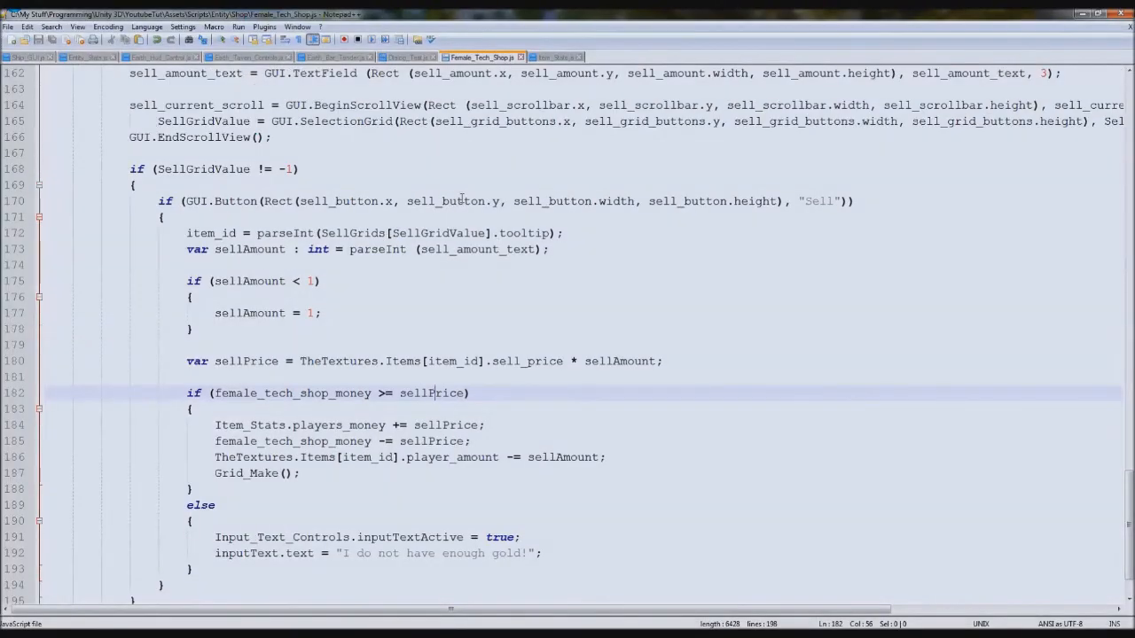
mouse_move(479, 436)
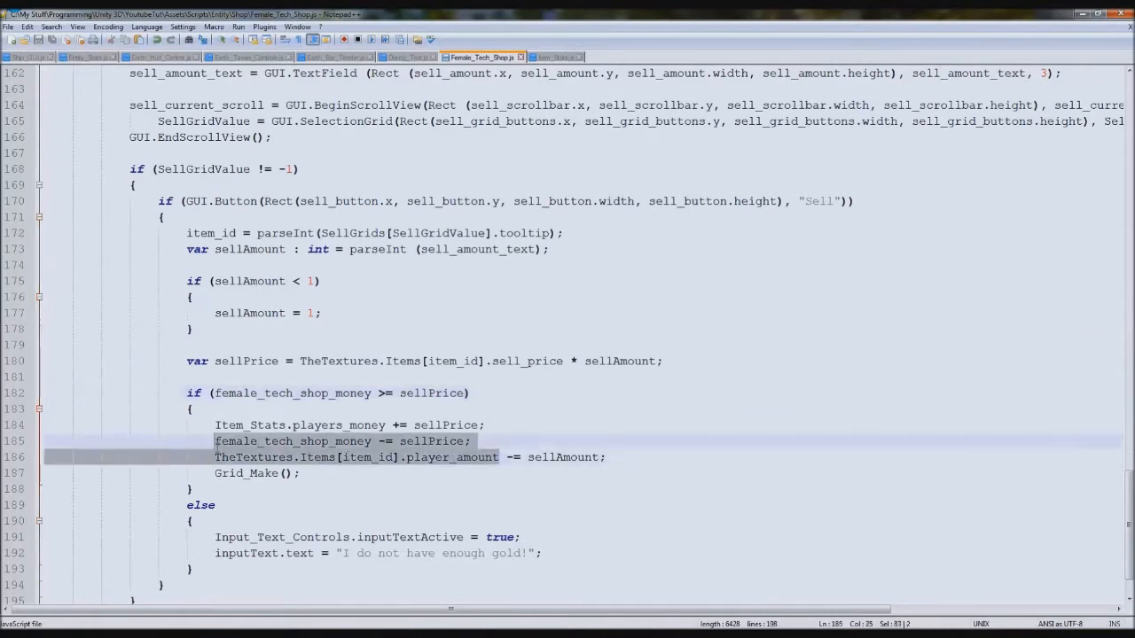
Add an if (TheTextures.Items[item_id].player_amount >= sellAmount) condition above the price calculation.
left_click(371, 458)
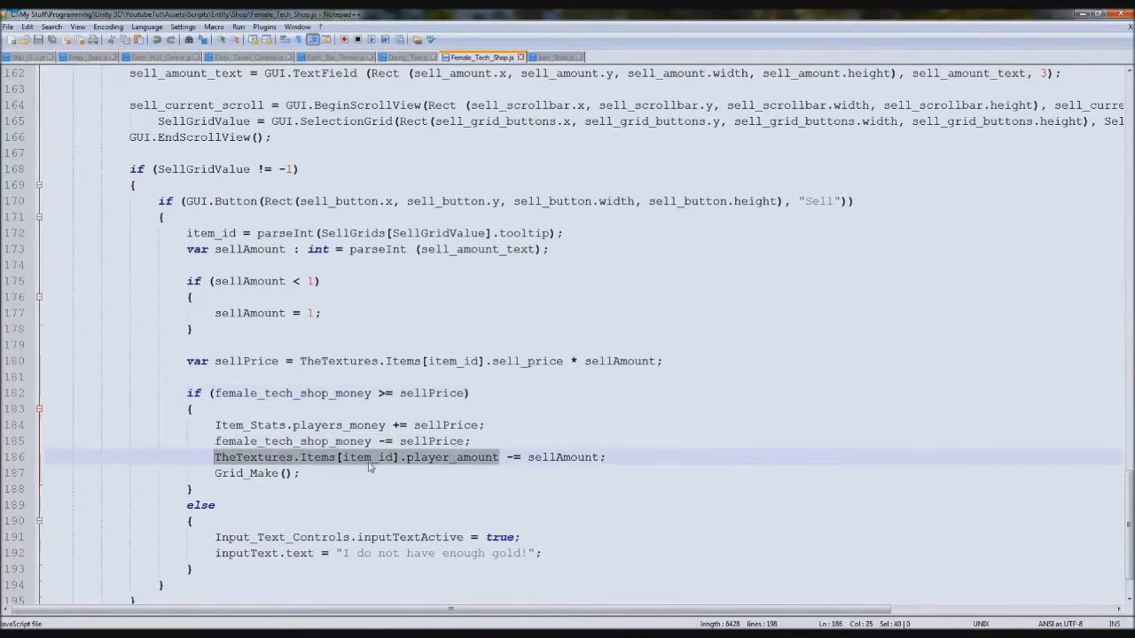
mouse_move(468, 477)
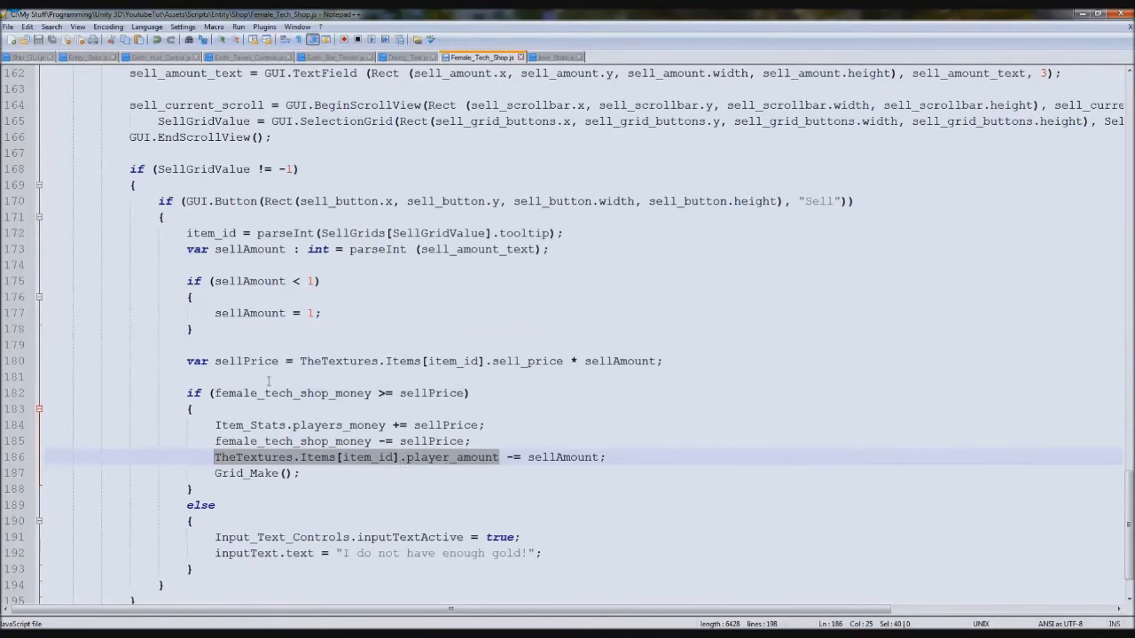
scroll("down", 3)
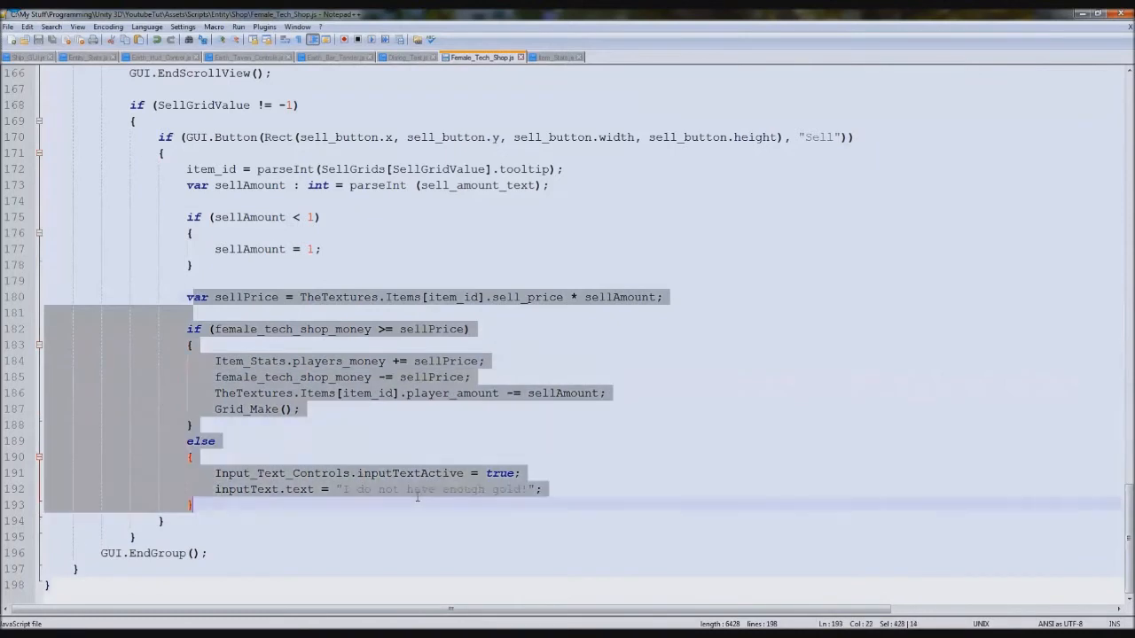
left_click(263, 280)
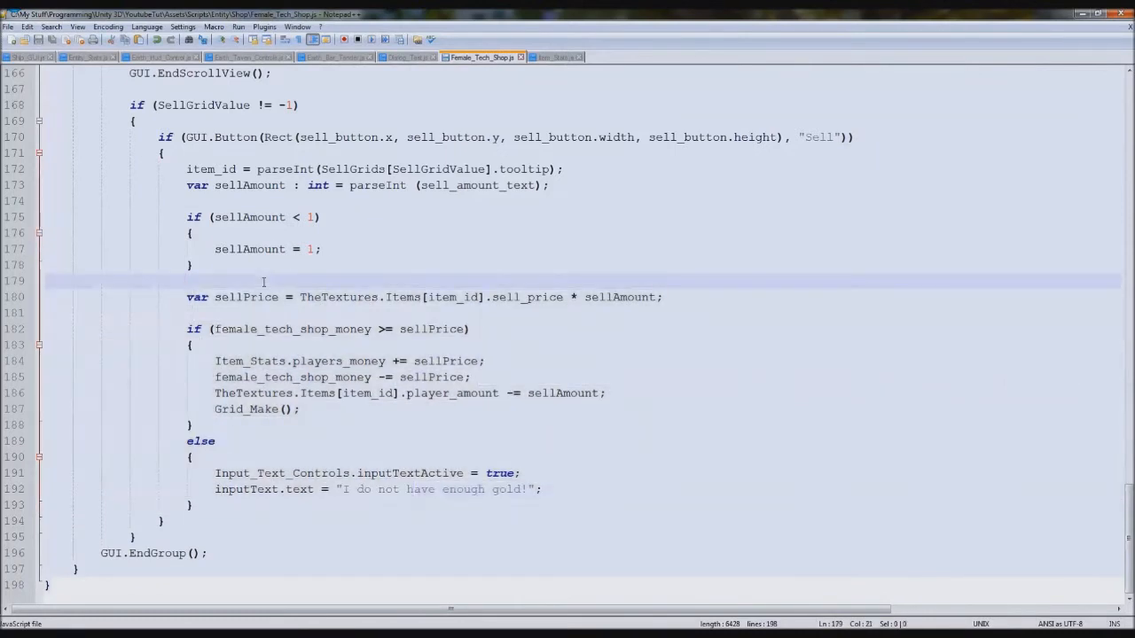
type("i")
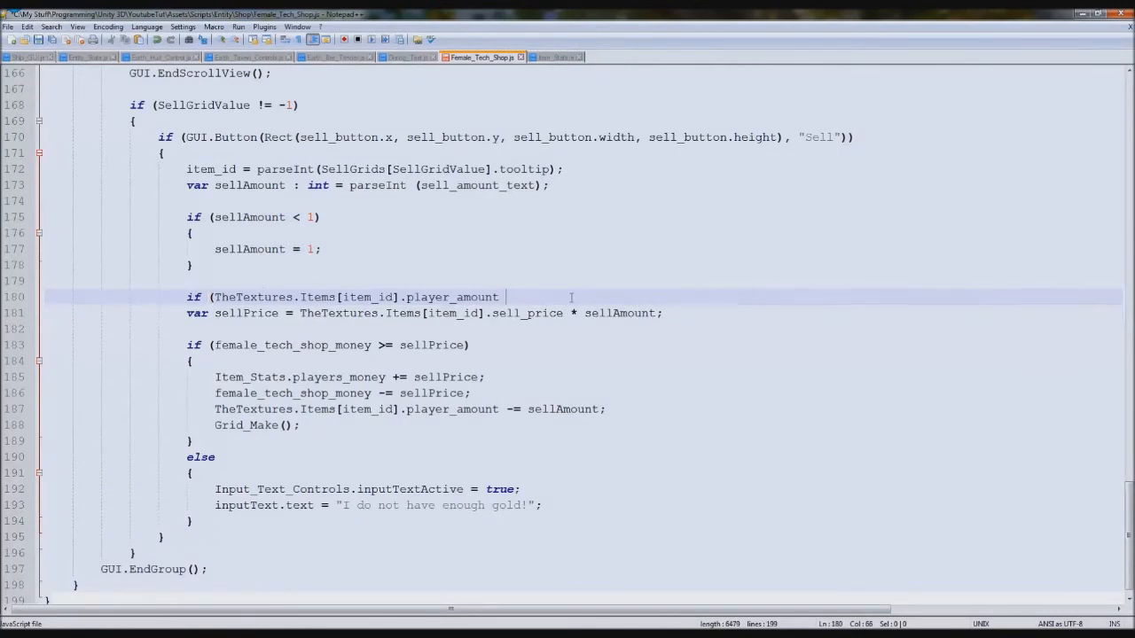
type(">=")
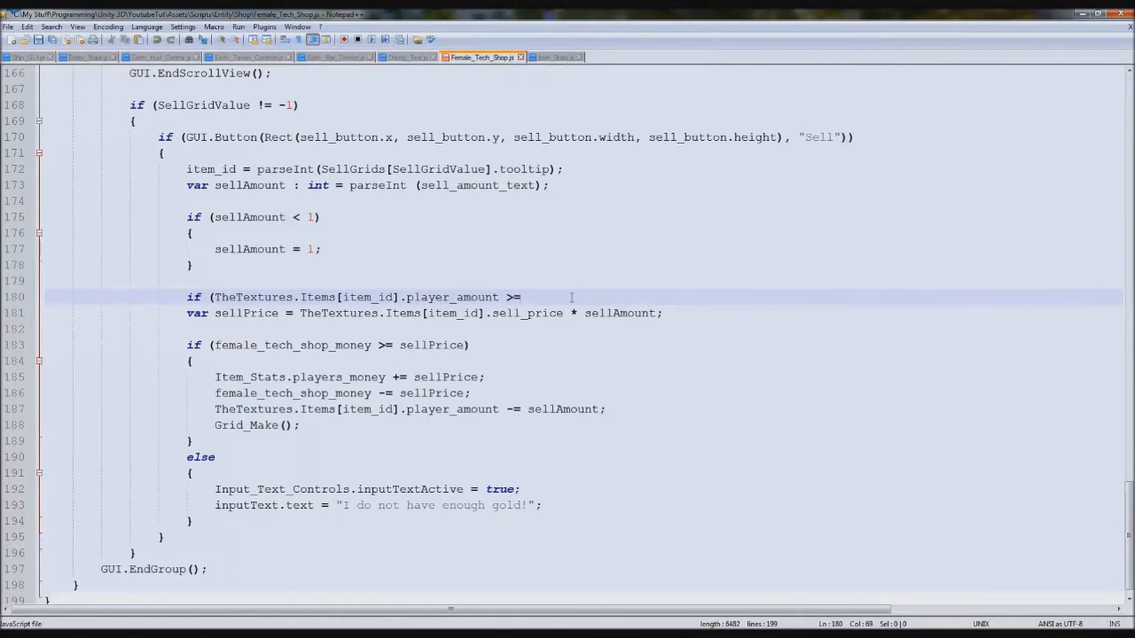
left_click(529, 298)
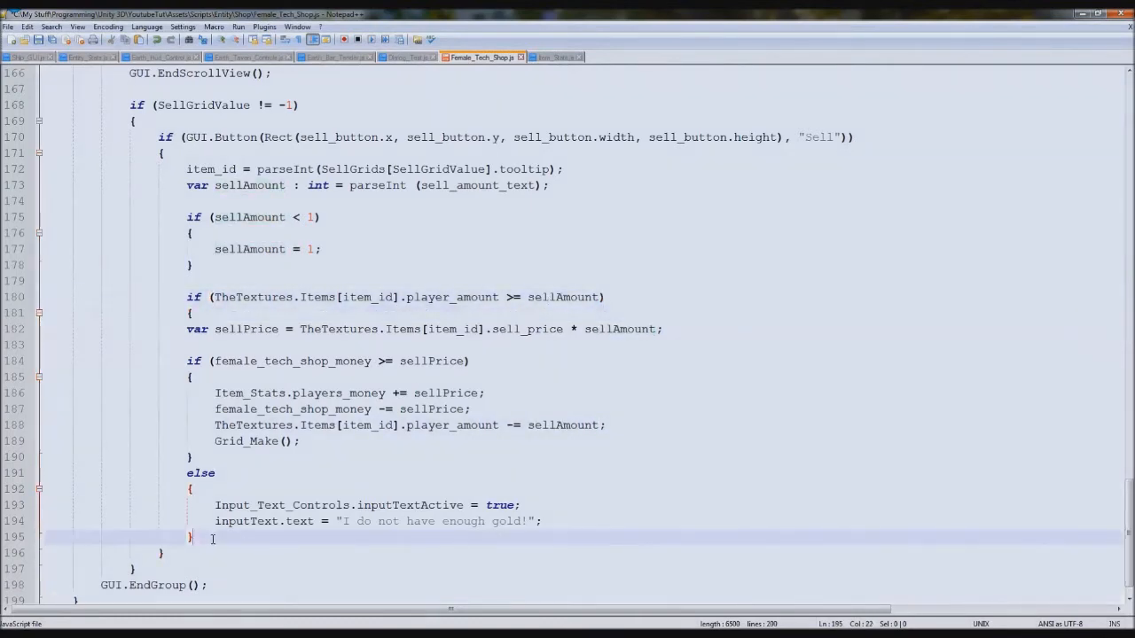
Nest the sale code in the check and set the else message "You do not have that many to sell!".
left_click_drag(186, 298, 192, 528)
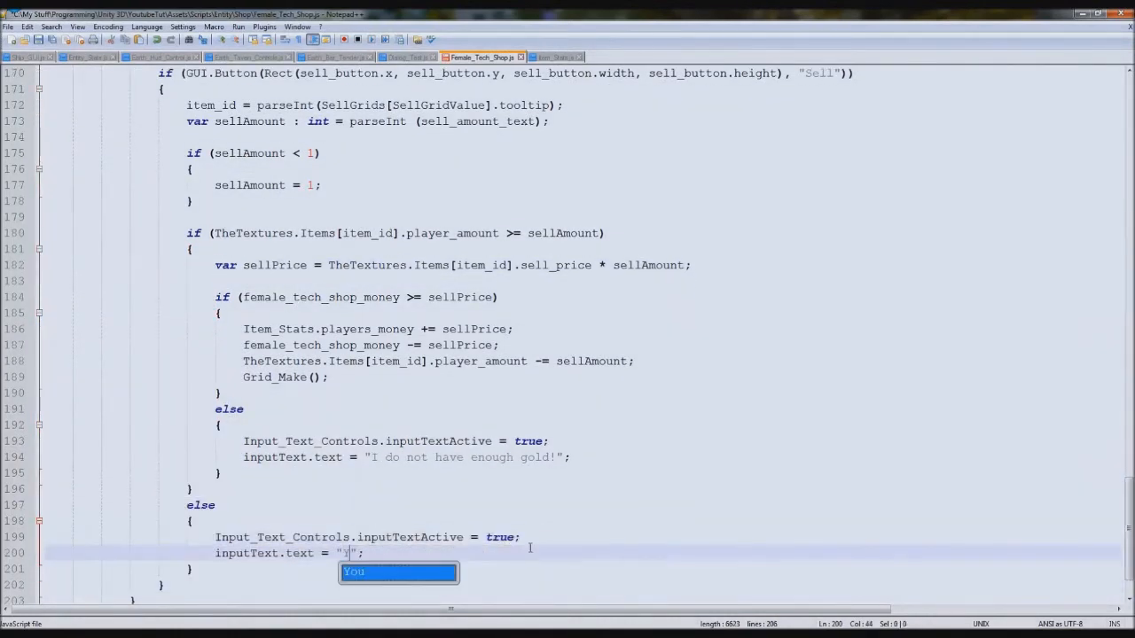
type("ou do not have t")
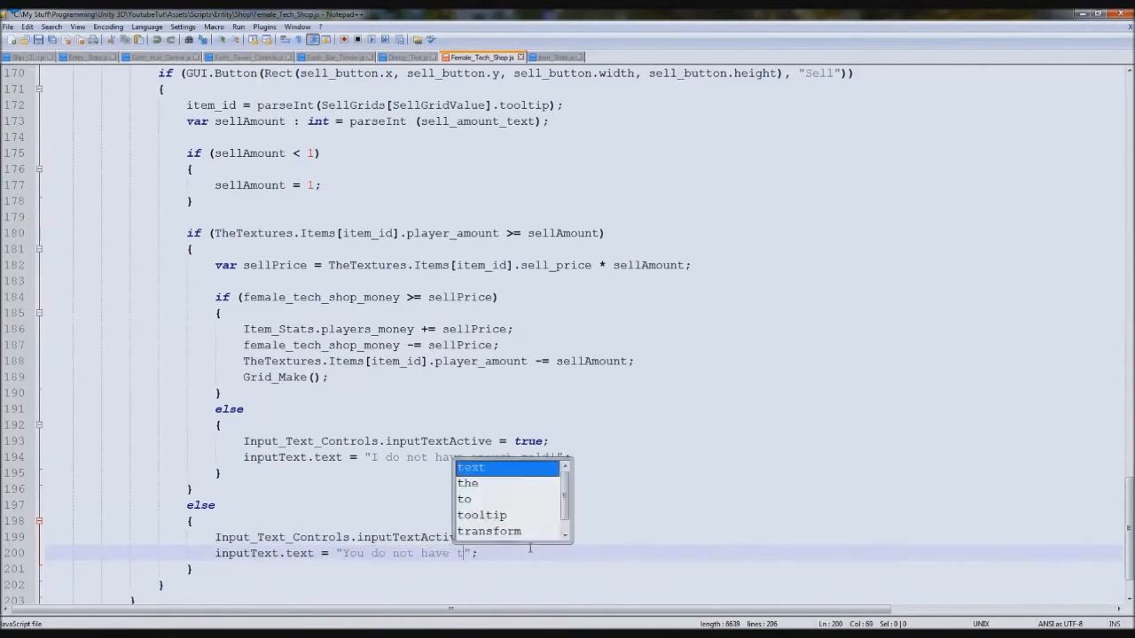
type("hat many to sell!")
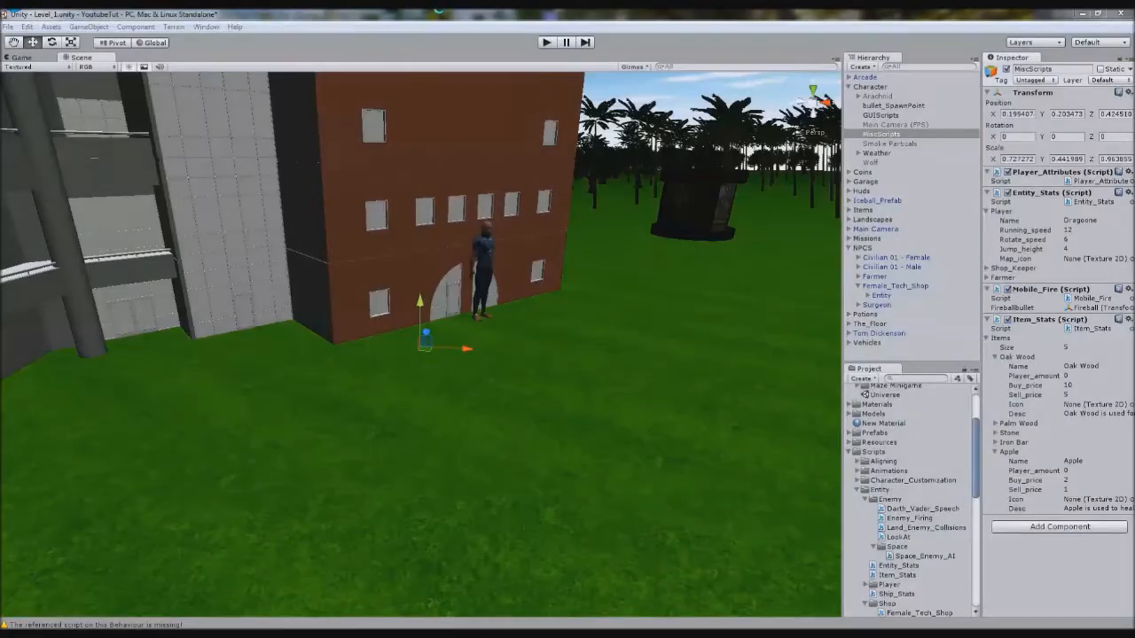
Play, try selling 60 items to trigger the warning, then reopen the shop with Q to view the inventory grid.
left_click(547, 43)
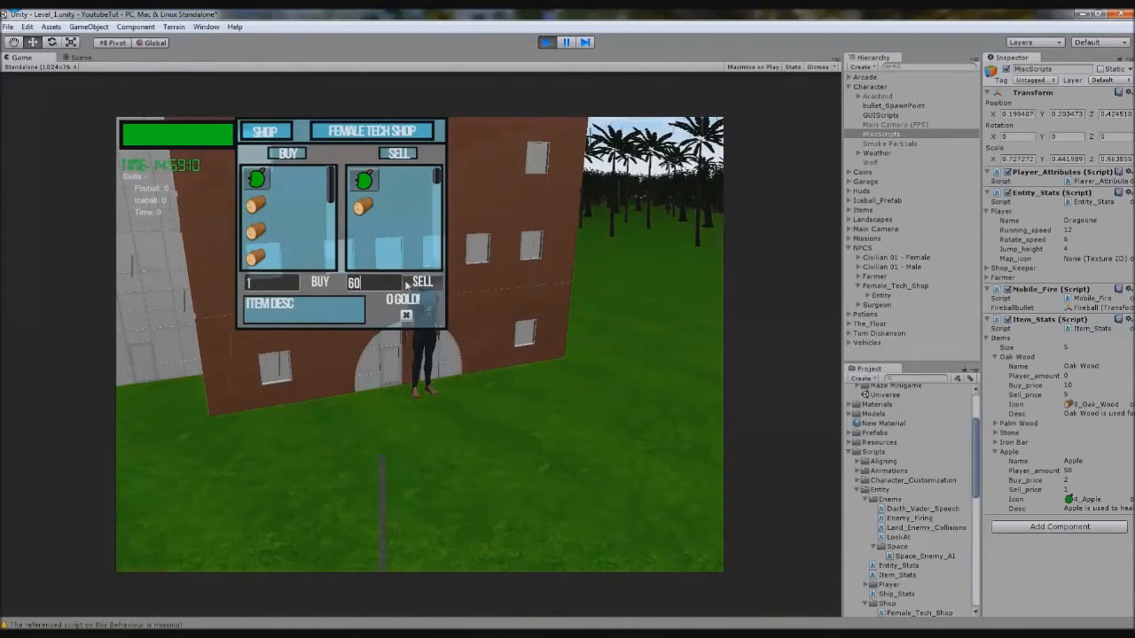
left_click(422, 282)
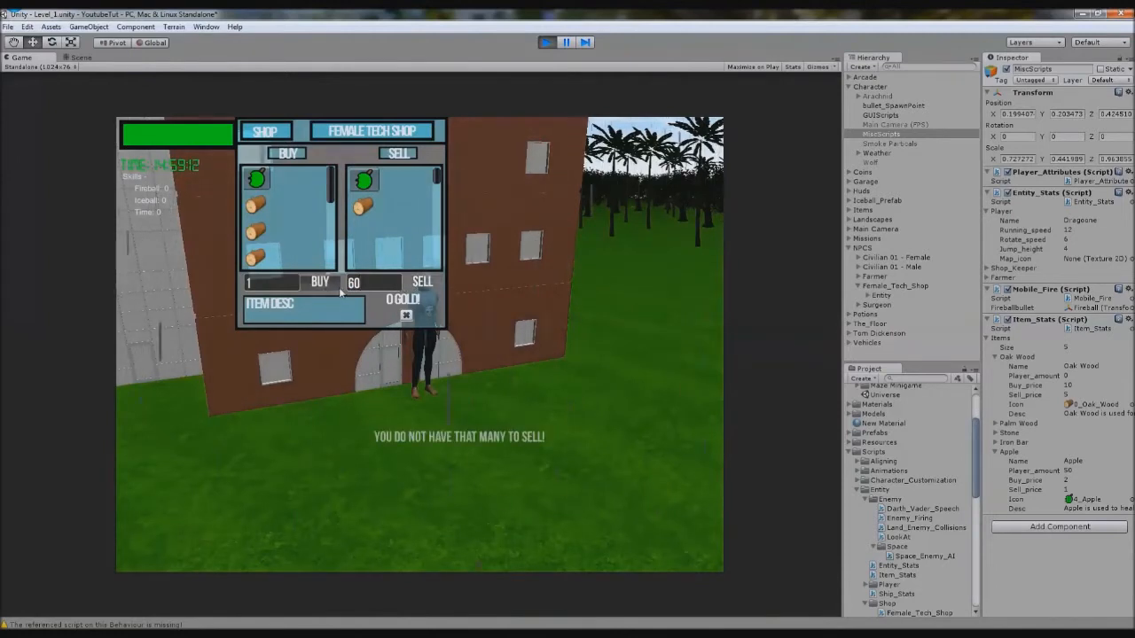
left_click(355, 282)
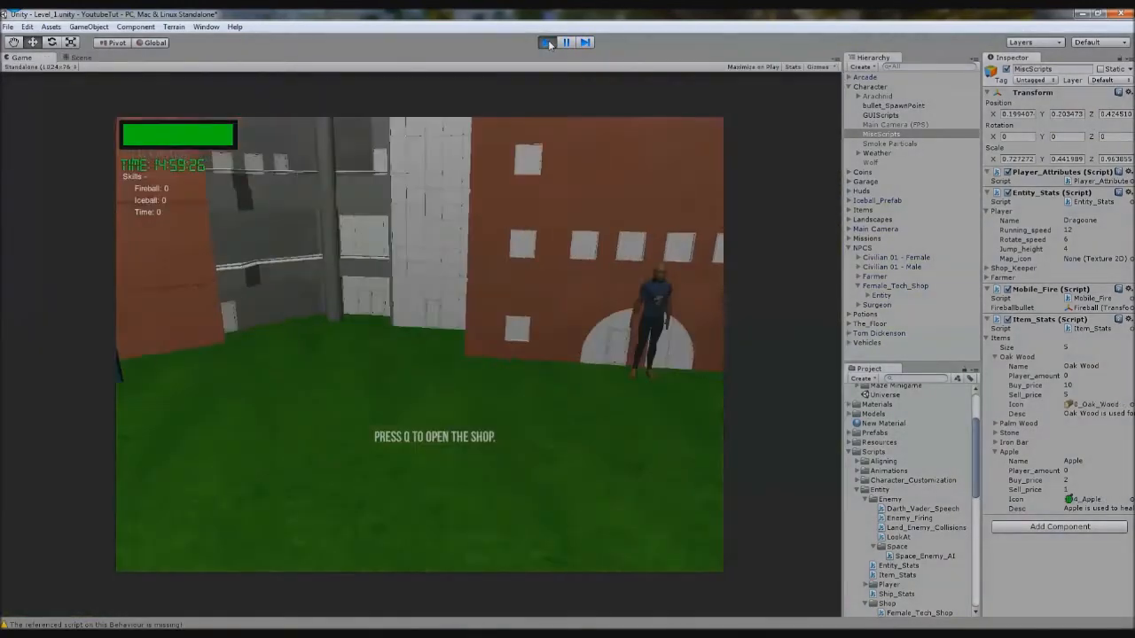
key("q")
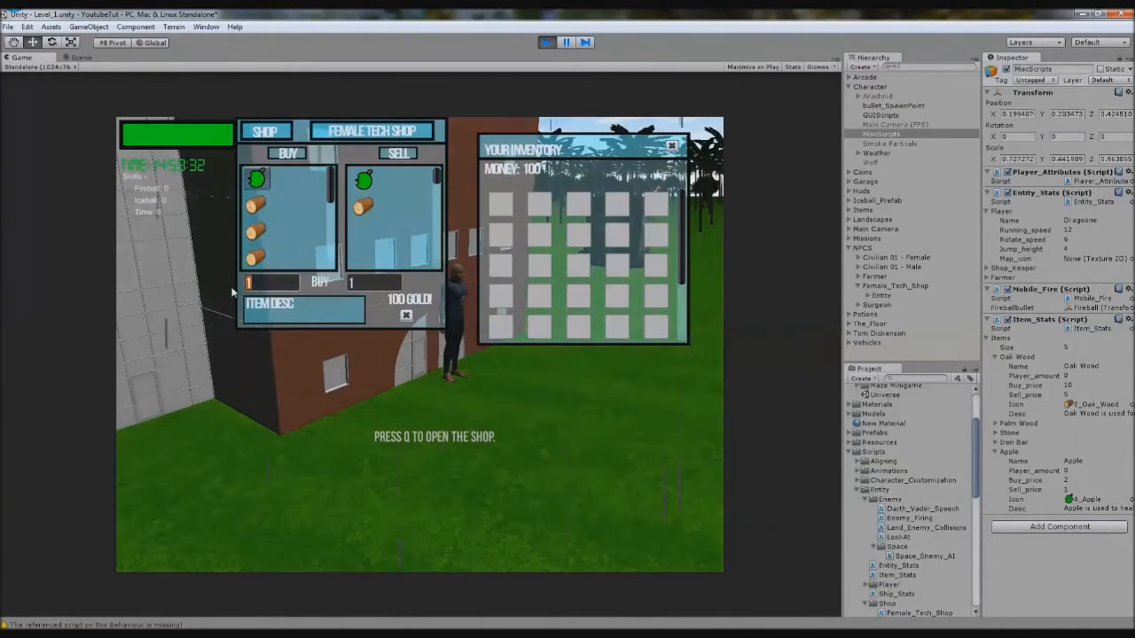
left_click(320, 282)
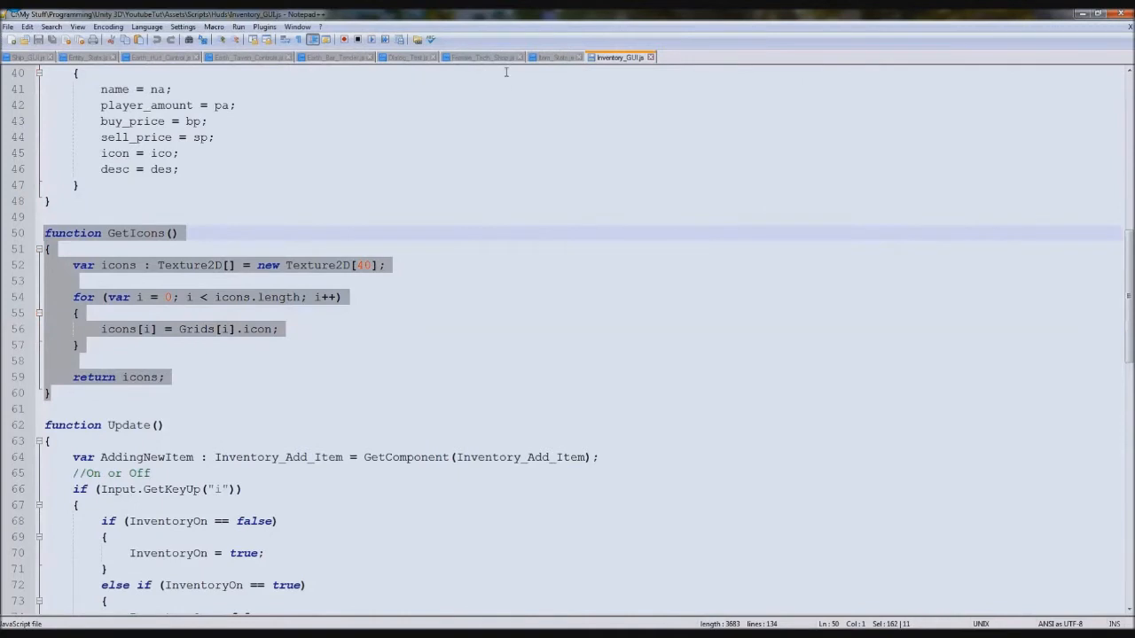
Paste GetIcons into Female_Tech_Shop.js and prefix Grids with player_inventory in the icon assignment.
left_click(482, 56)
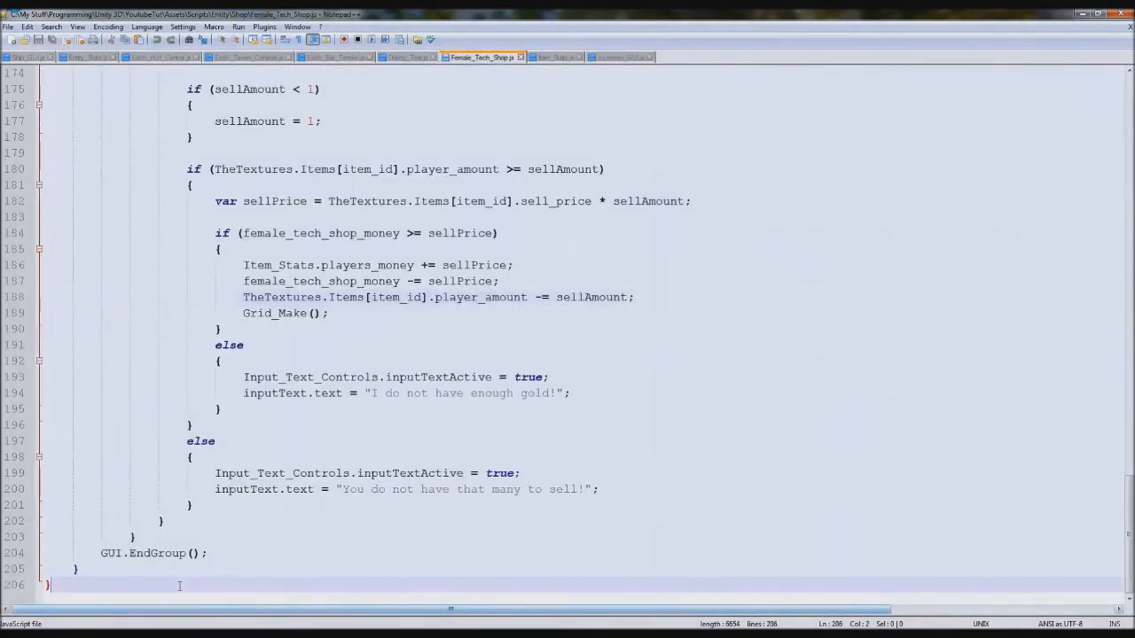
scroll("down", 3)
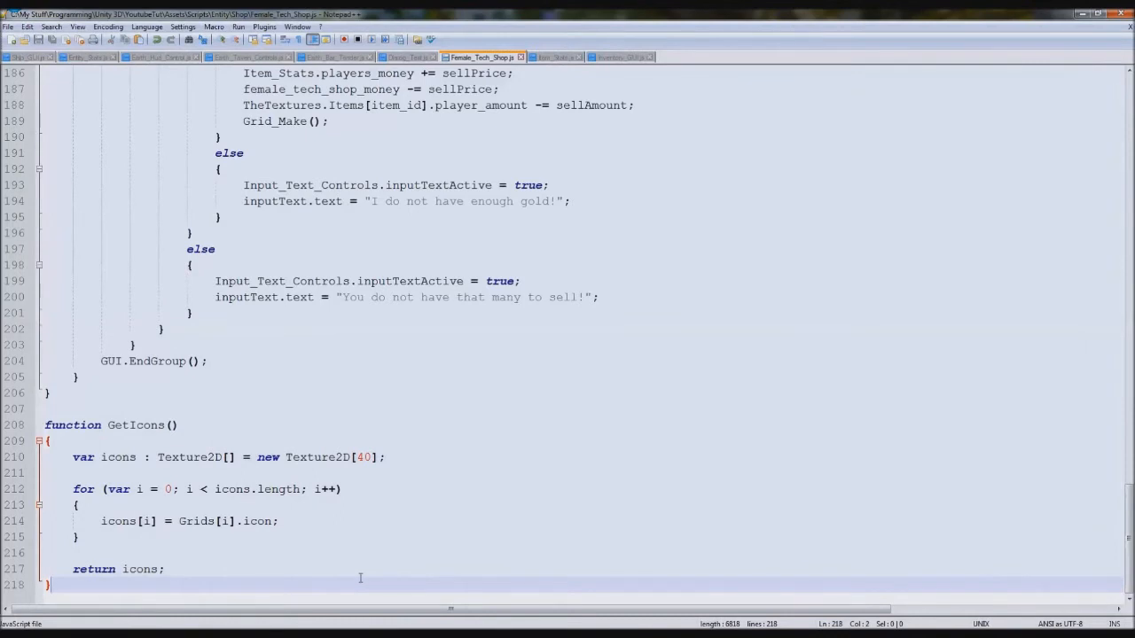
mouse_move(159, 500)
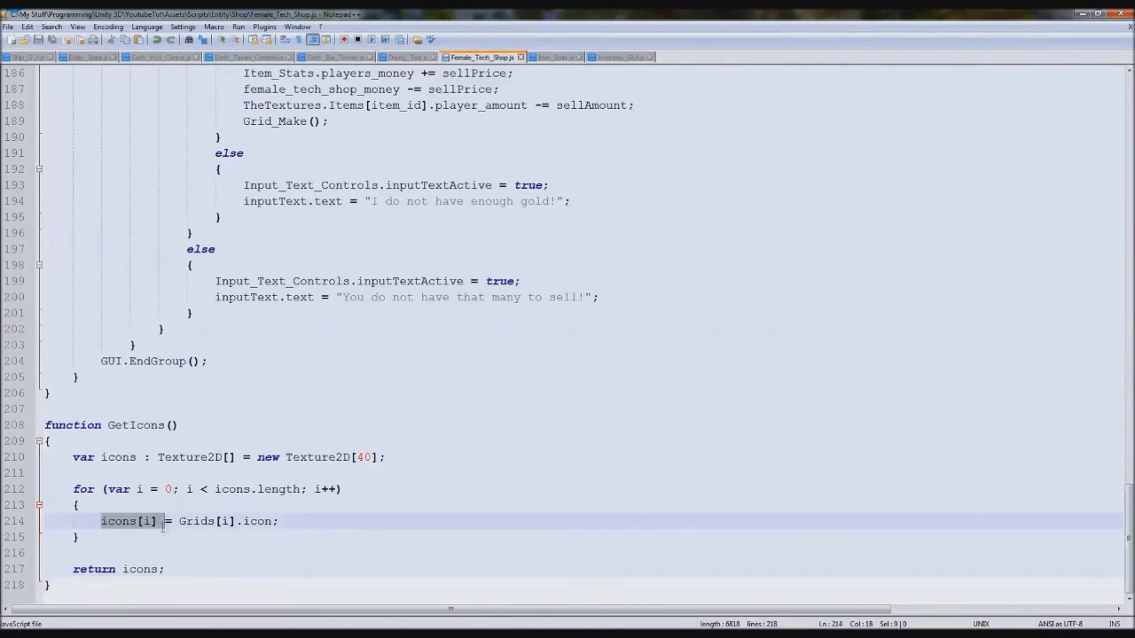
double_click(195, 522)
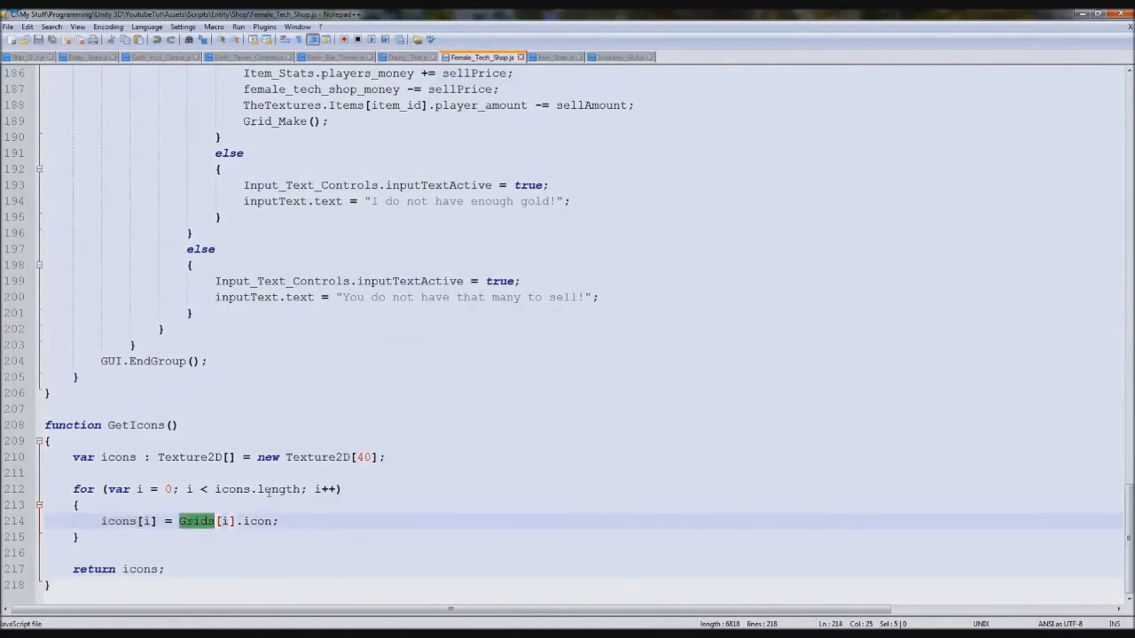
type("pl")
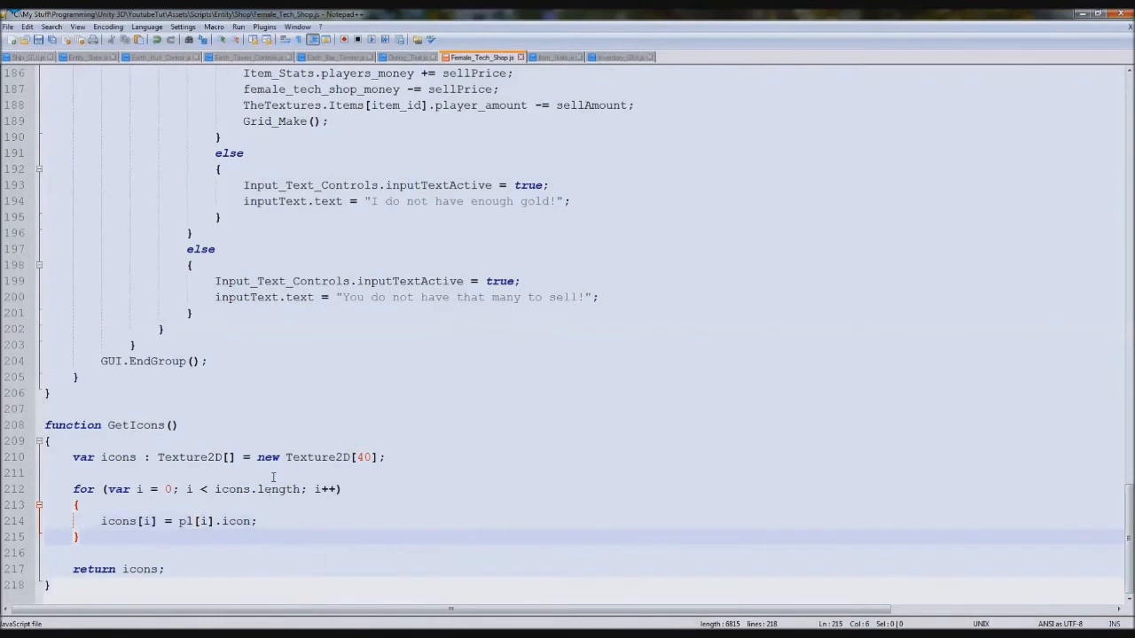
type("player_inventory.Grids")
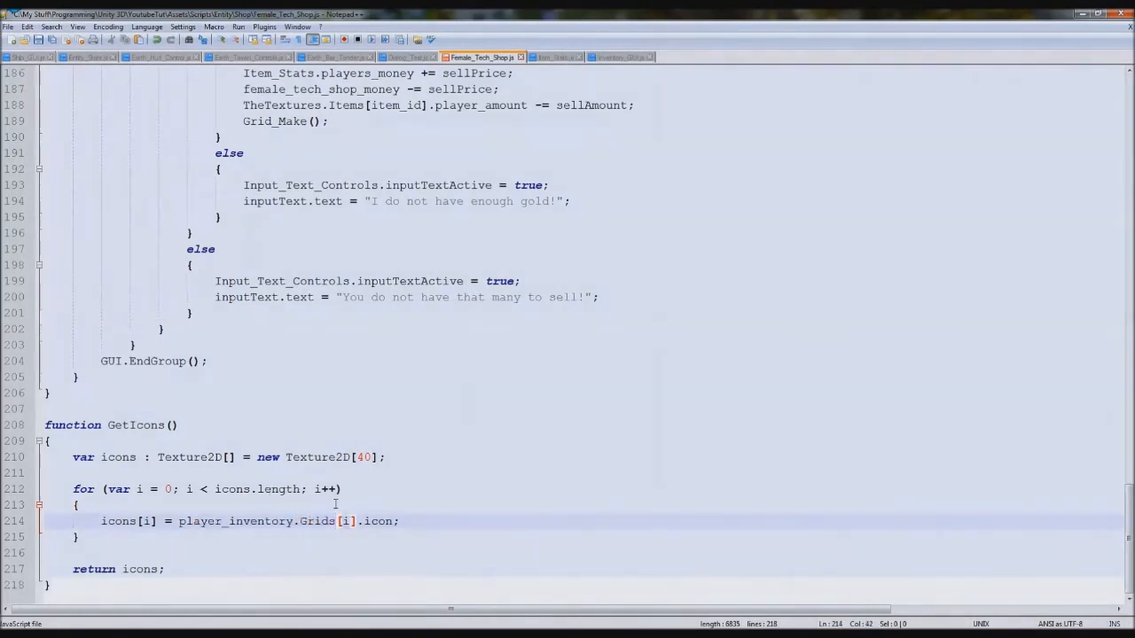
scroll("up", 3)
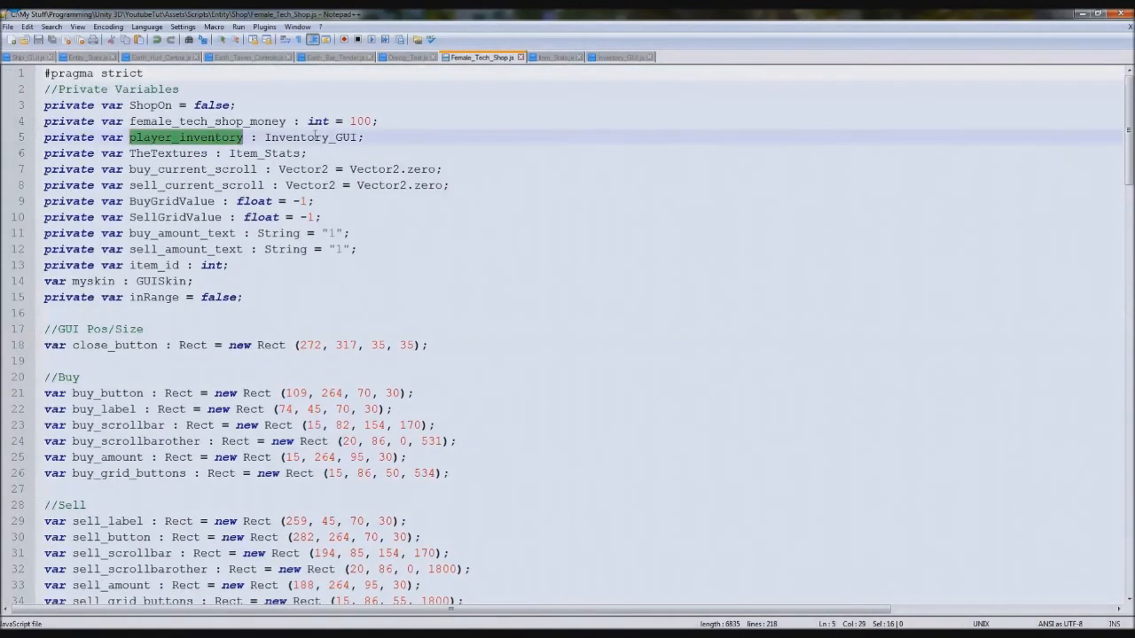
scroll("down", 3)
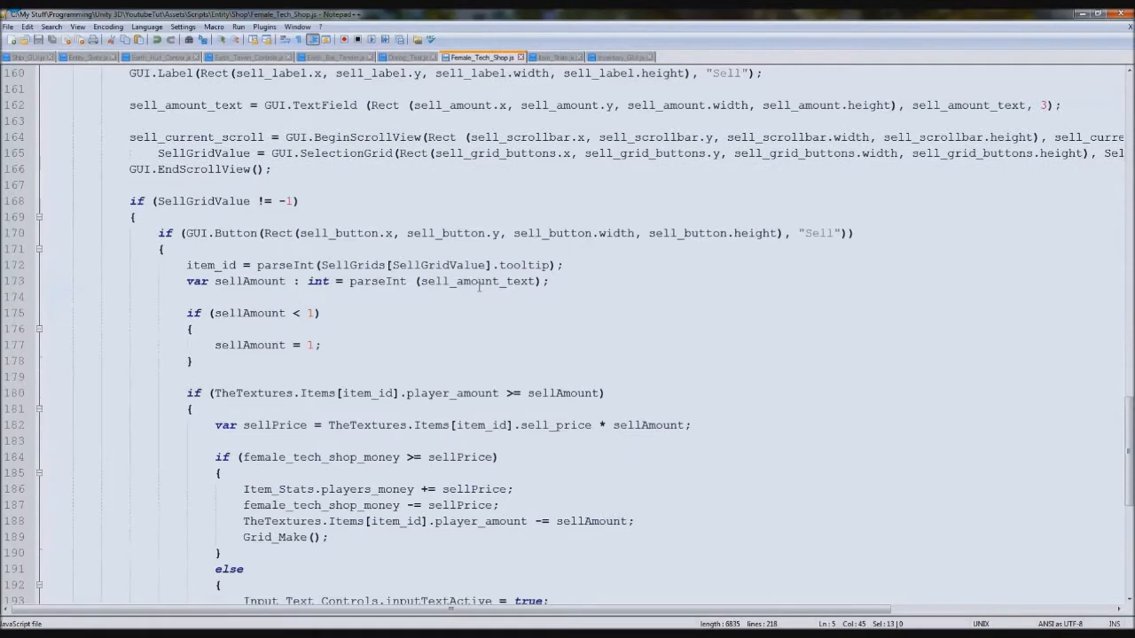
scroll("down", 3)
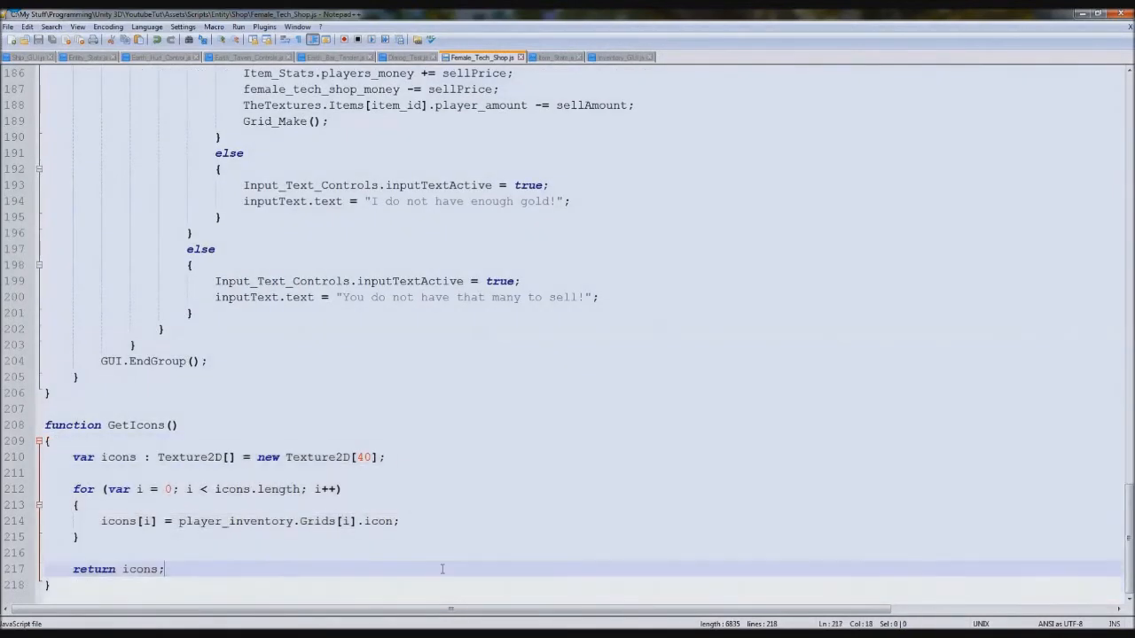
double_click(117, 457)
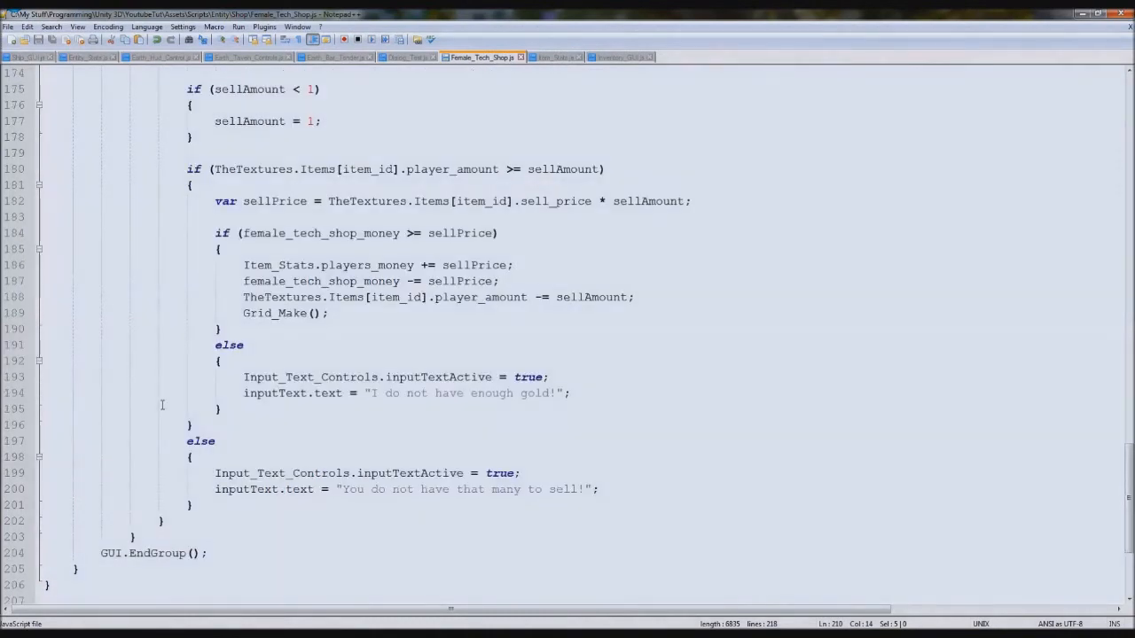
scroll("down", 3)
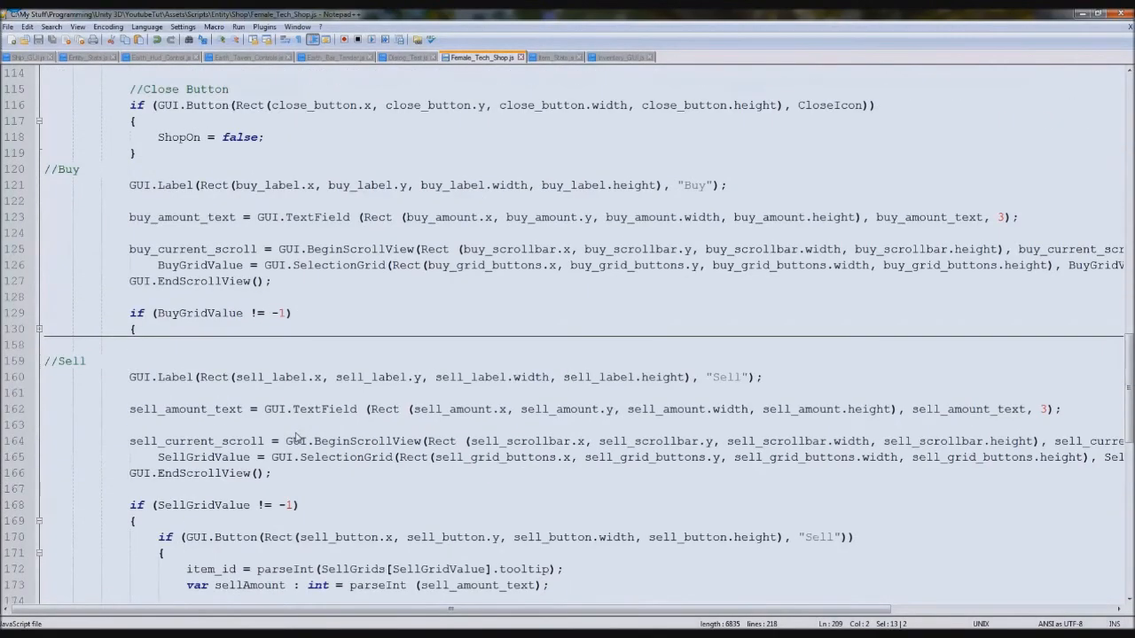
scroll("down", 3)
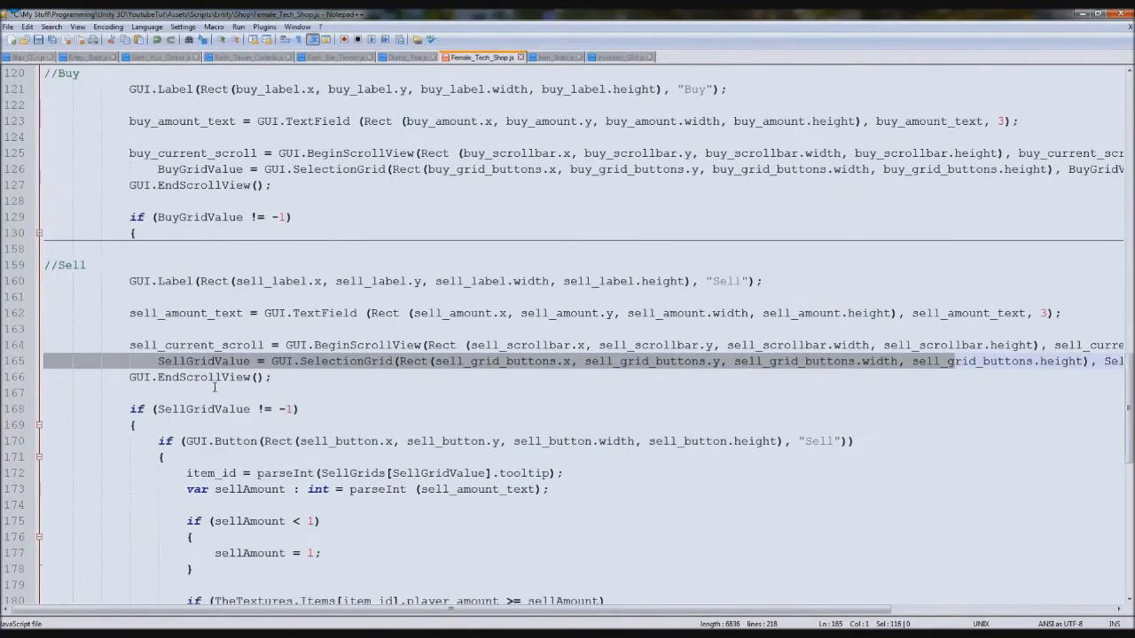
scroll("down", 3)
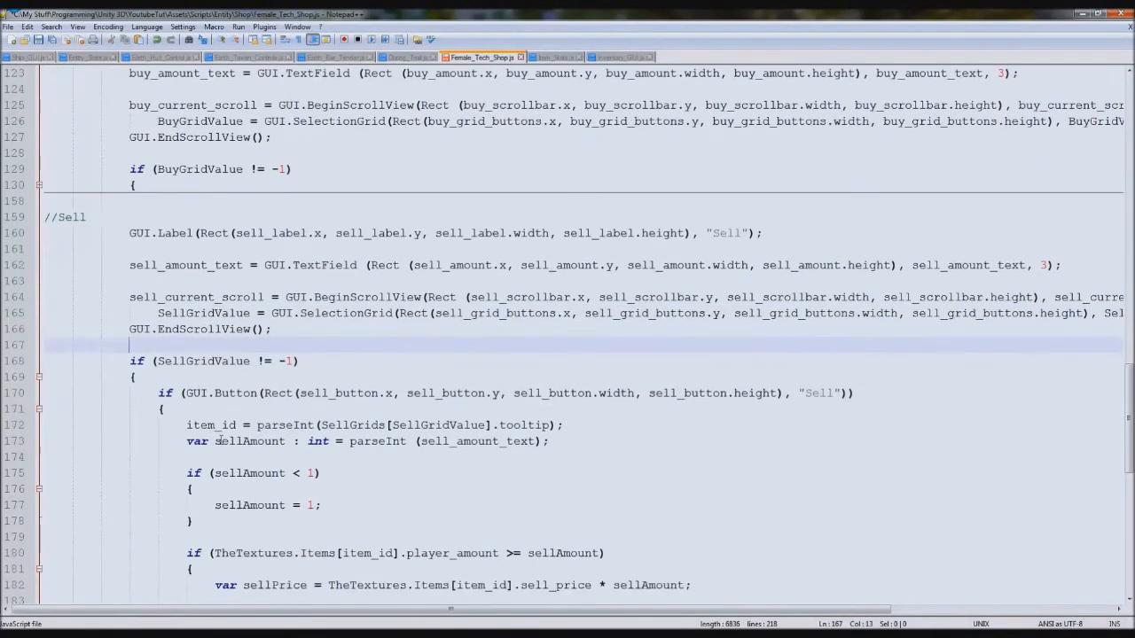
double_click(211, 426)
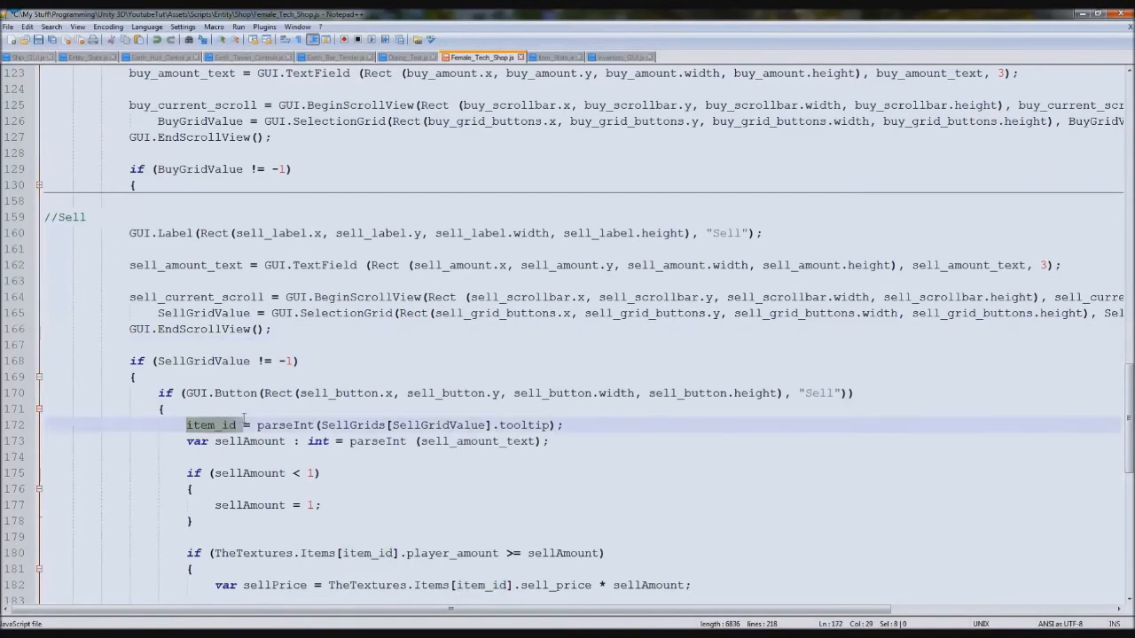
double_click(352, 425)
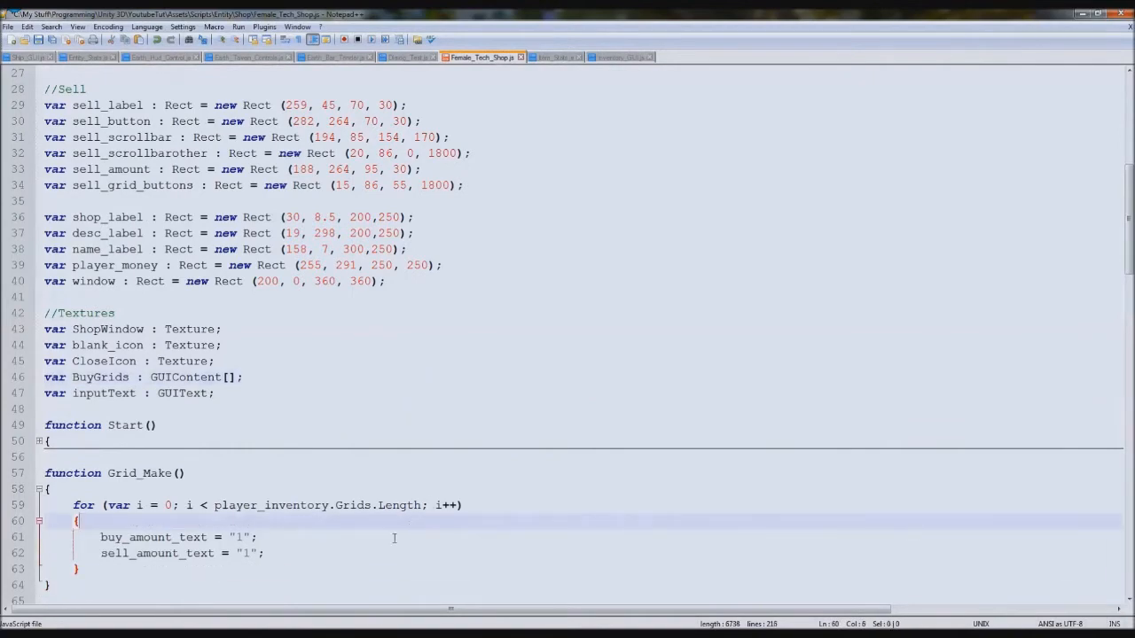
scroll("down", 3)
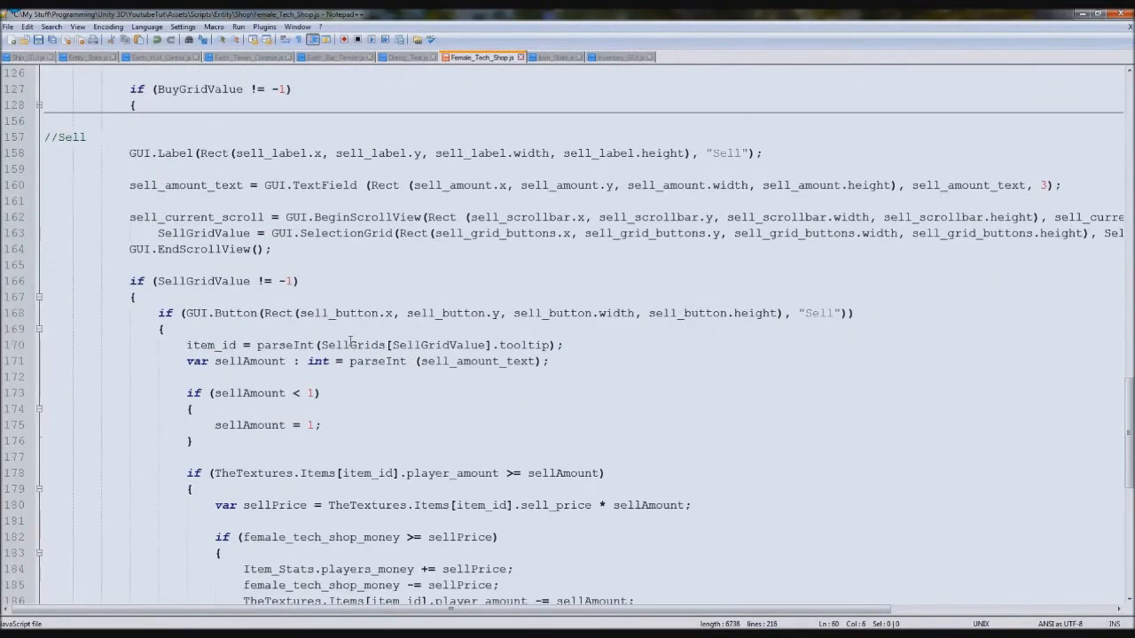
double_click(353, 344)
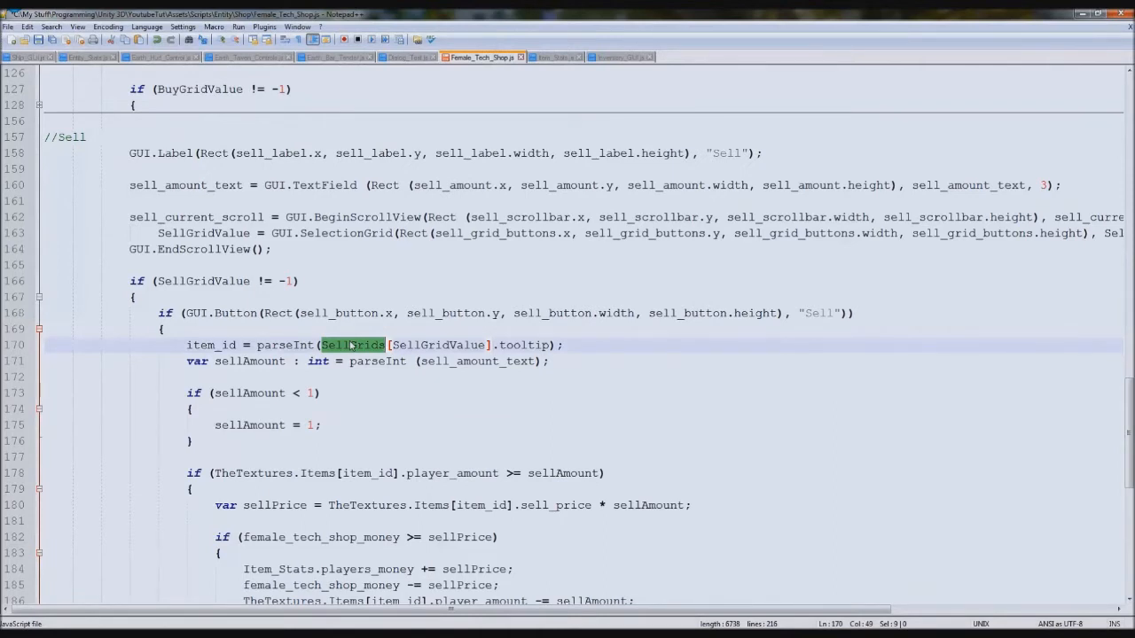
left_click(589, 344)
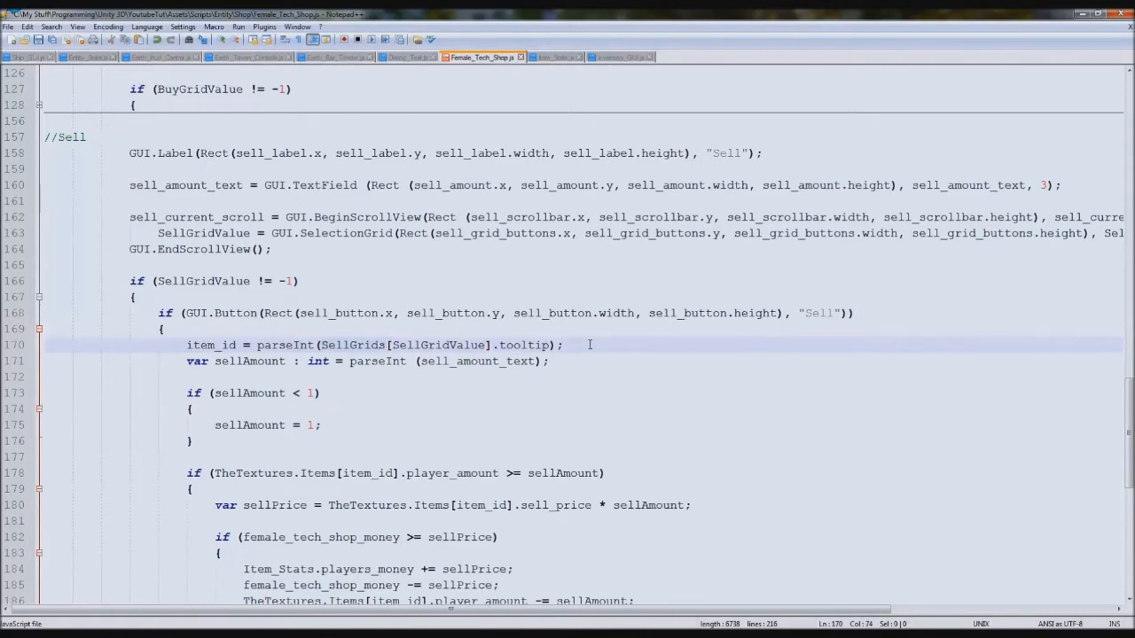
Write a for loop with index y running to player_inventory.Grids.length in the sell block.
type("for (")
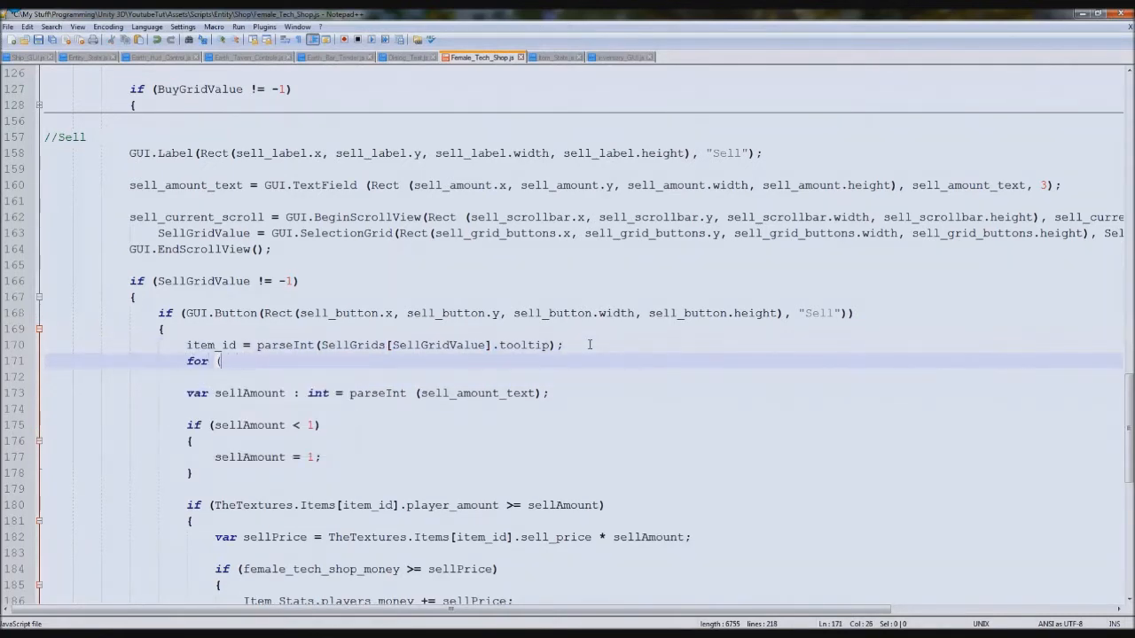
type("var y")
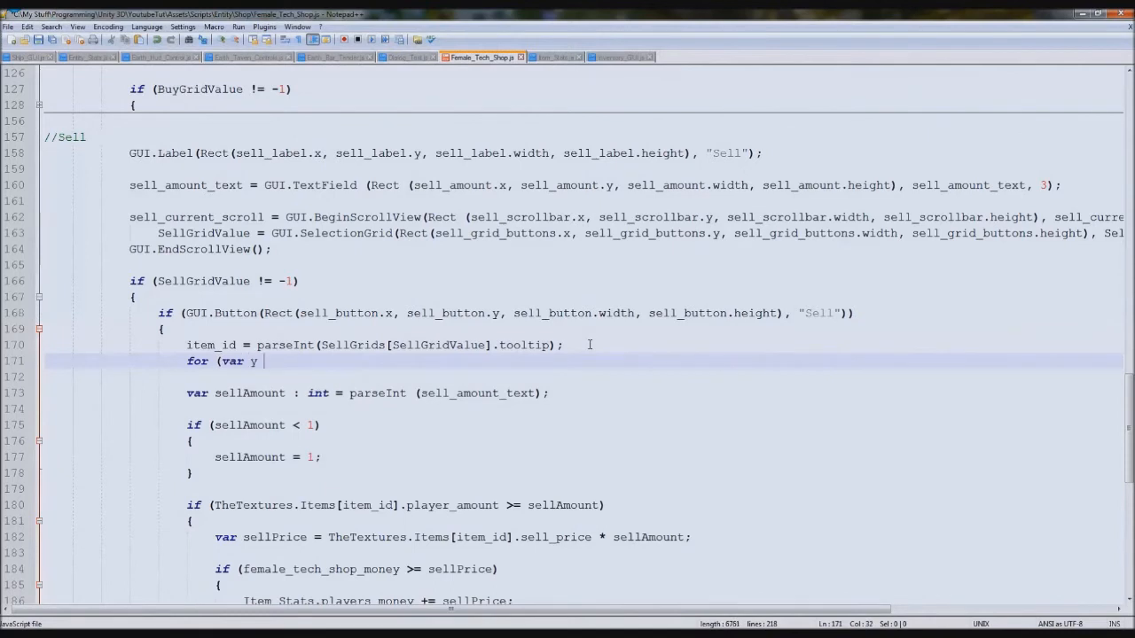
type("= 0; y <")
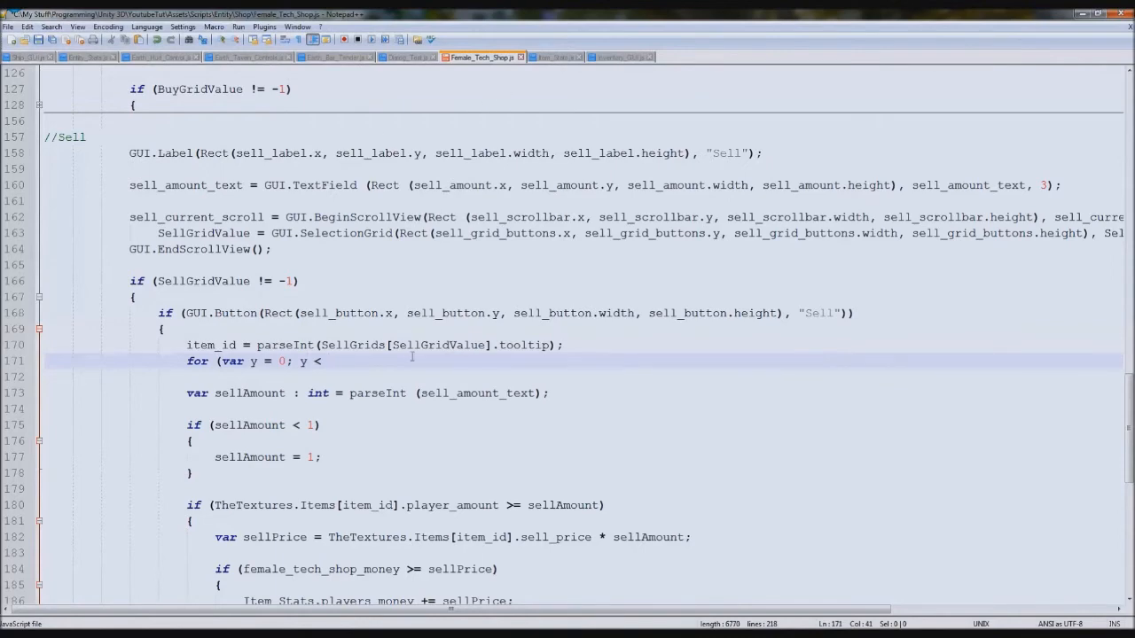
type("sta")
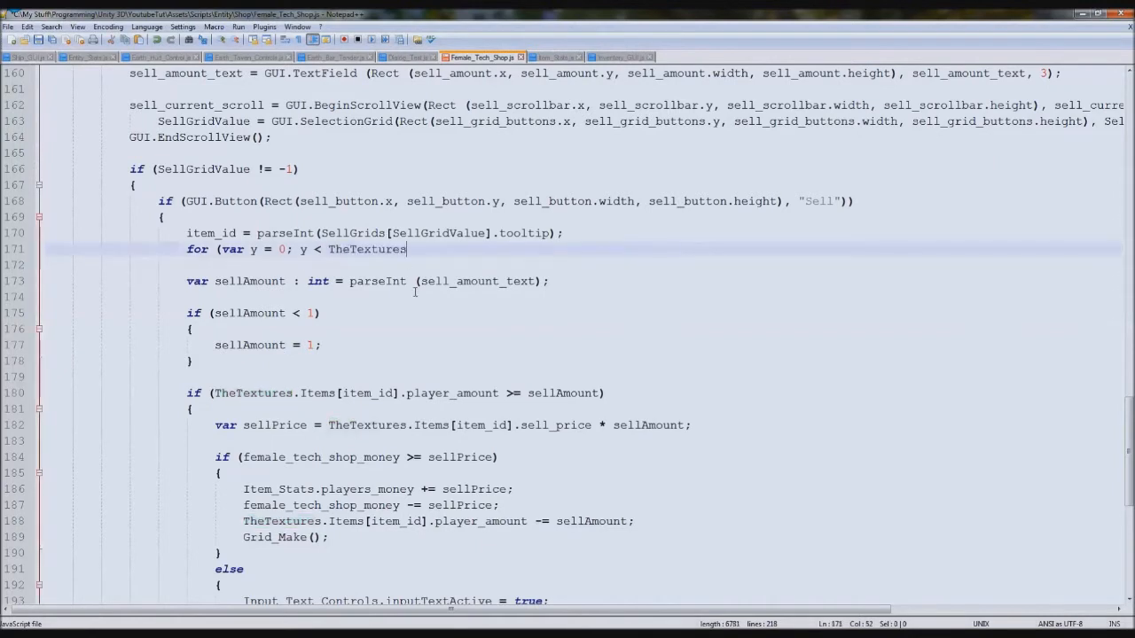
type(".ite")
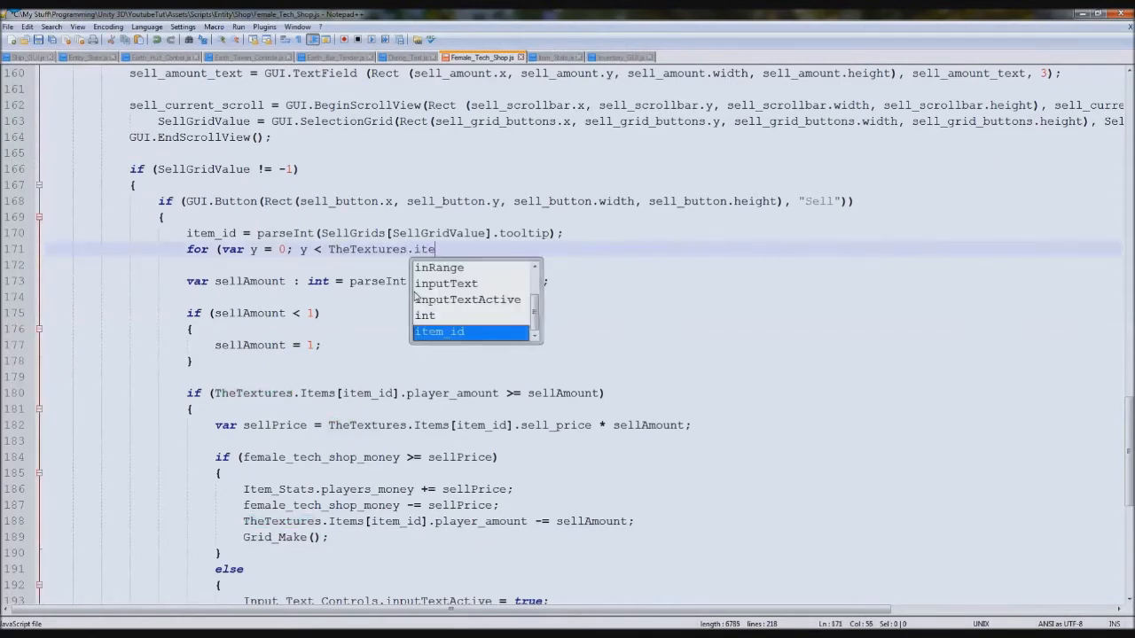
left_click(553, 57)
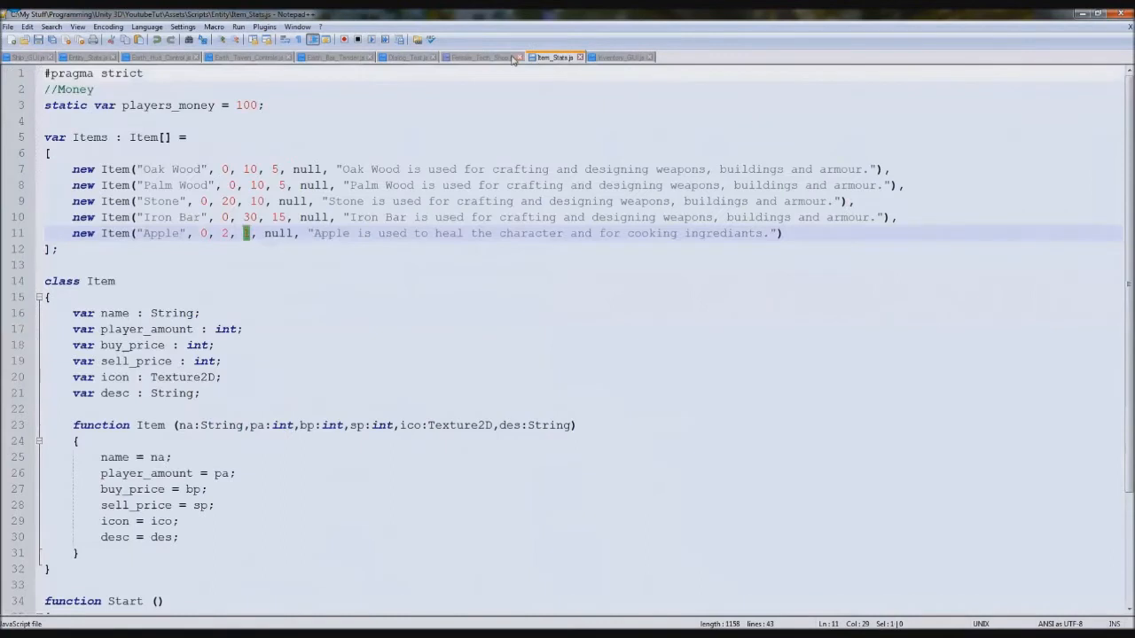
left_click(482, 57)
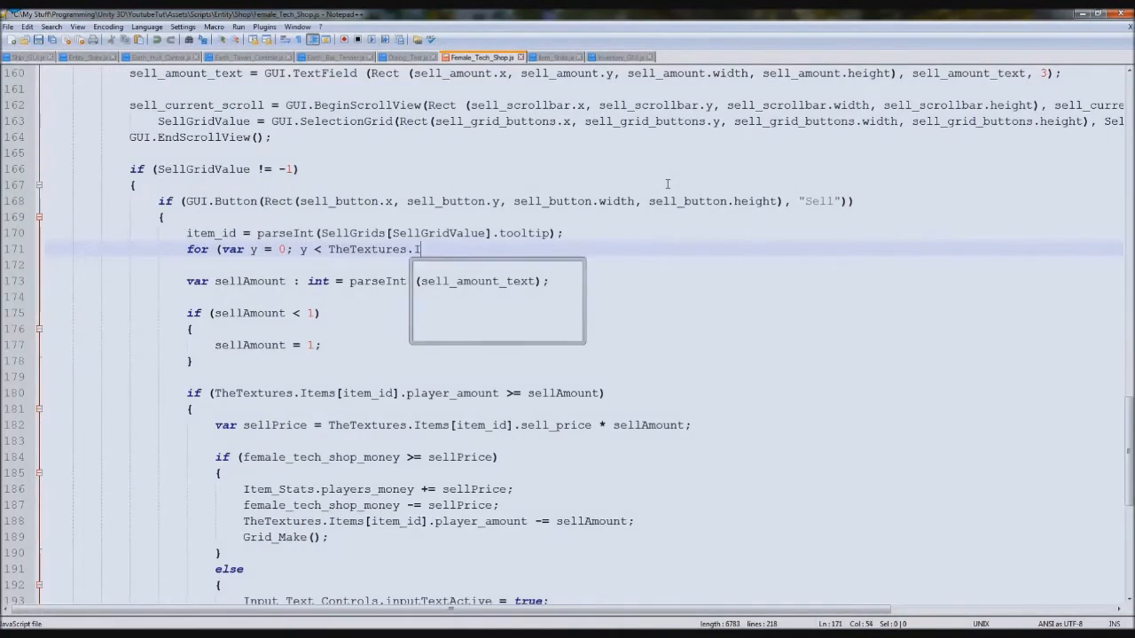
type("tems.length;")
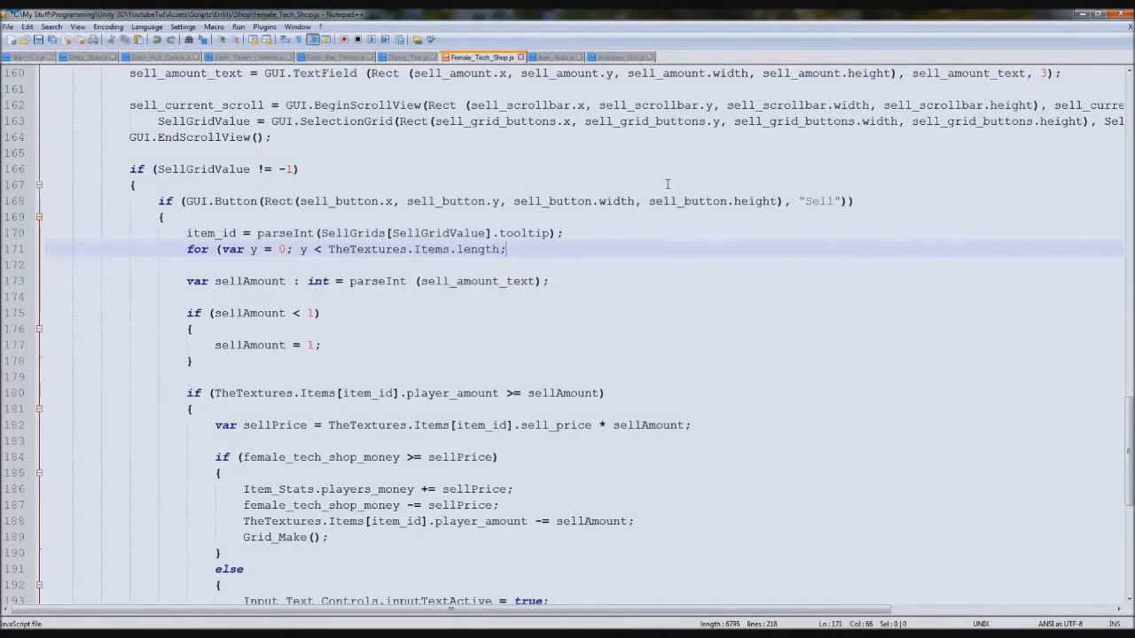
left_click(557, 56)
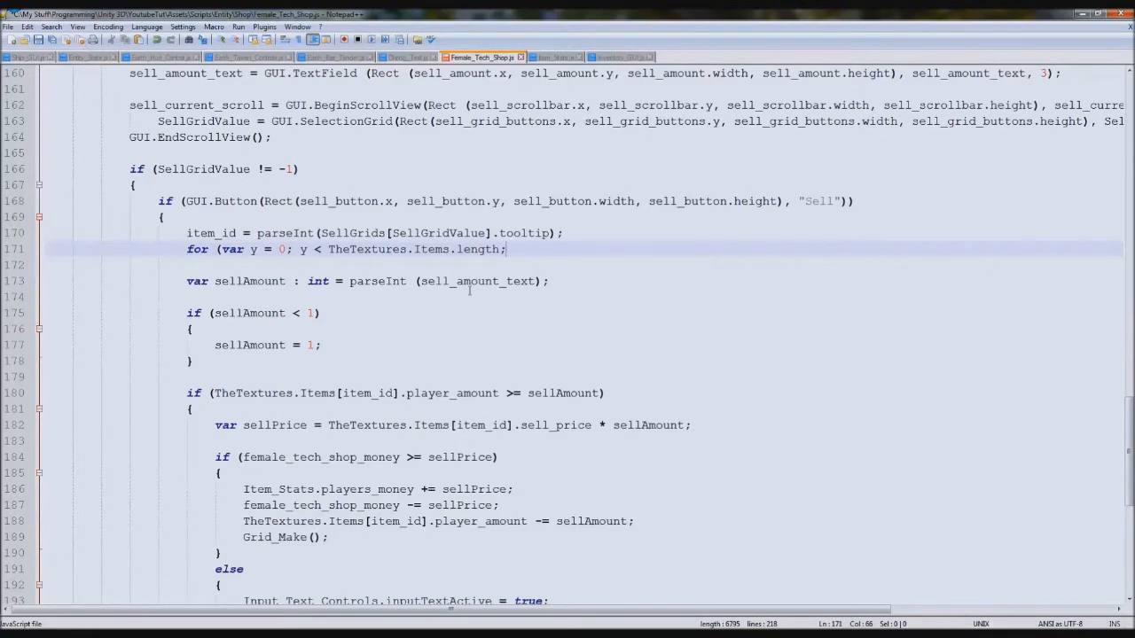
scroll("down", 3)
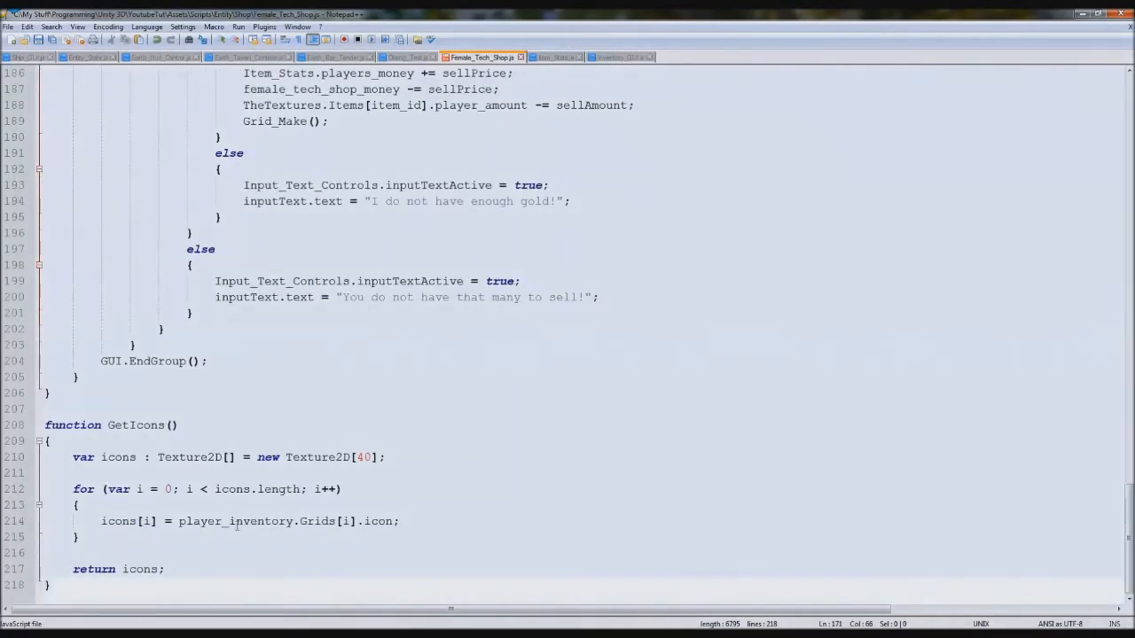
left_click_drag(179, 522, 363, 521)
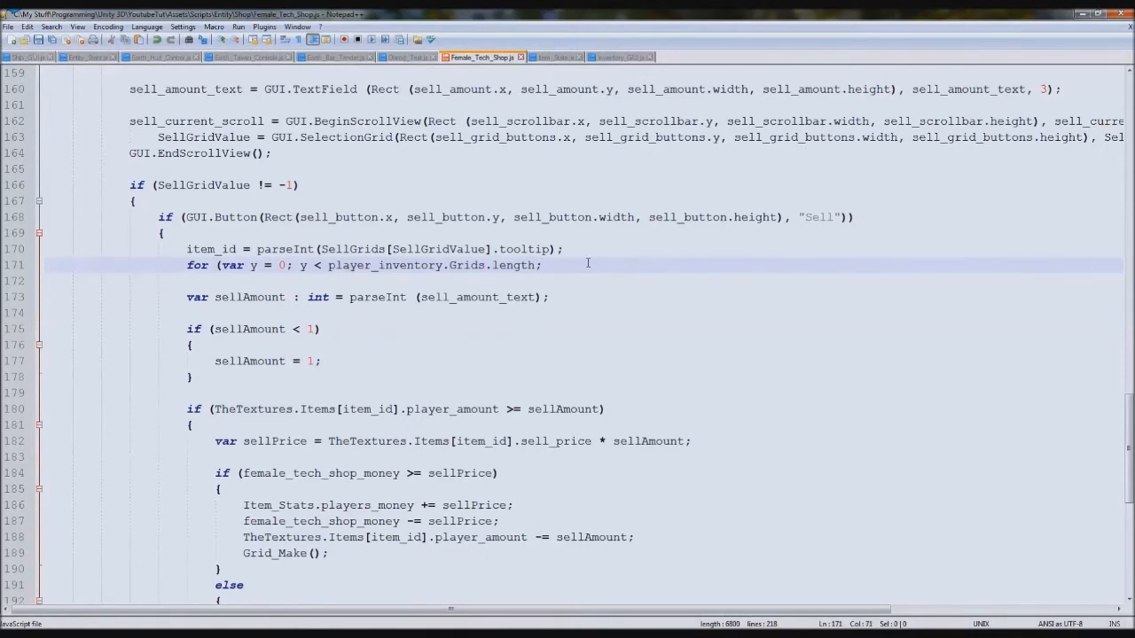
type("y++)")
type("{")
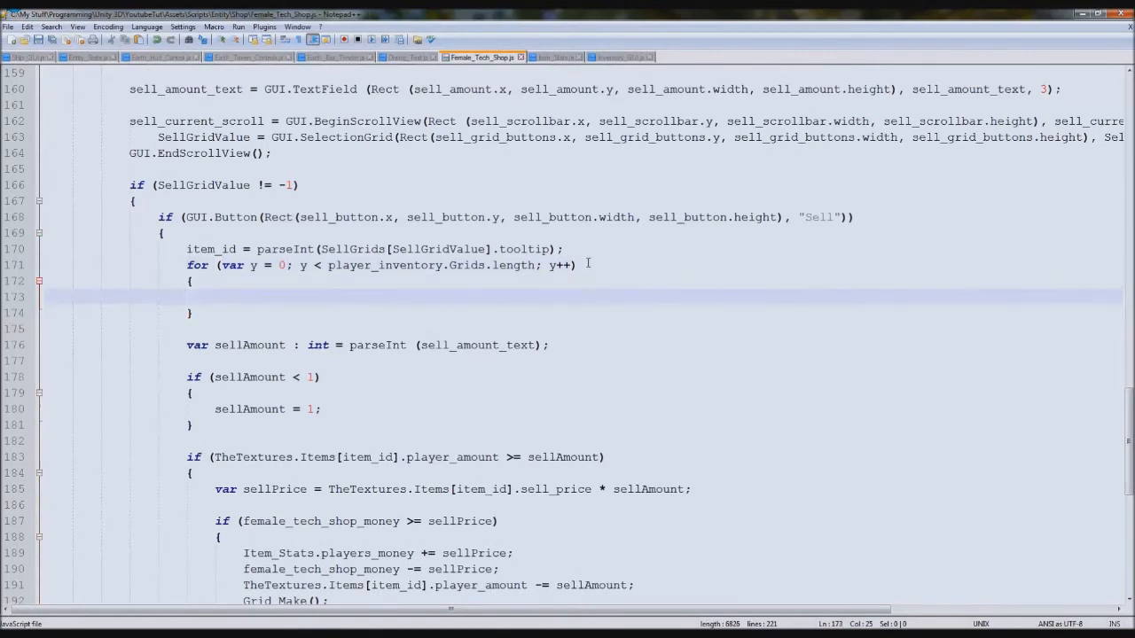
Add an if comparing Grids[y].icon.name with Grids[SellGridValue].icon.name.
type("if (")
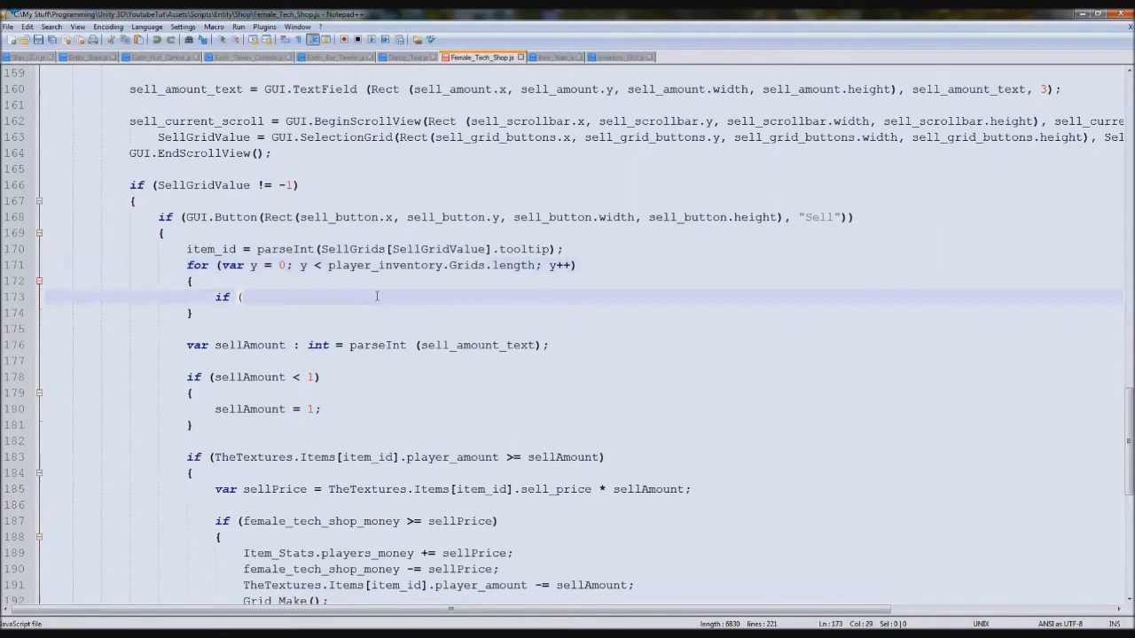
type("player_inventory.Grids[y]")
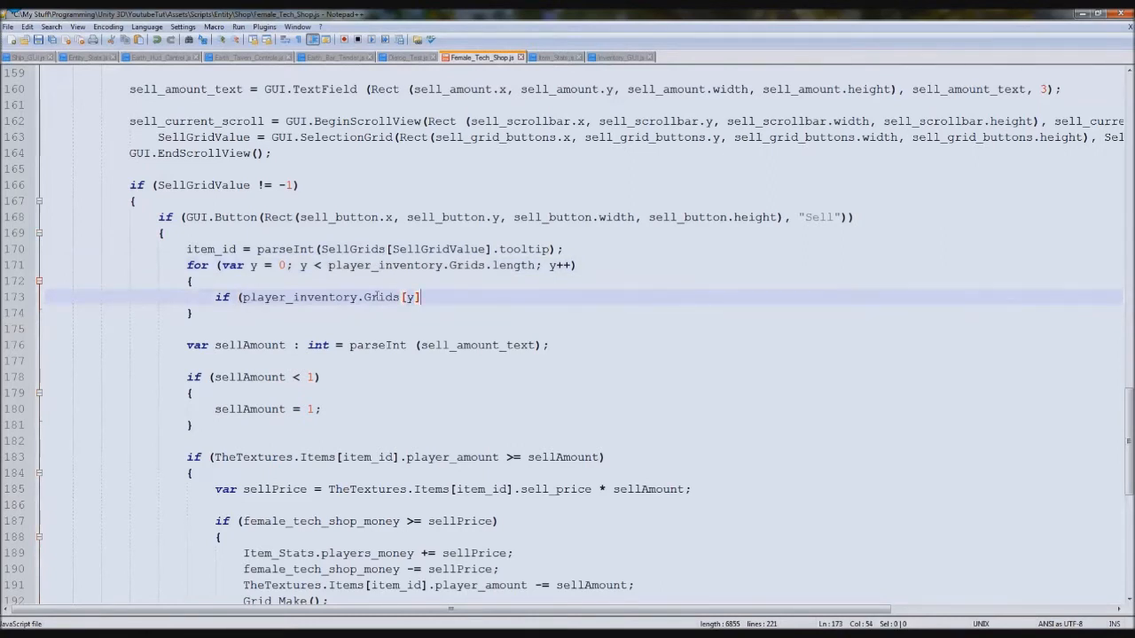
type(".icon.name =")
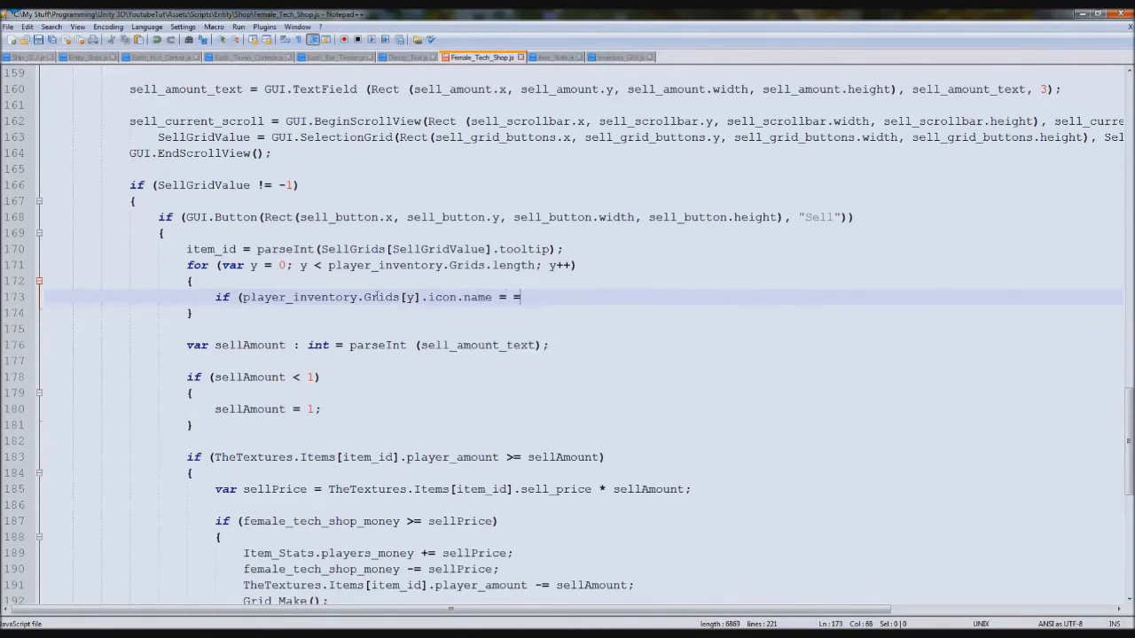
type("=")
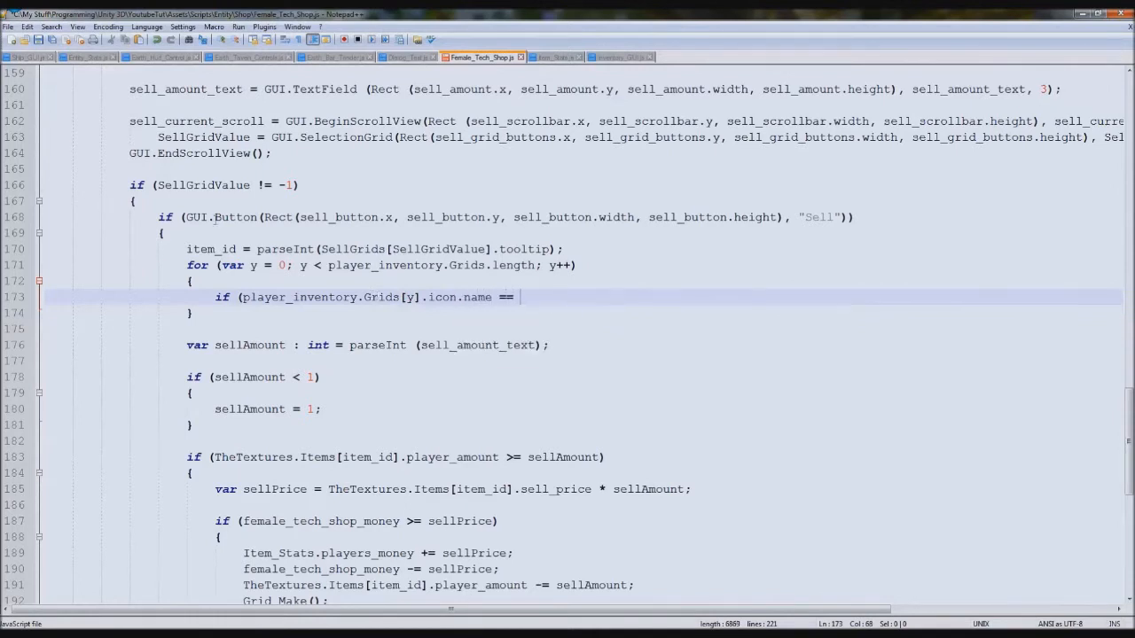
double_click(202, 185)
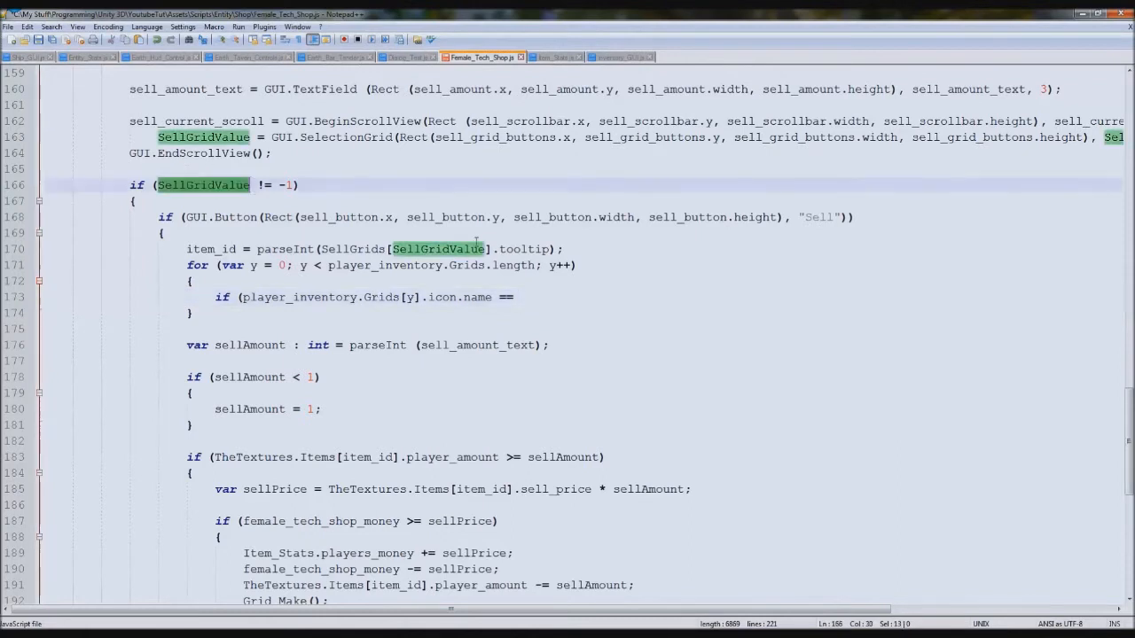
type("SellGridValue]")
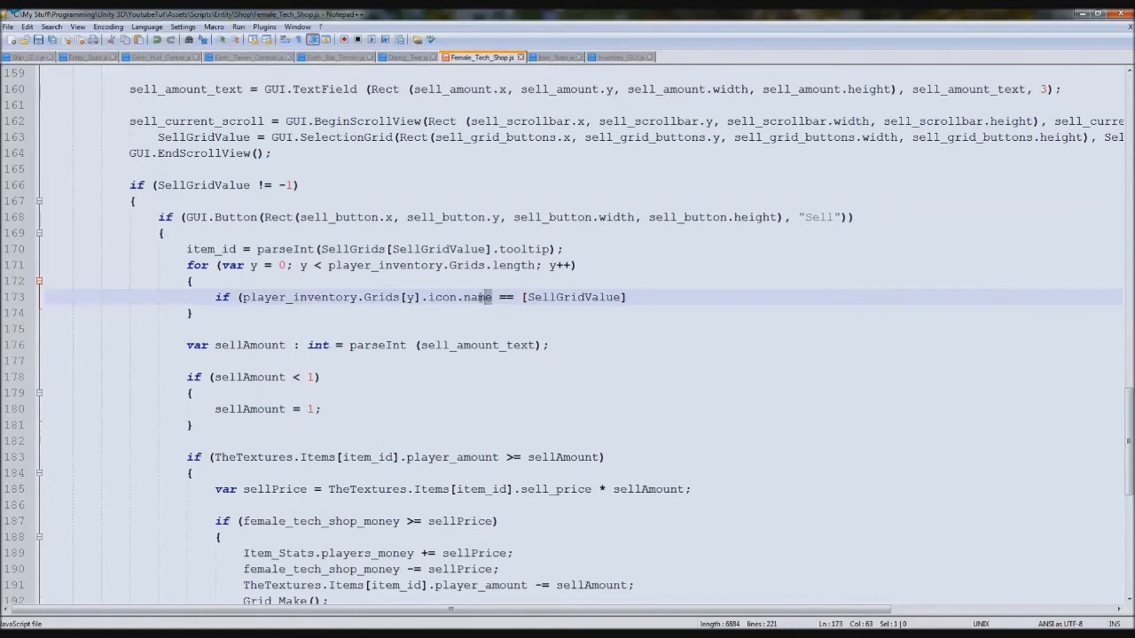
type(".icon.name")
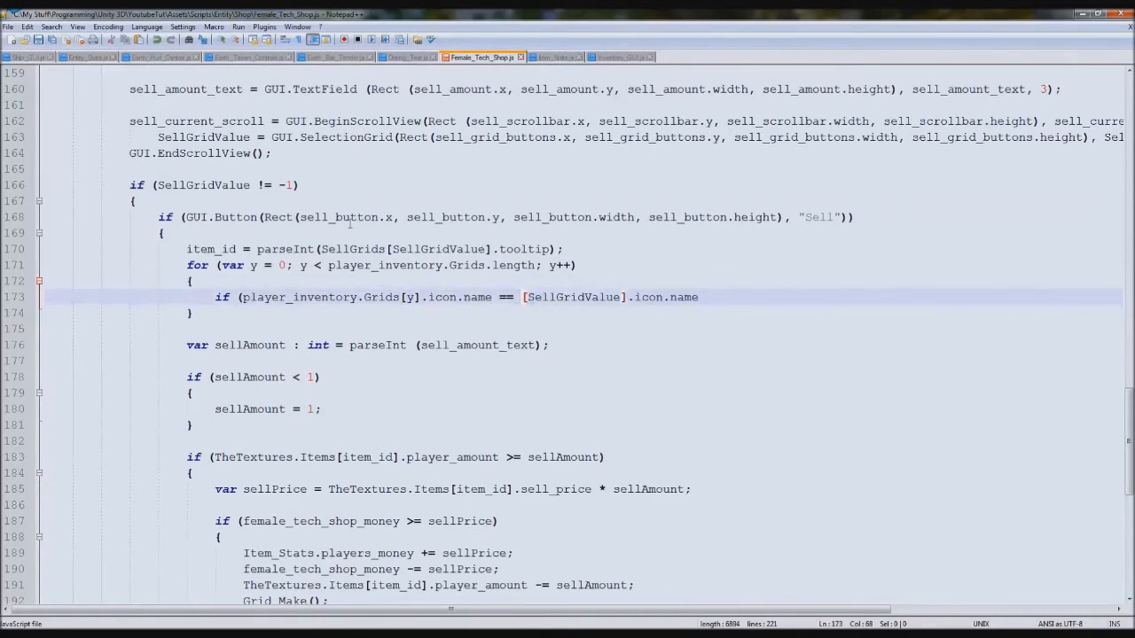
scroll("down", 3)
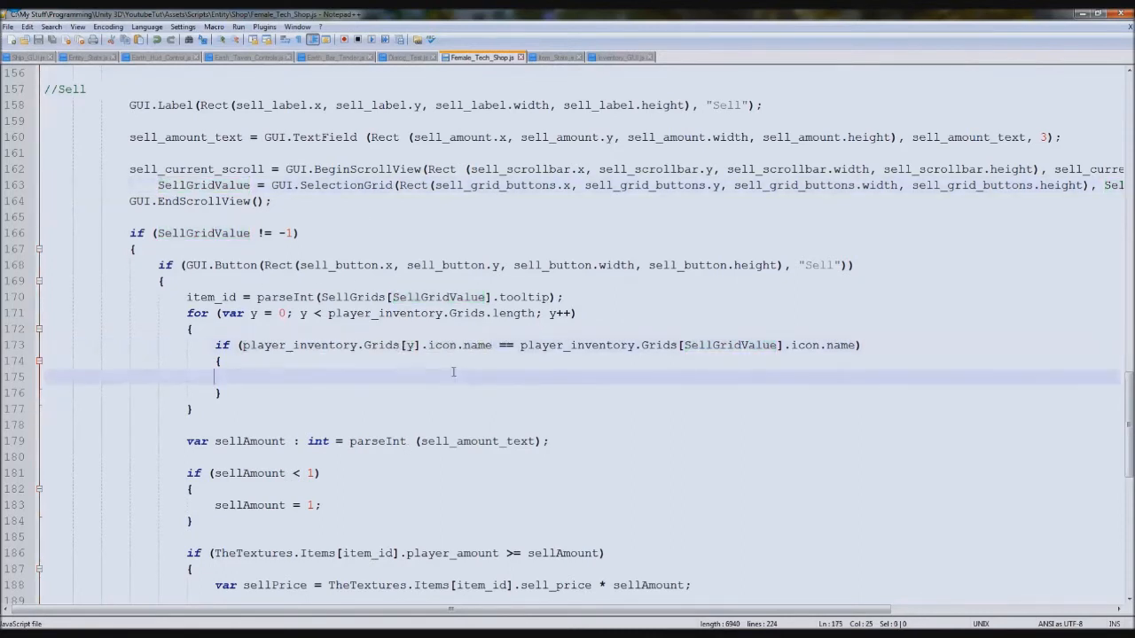
Inside the if, set item_id = y and y = player_inventory.Grids.length to end the loop.
type("itemi")
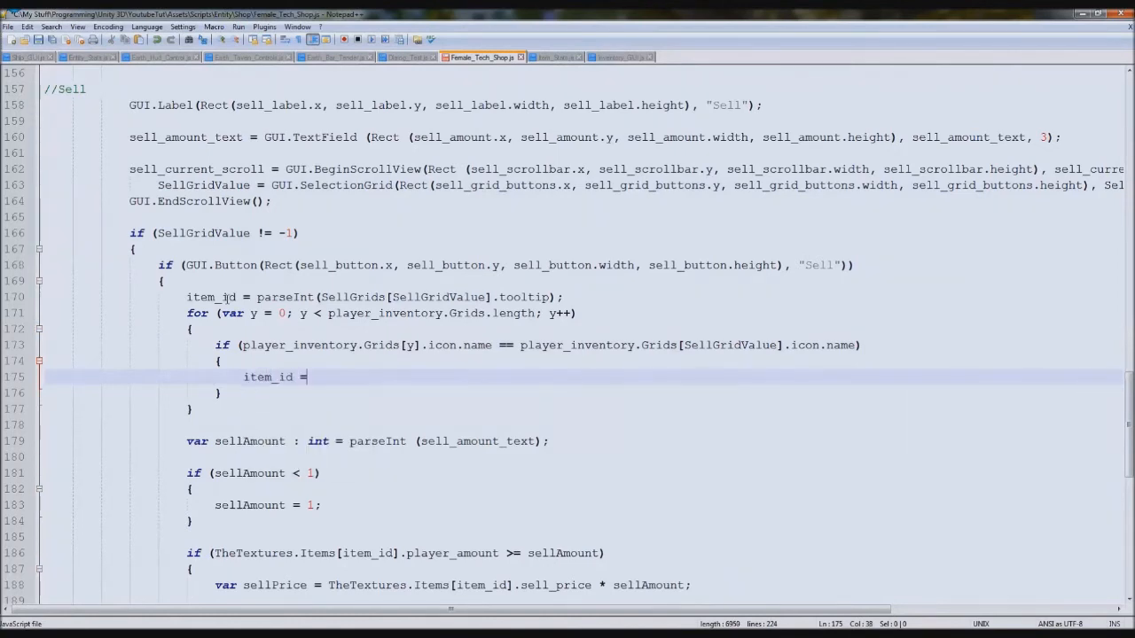
type("y;")
type("y = 40;")
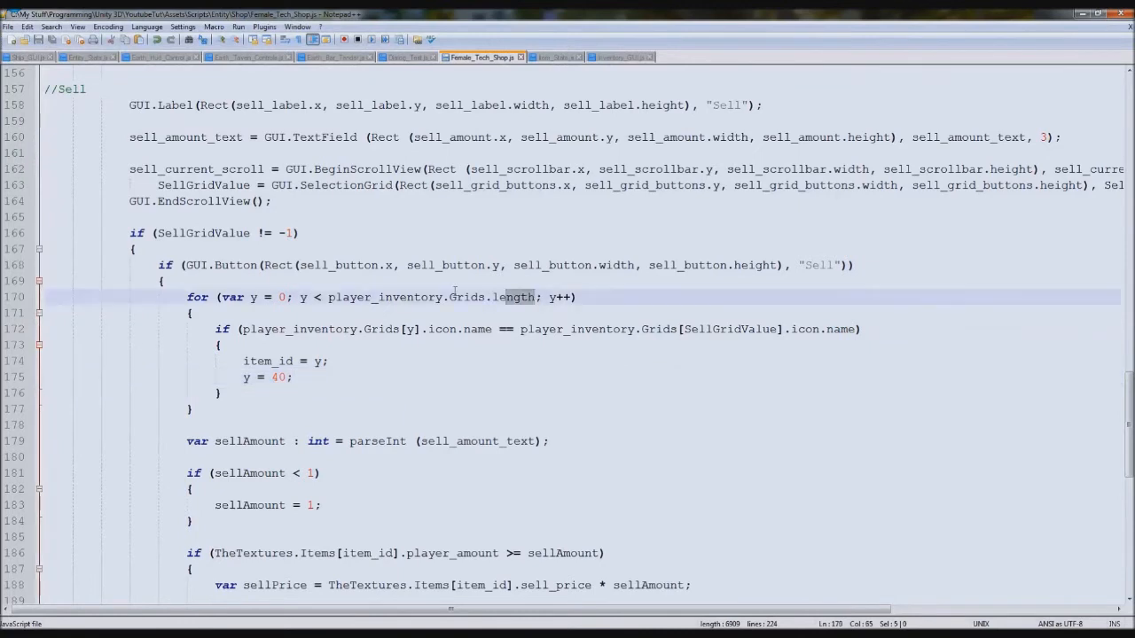
type("player_inventory.Grids.length")
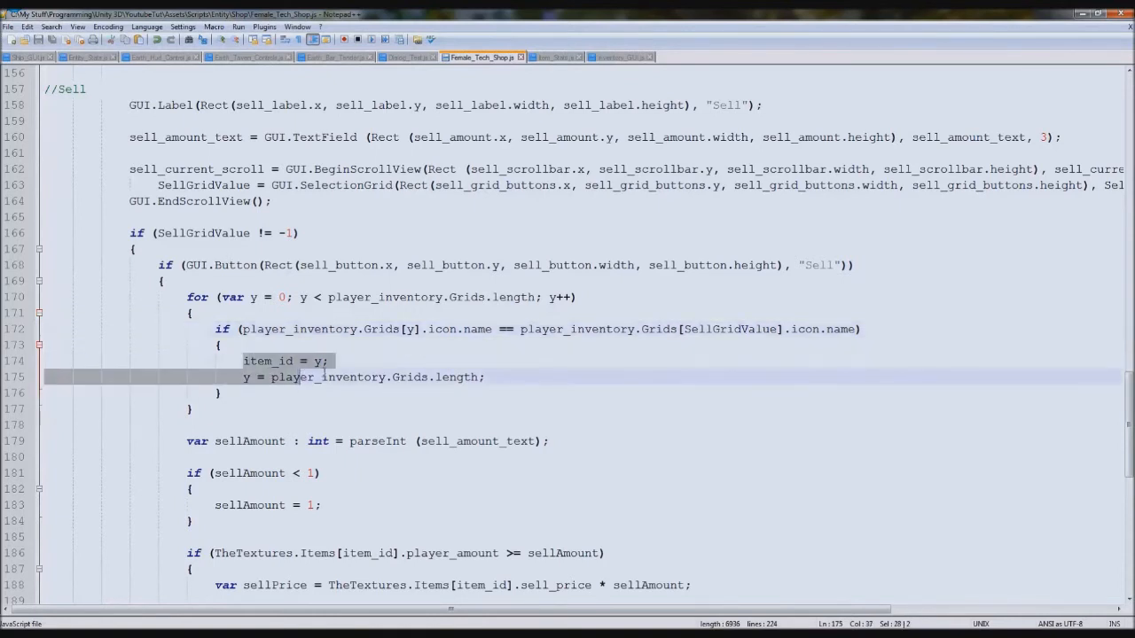
left_click(326, 276)
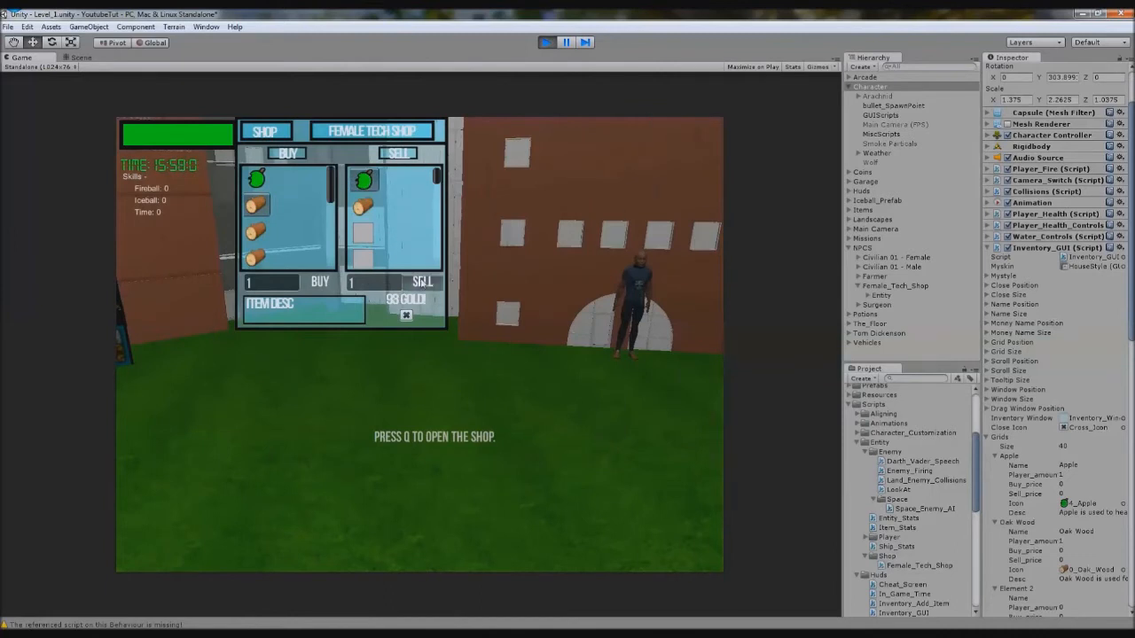
Run the game in Unity with the Female Tech Shop open to test selling.
left_click(422, 281)
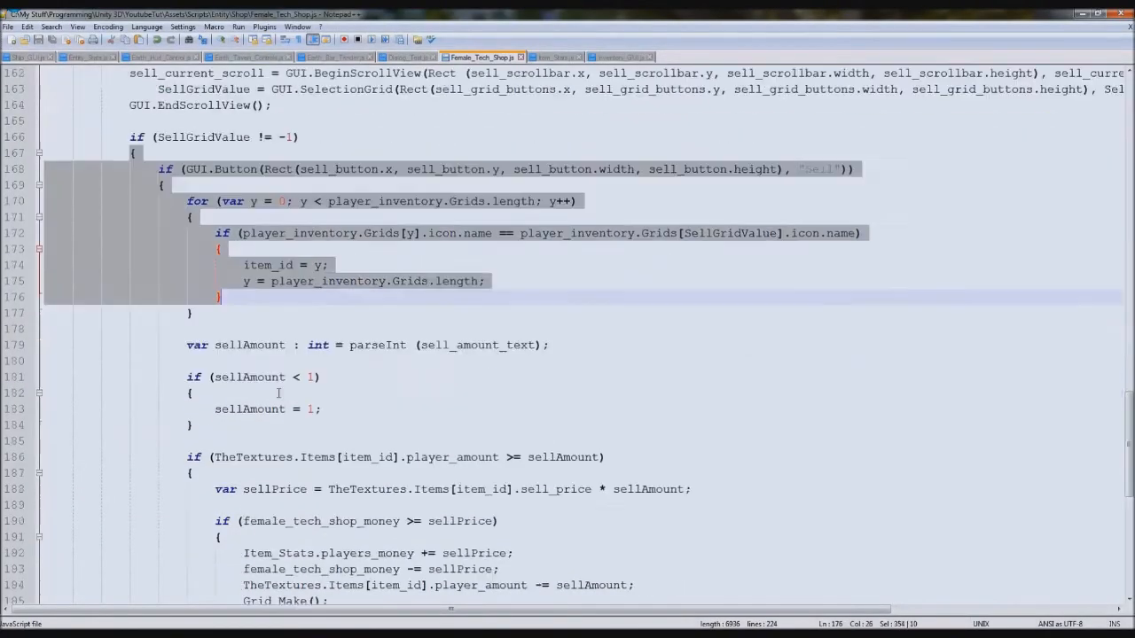
Write var get_id = player_inventory.Grids[SellGridValue].icon.name.String.Split("_", 0);.
scroll("down", 3)
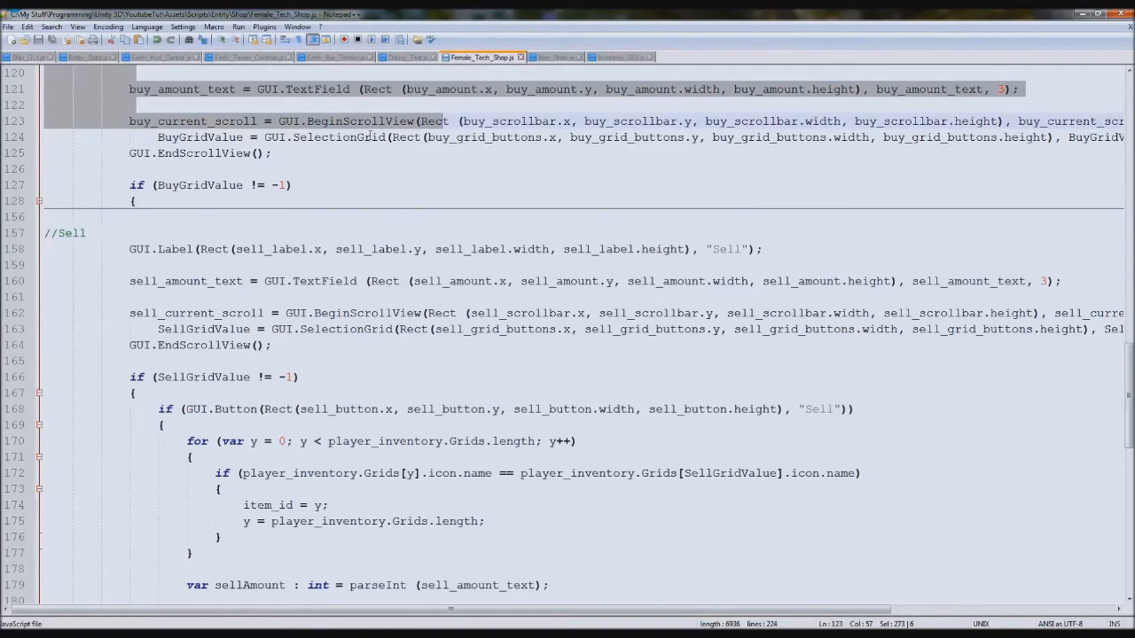
scroll("down", 3)
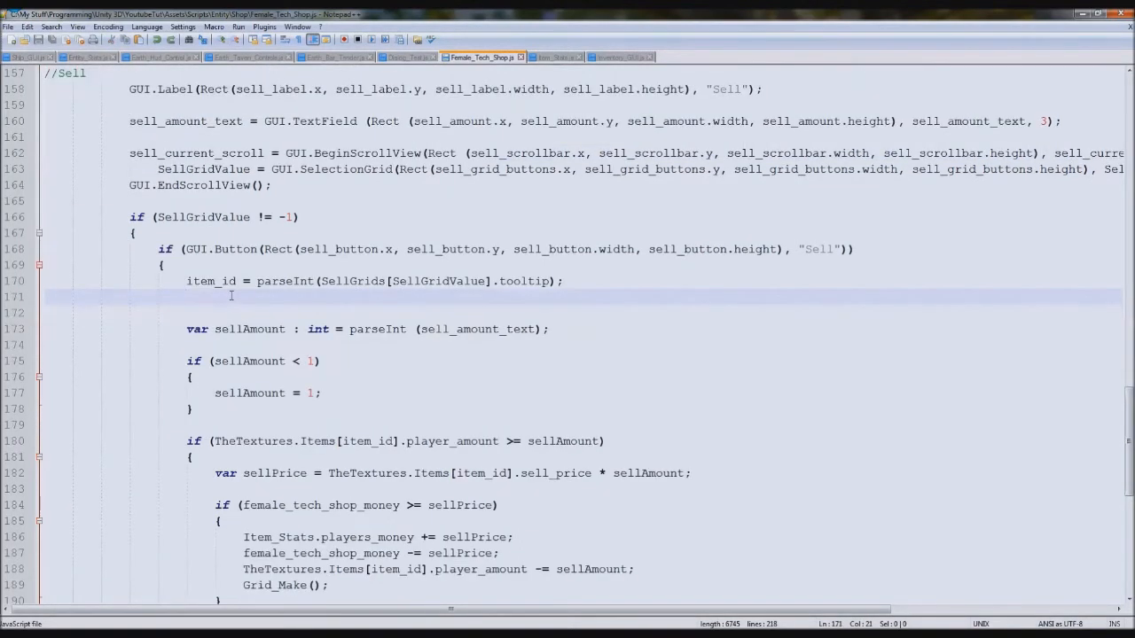
type("var get")
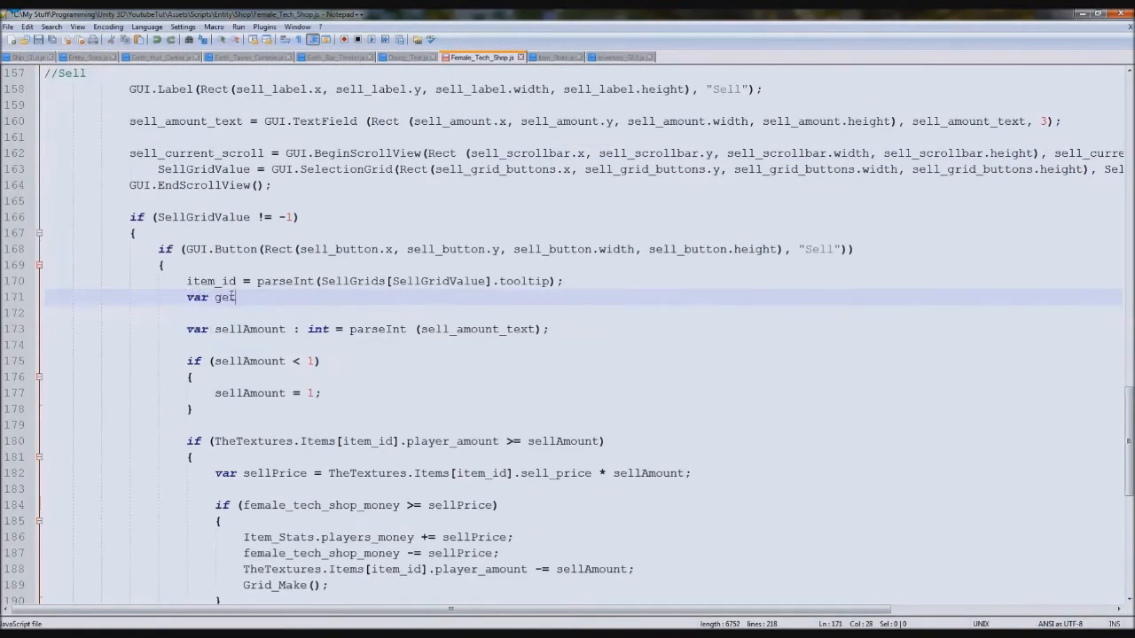
type("_id =")
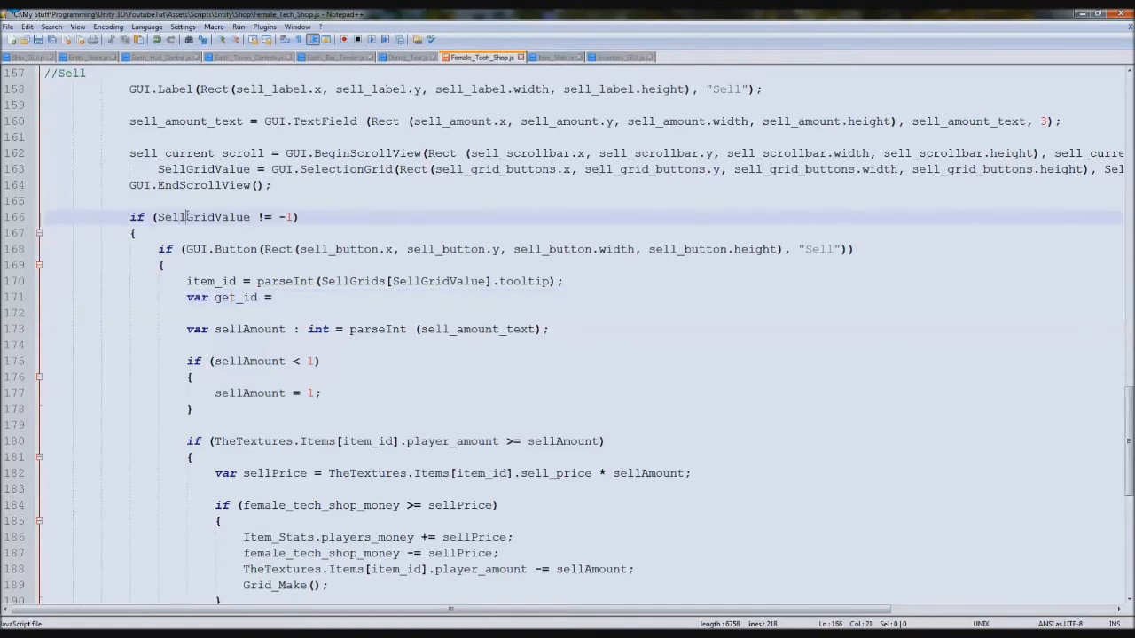
double_click(202, 217)
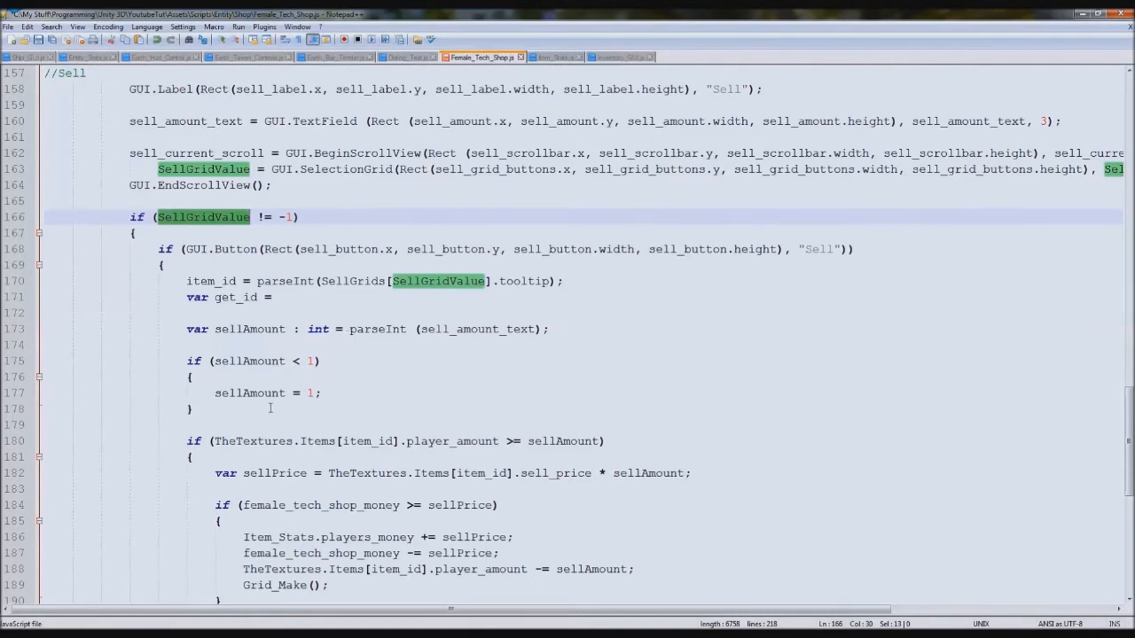
type("player_inventory.Grids")
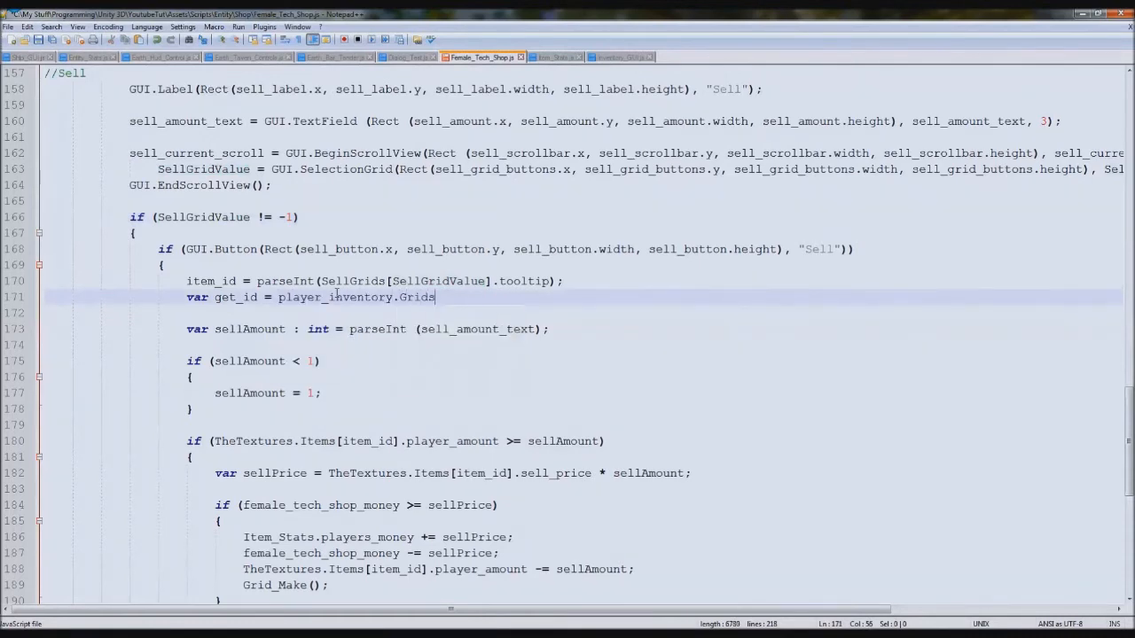
type("[")
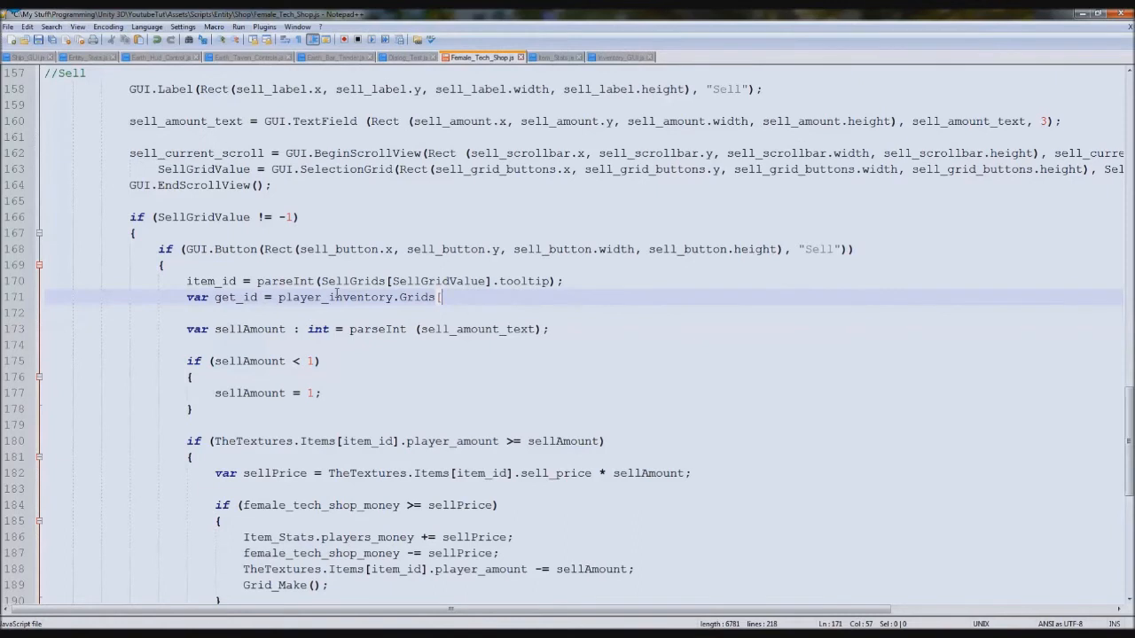
type("SellGridValue")
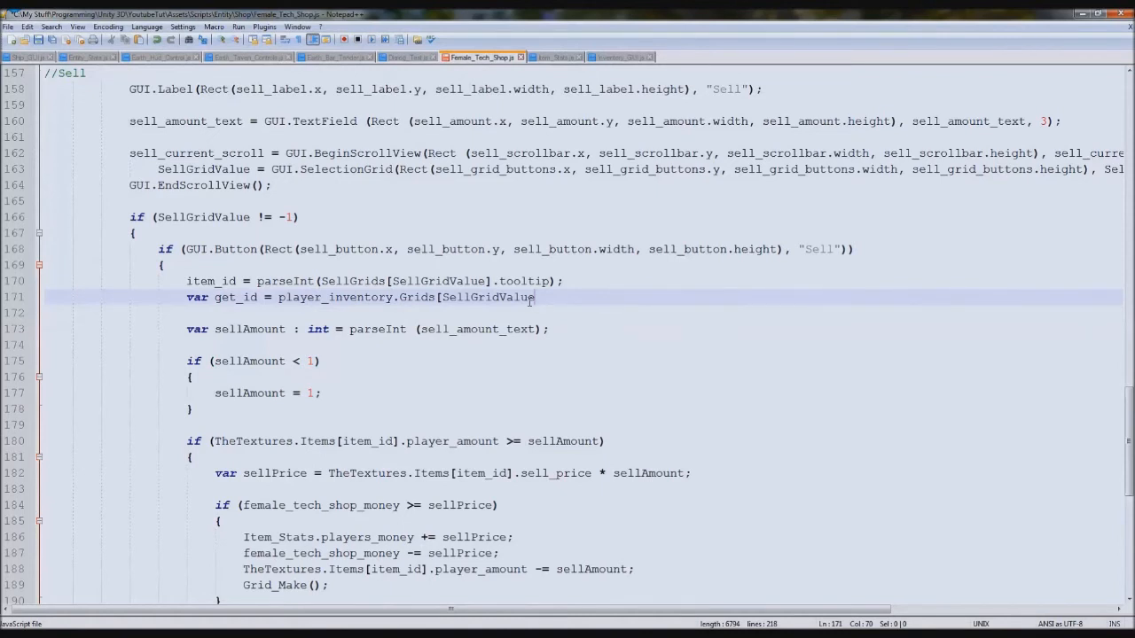
type("]")
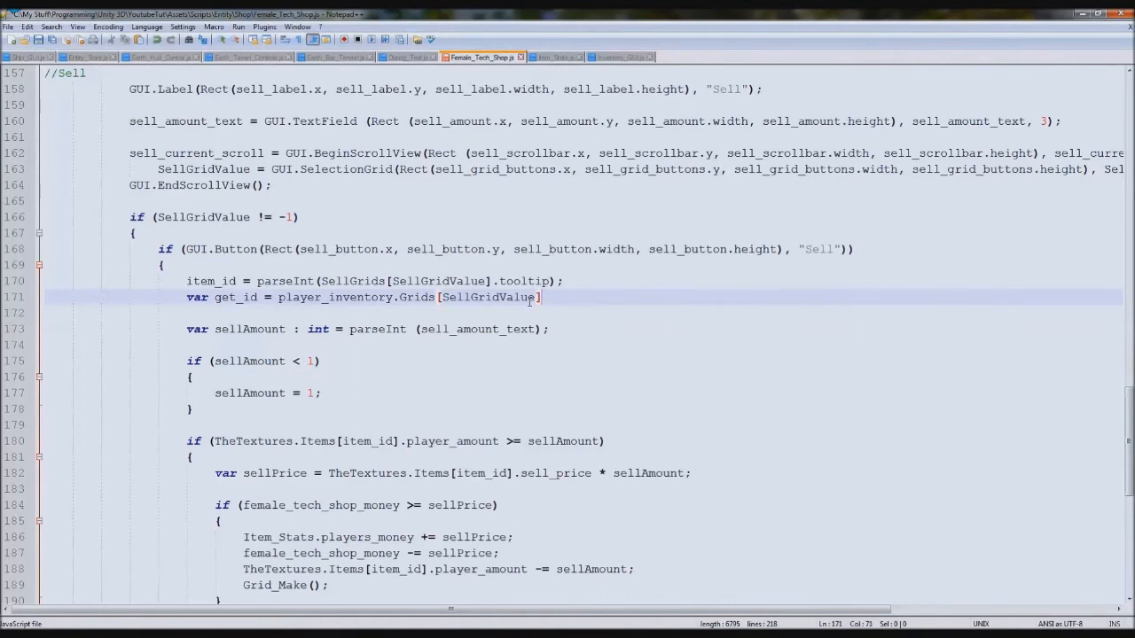
type(".icon")
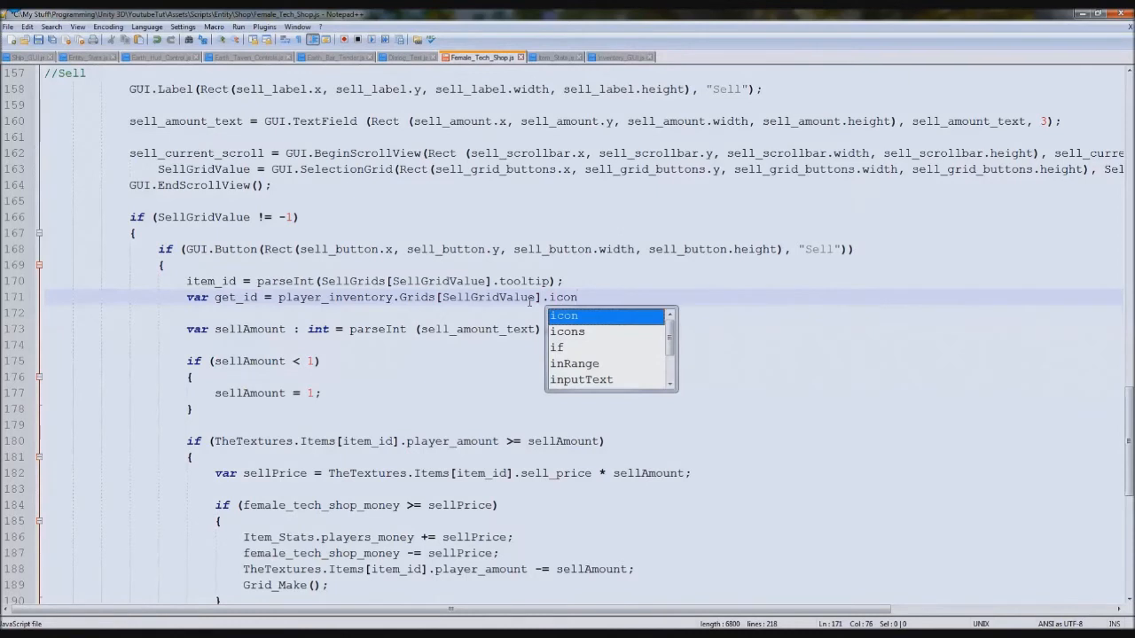
type(".name.S")
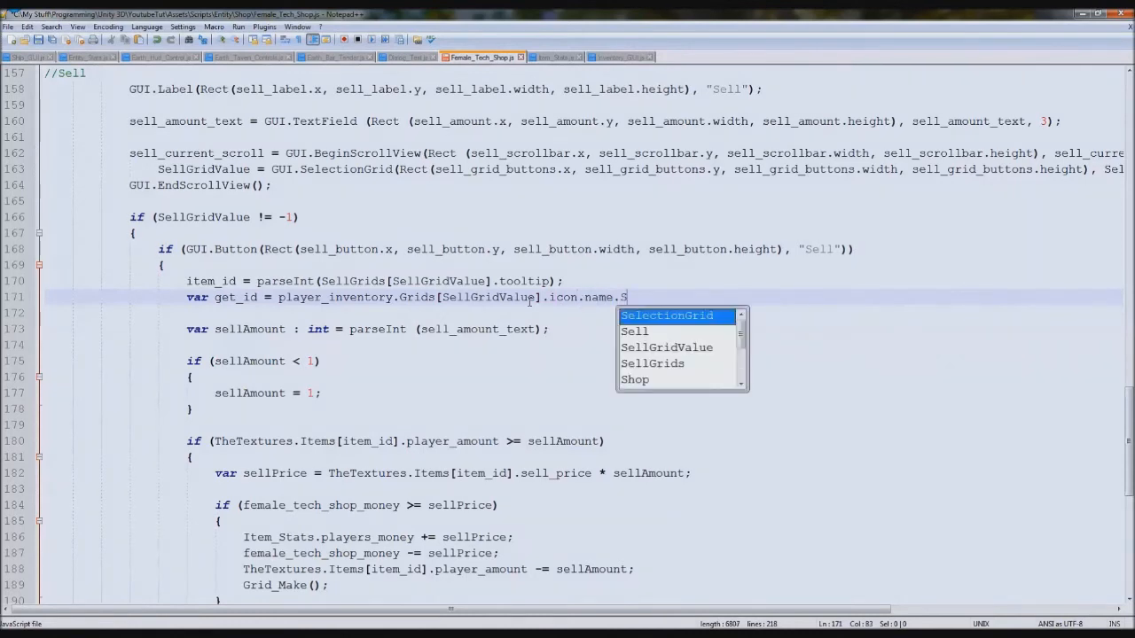
type("tring.Split")
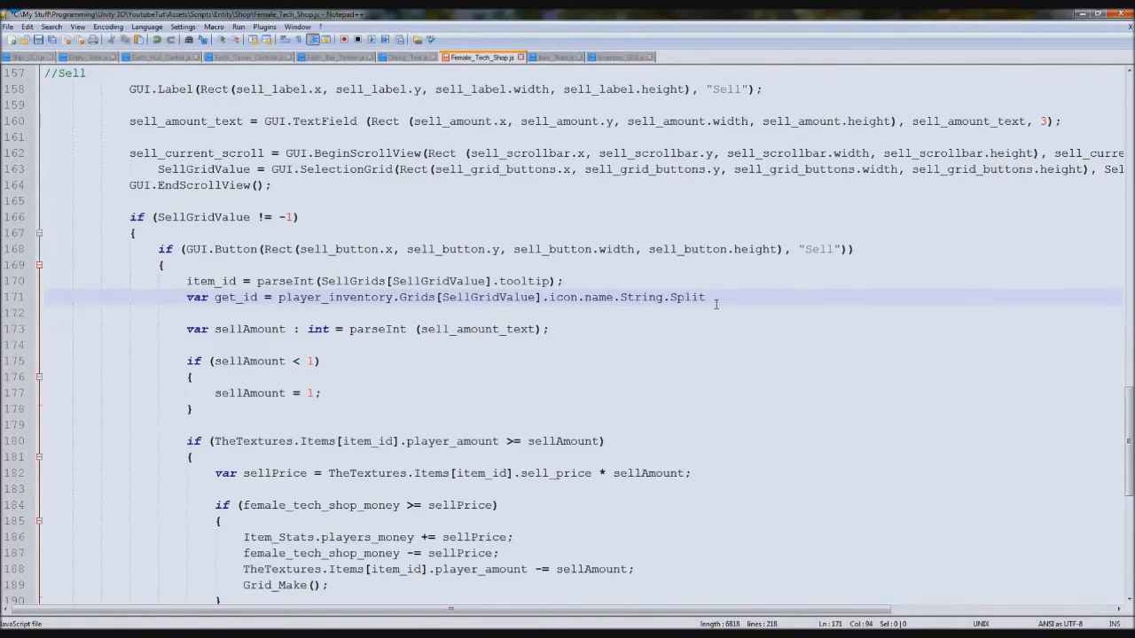
type("(")
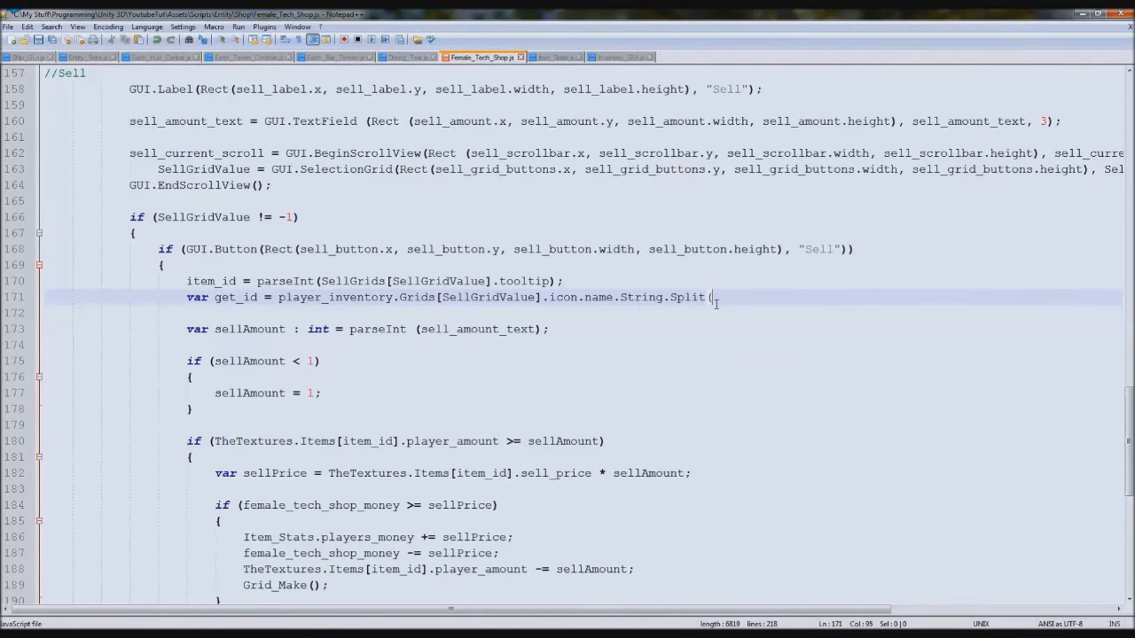
type("\"_\",")
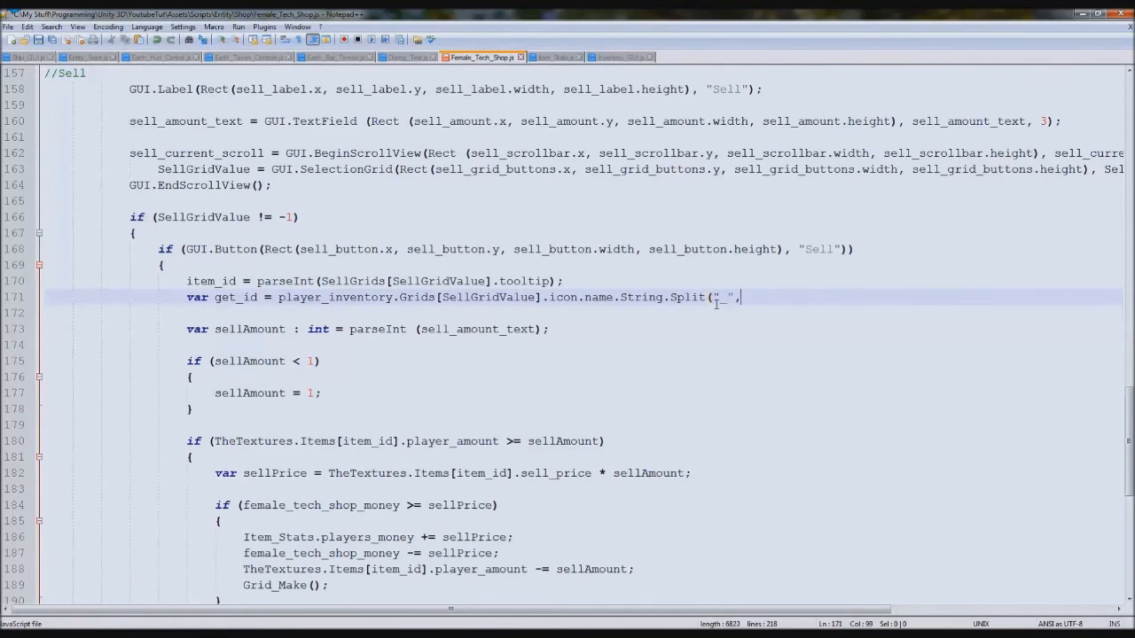
type("0);")
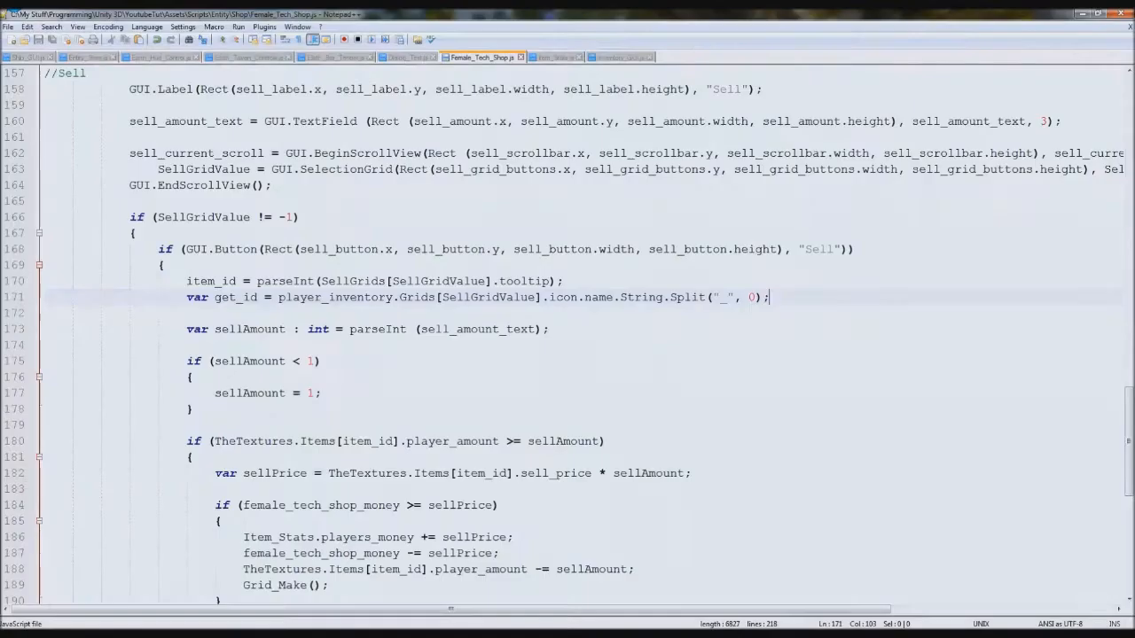
Move the get_id line above item_id and parse item_id from get_id[0], fixing the Split call.
left_click(564, 281)
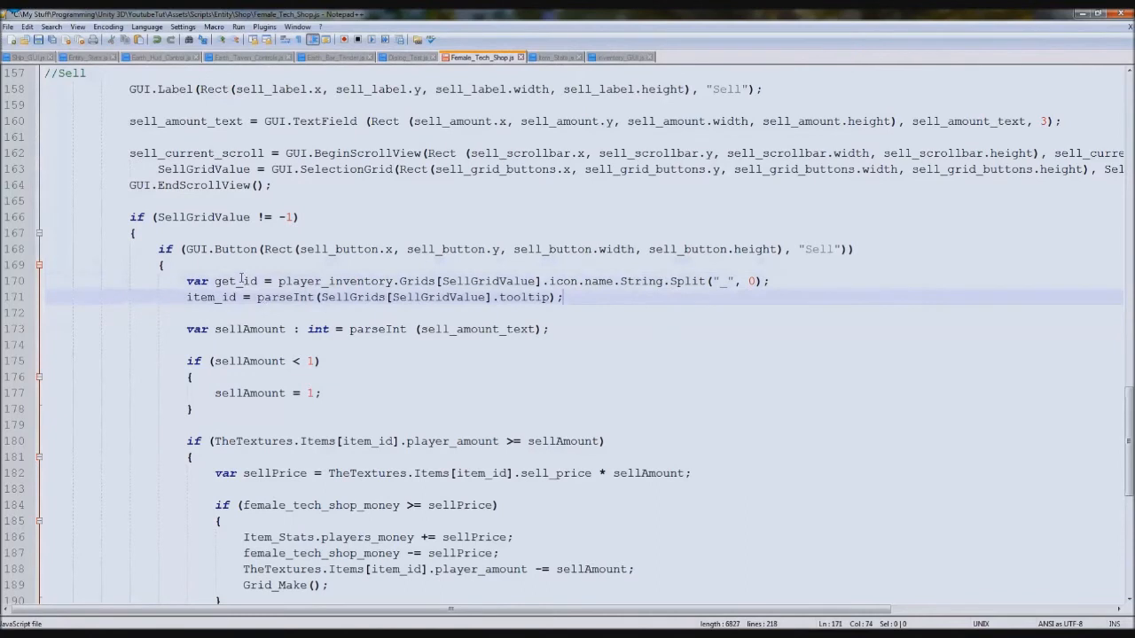
left_click_drag(319, 298, 554, 297)
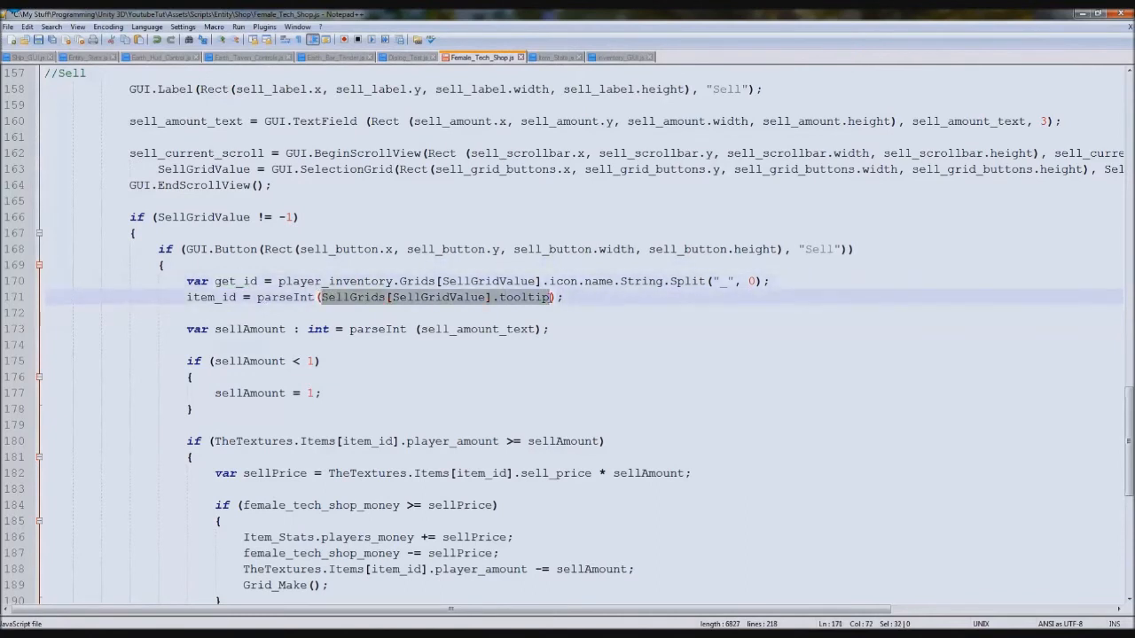
type("get_id[0]);")
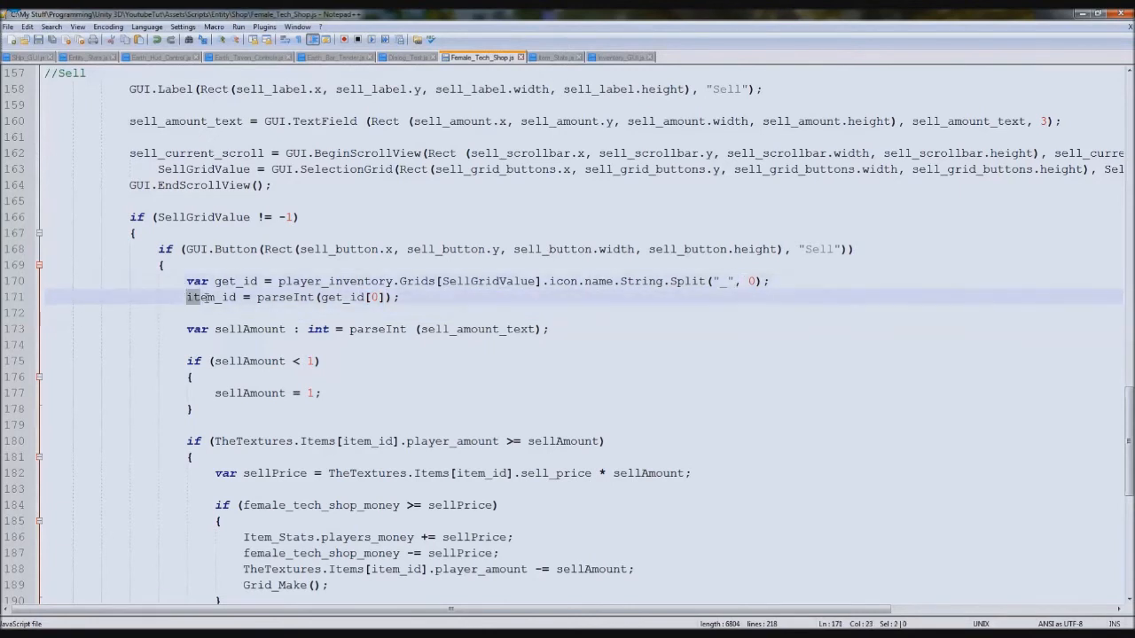
double_click(284, 297)
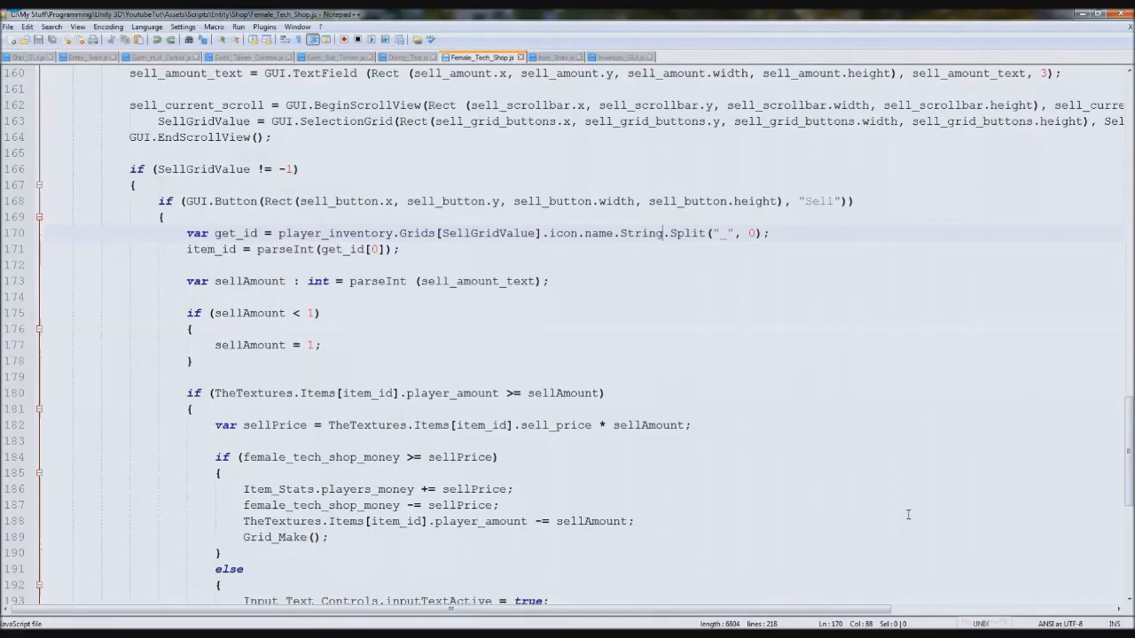
double_click(639, 234)
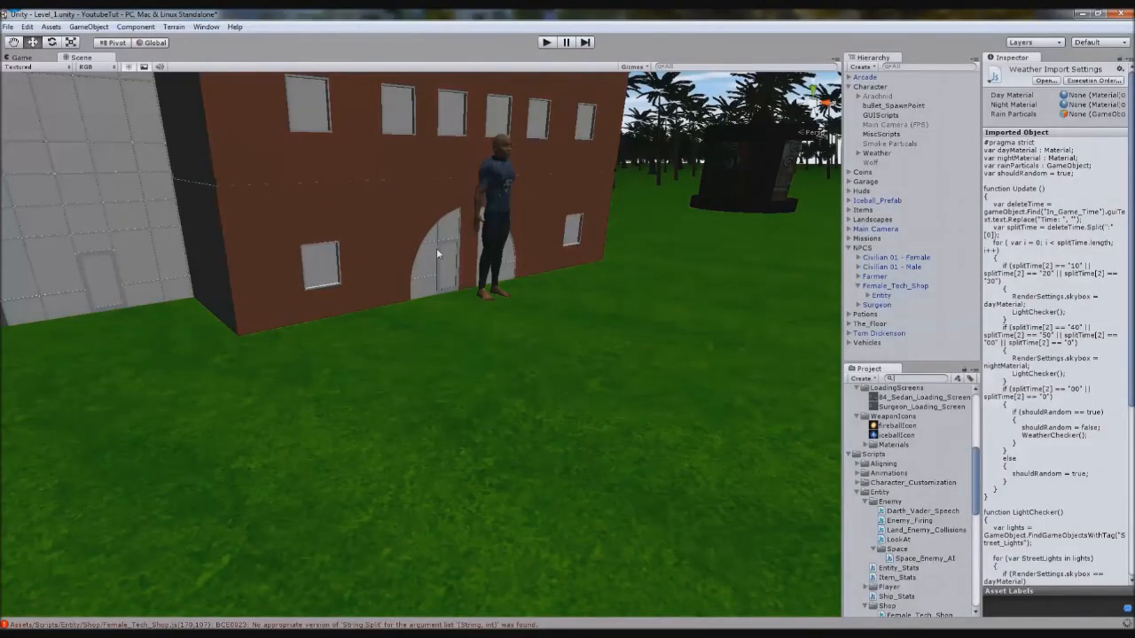
mouse_move(511, 578)
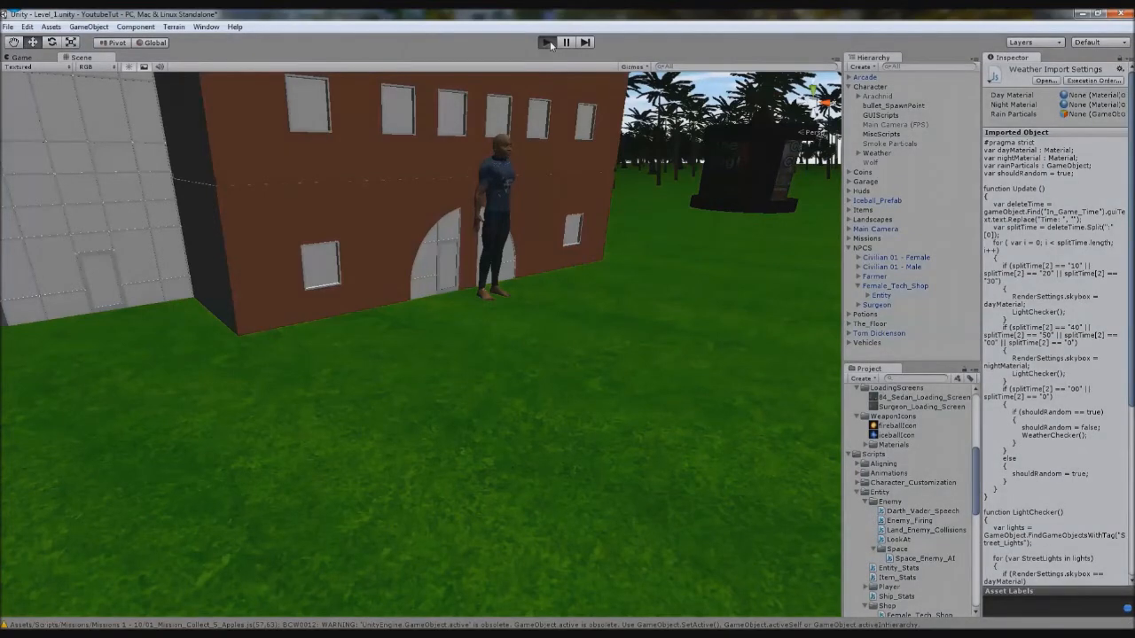
Play the game, open the shop with Q, sell an item raising gold from 100 to 145, then stop.
left_click(546, 42)
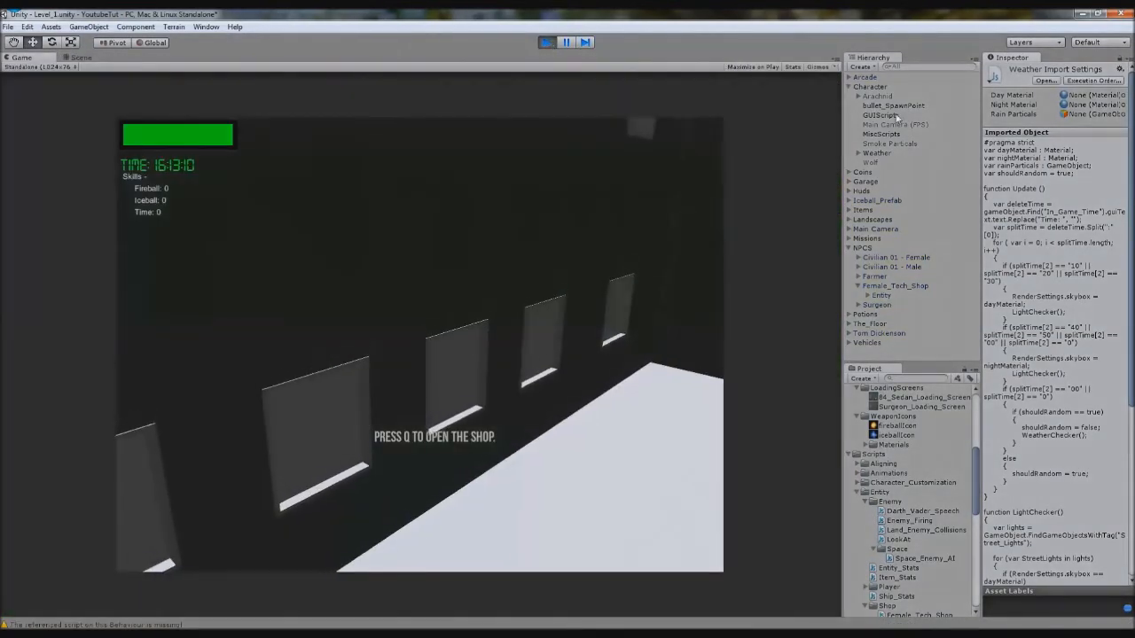
left_click(879, 135)
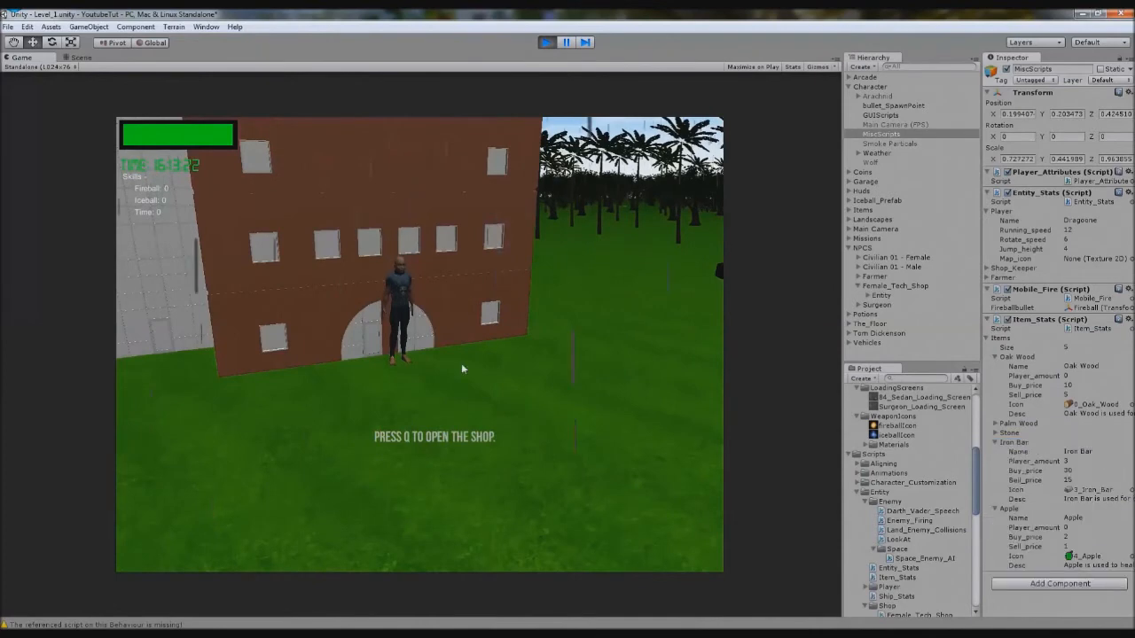
key("q")
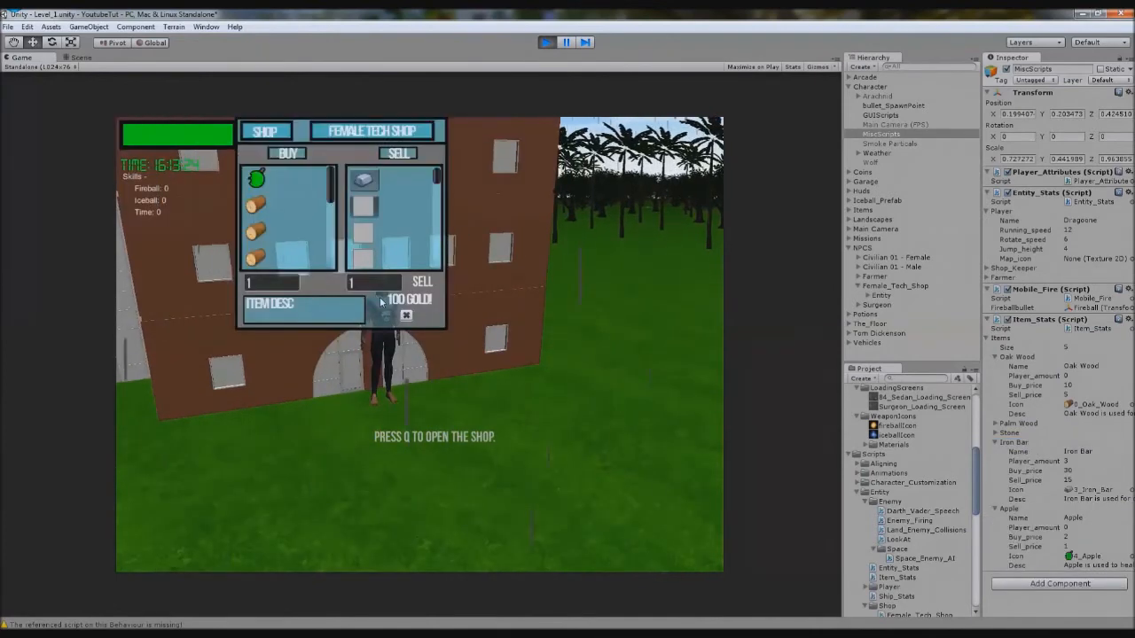
left_click(422, 282)
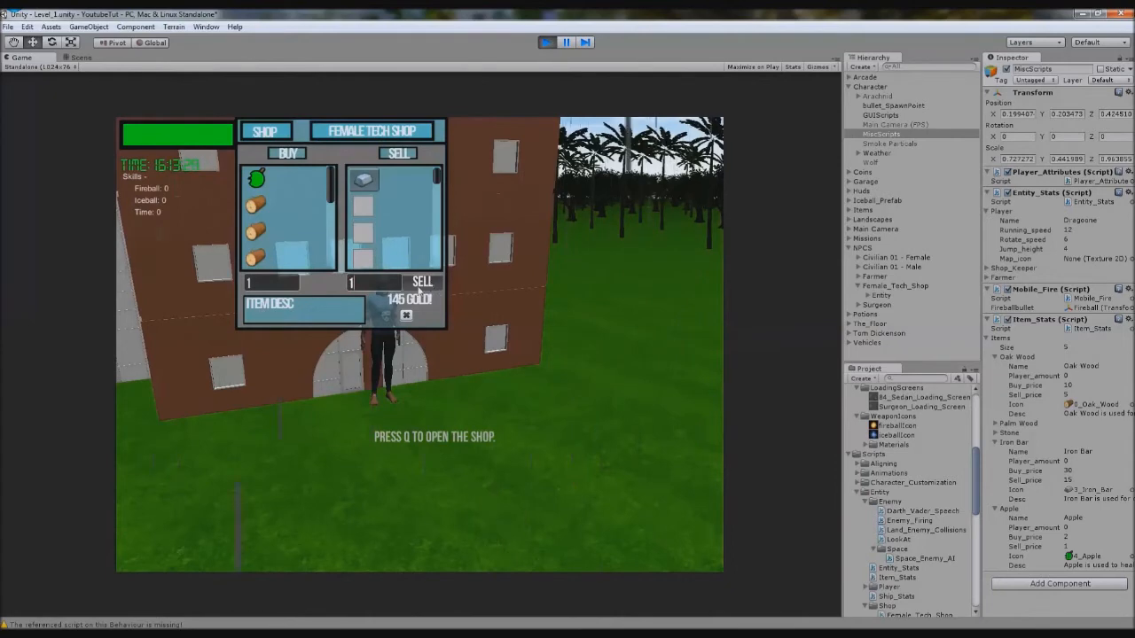
left_click(422, 282)
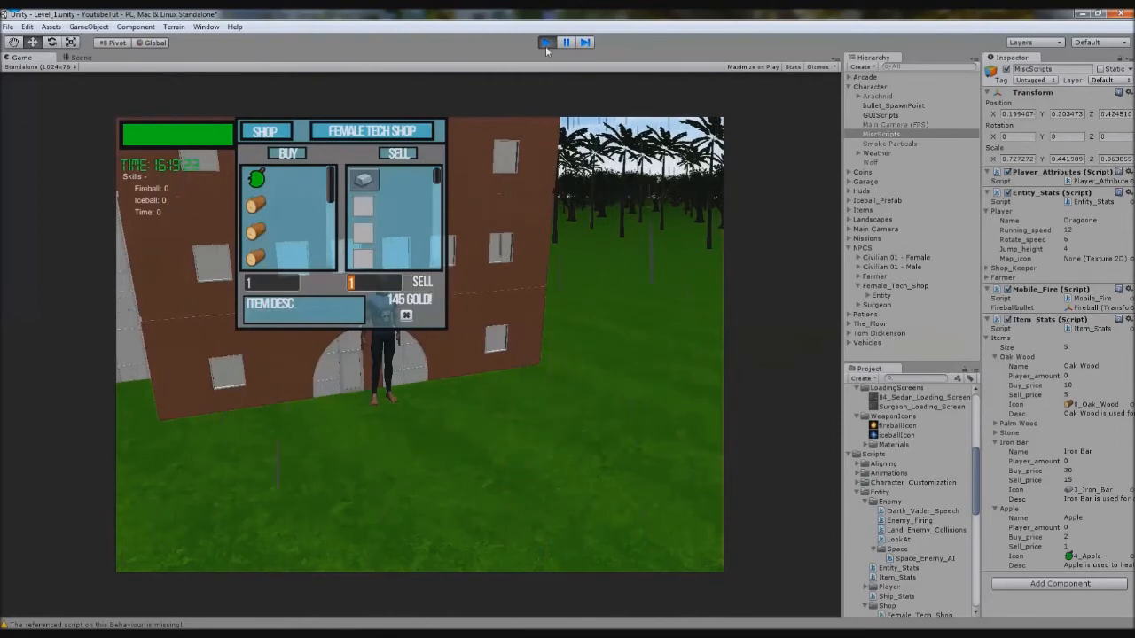
left_click(546, 42)
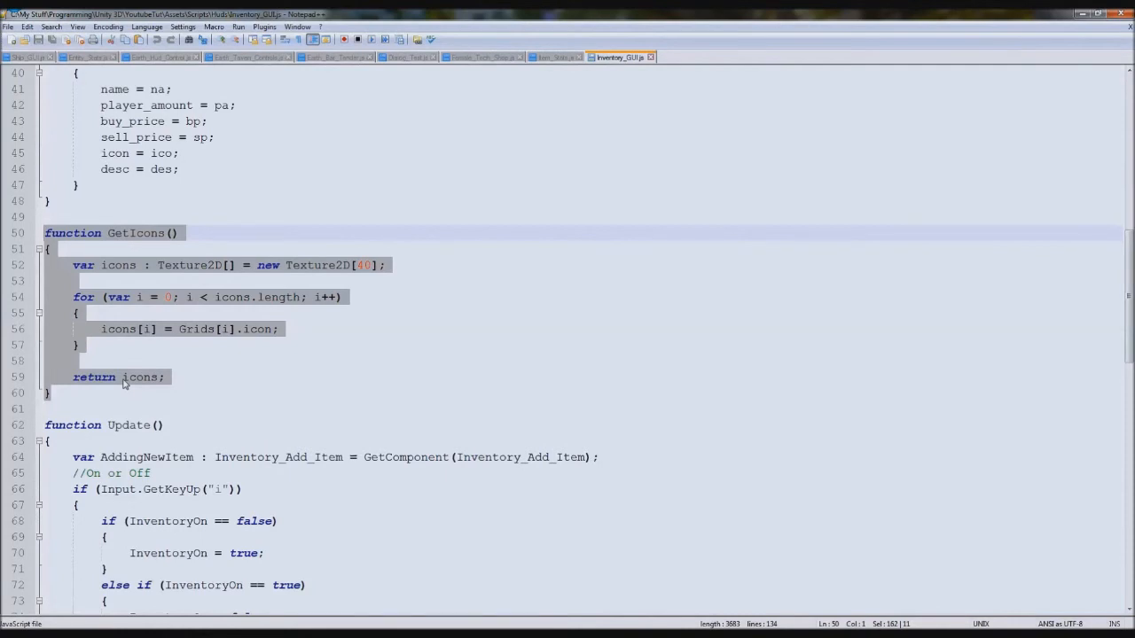
mouse_move(515, 193)
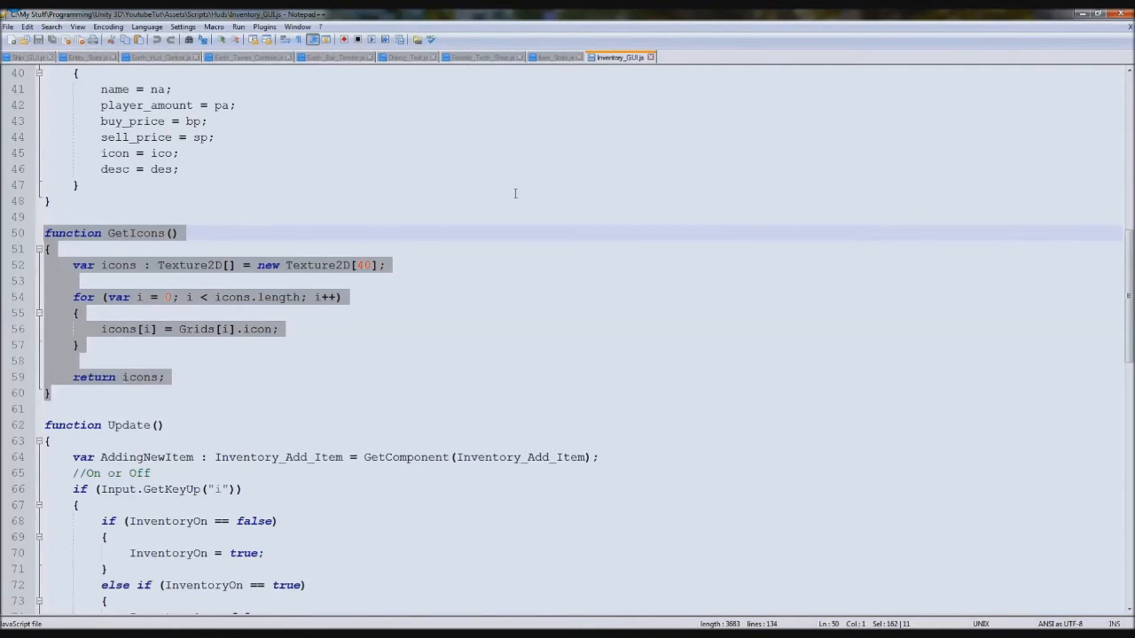
Check the Item_Stats and Inventory_GUI scripts, then return to the shop script's GetIcons loop.
left_click(553, 57)
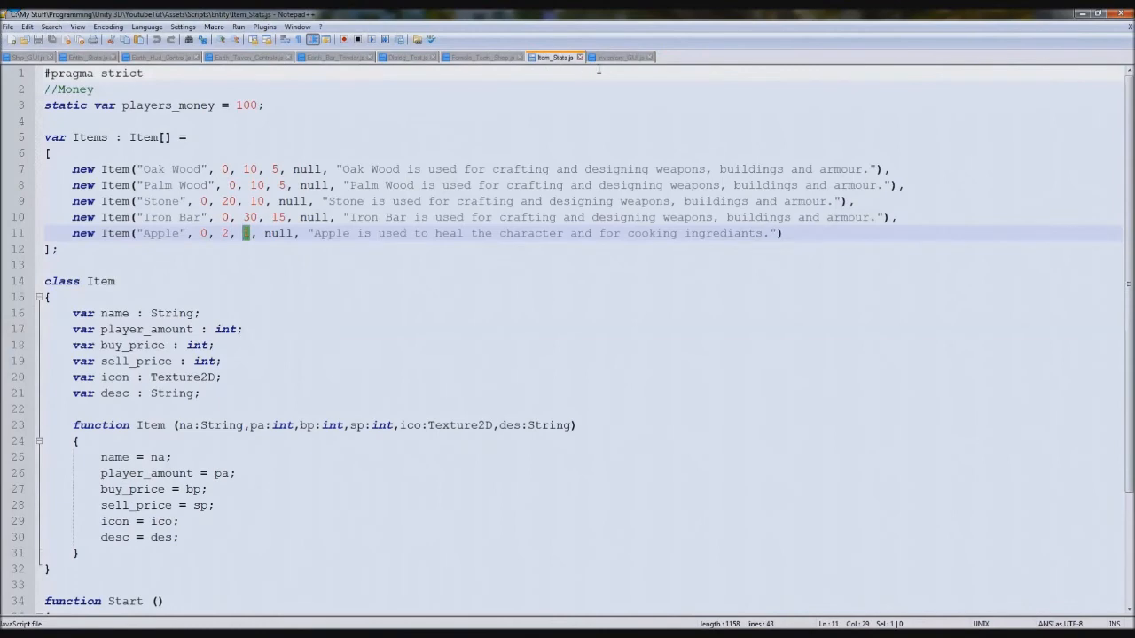
mouse_move(621, 57)
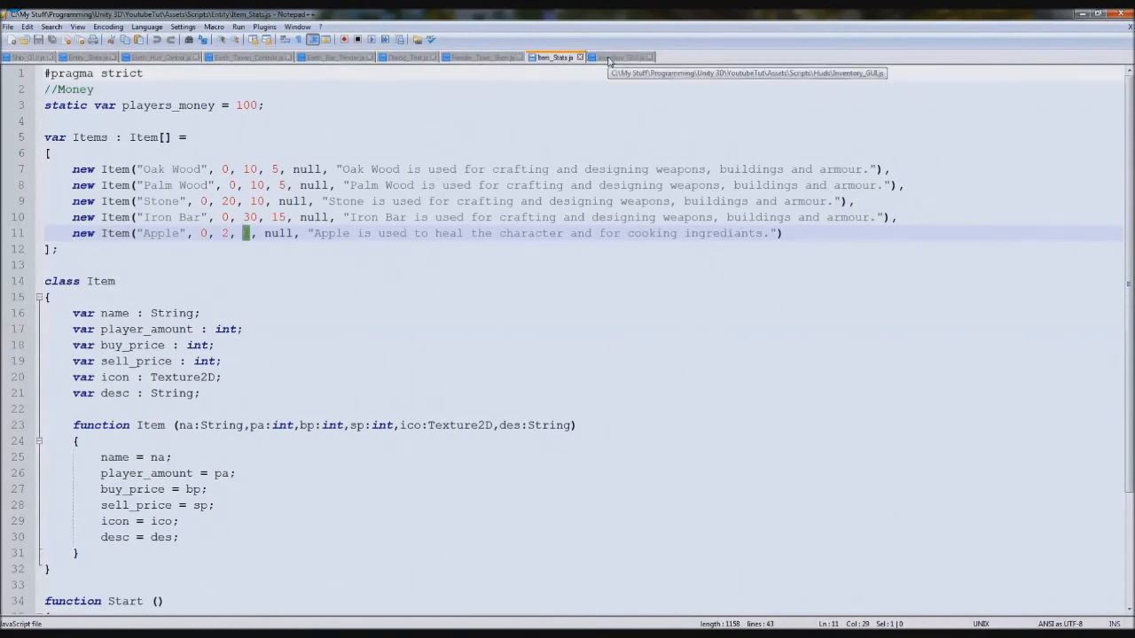
left_click(618, 57)
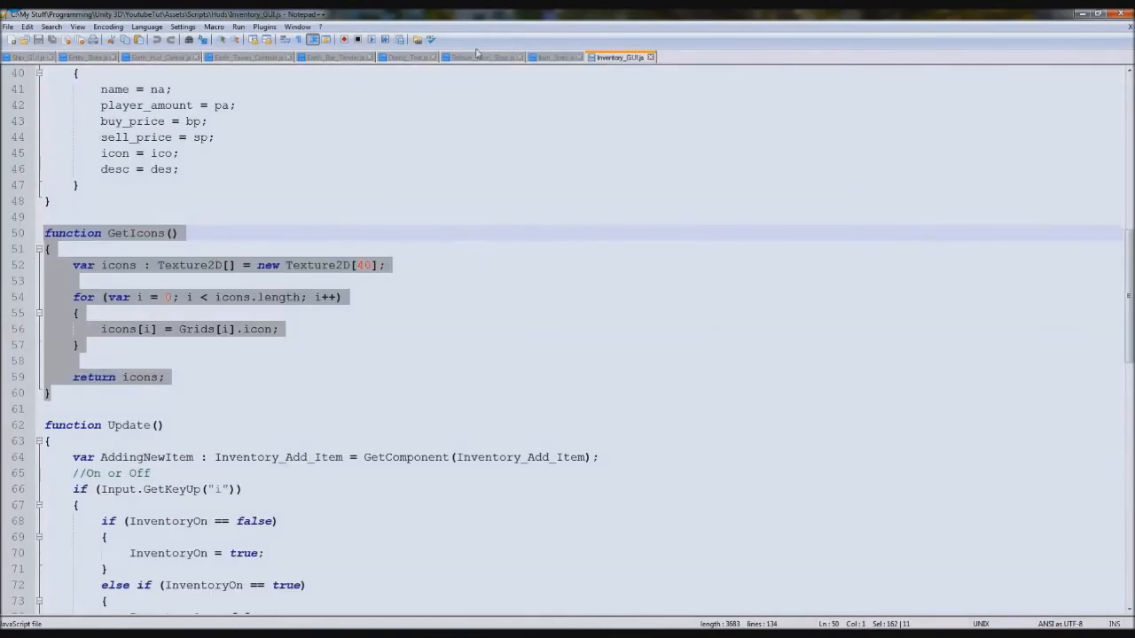
left_click(479, 56)
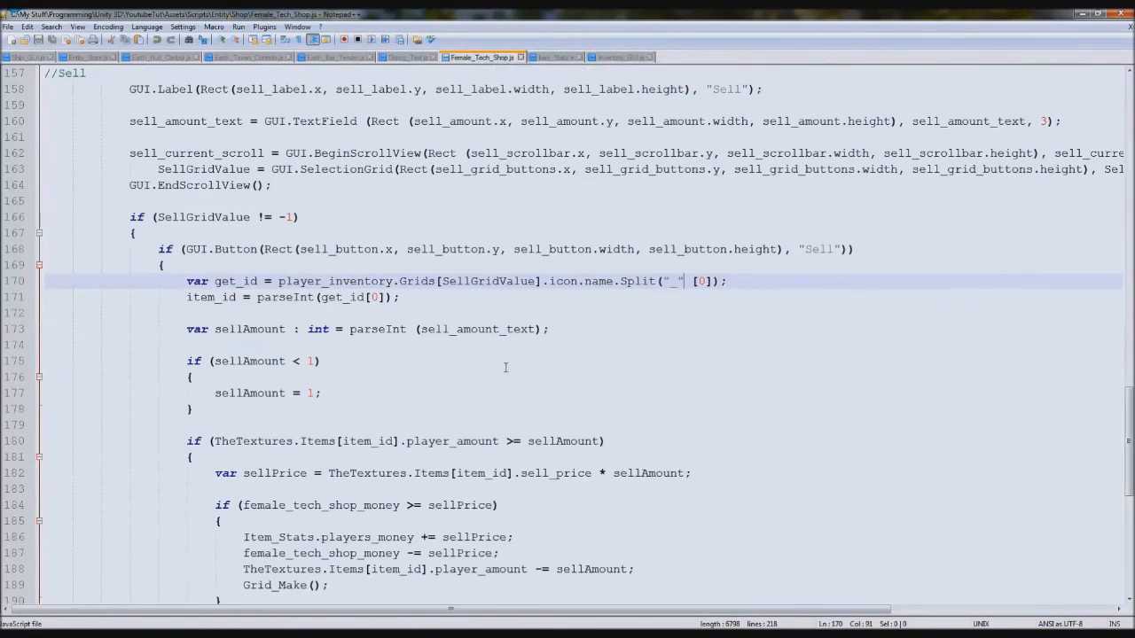
scroll("down", 3)
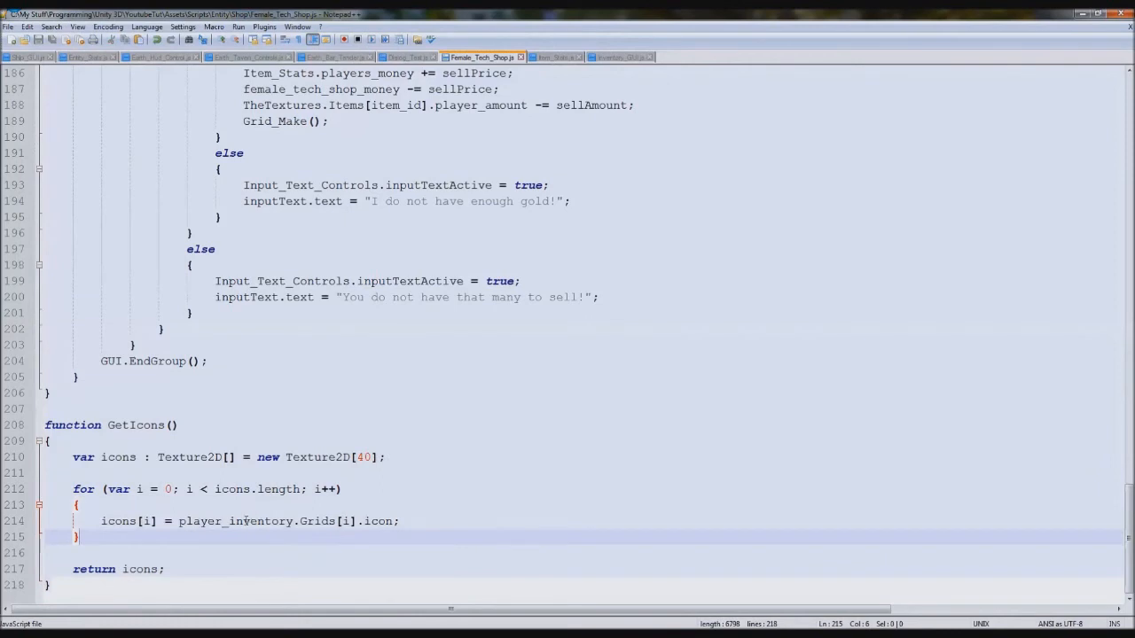
double_click(234, 522)
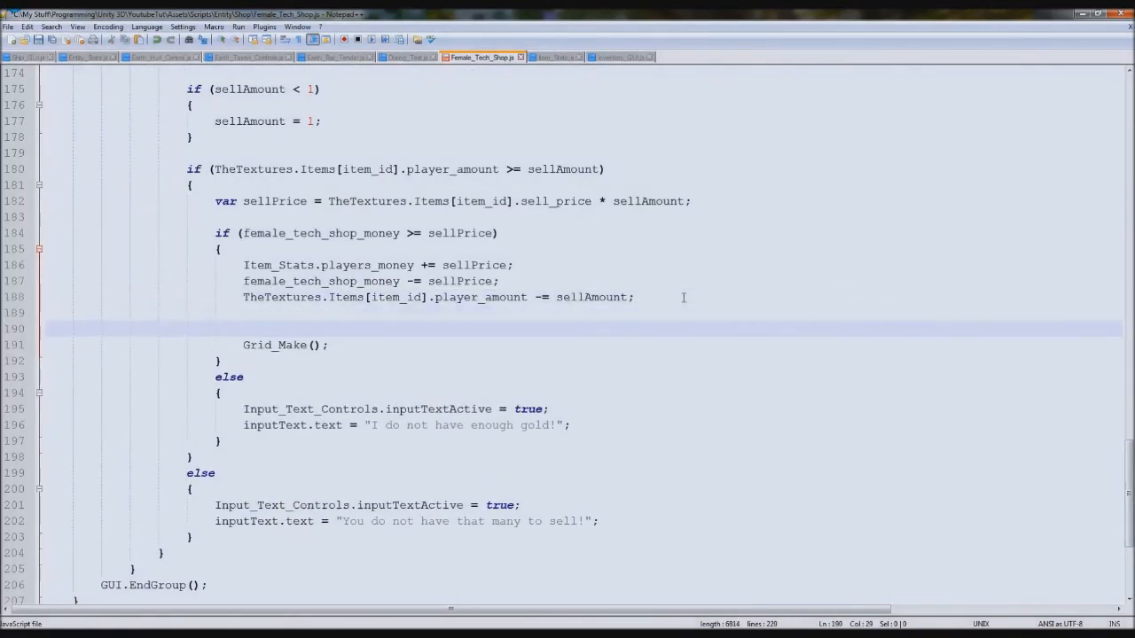
Write a for loop with index z running to player_inventory.Grids.length in the sell code.
type("for (var")
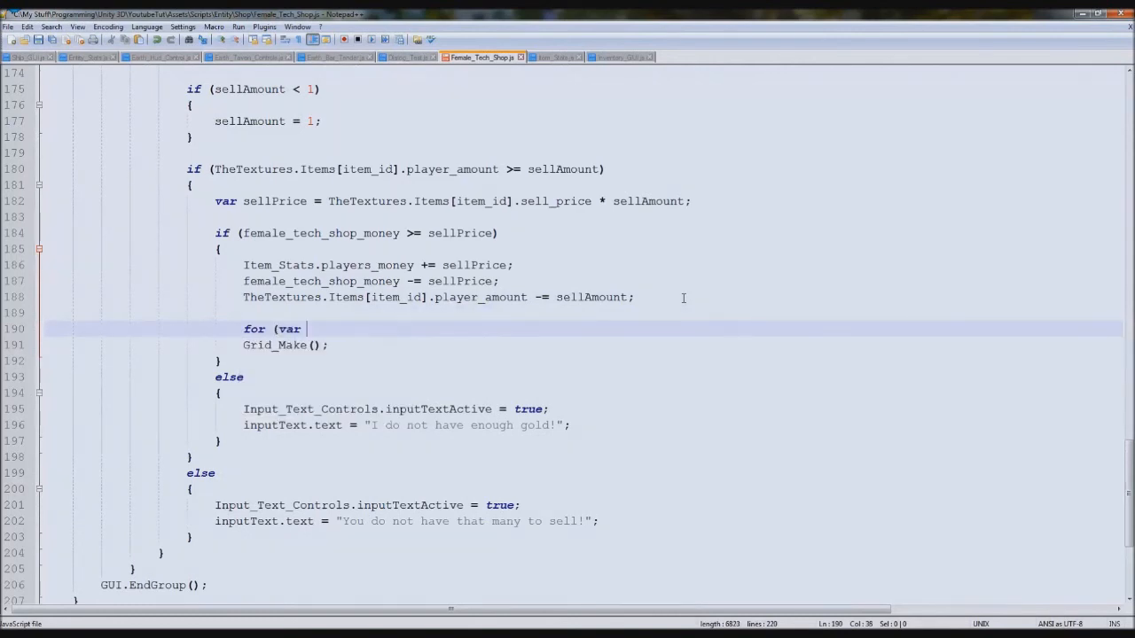
type("z = 0;")
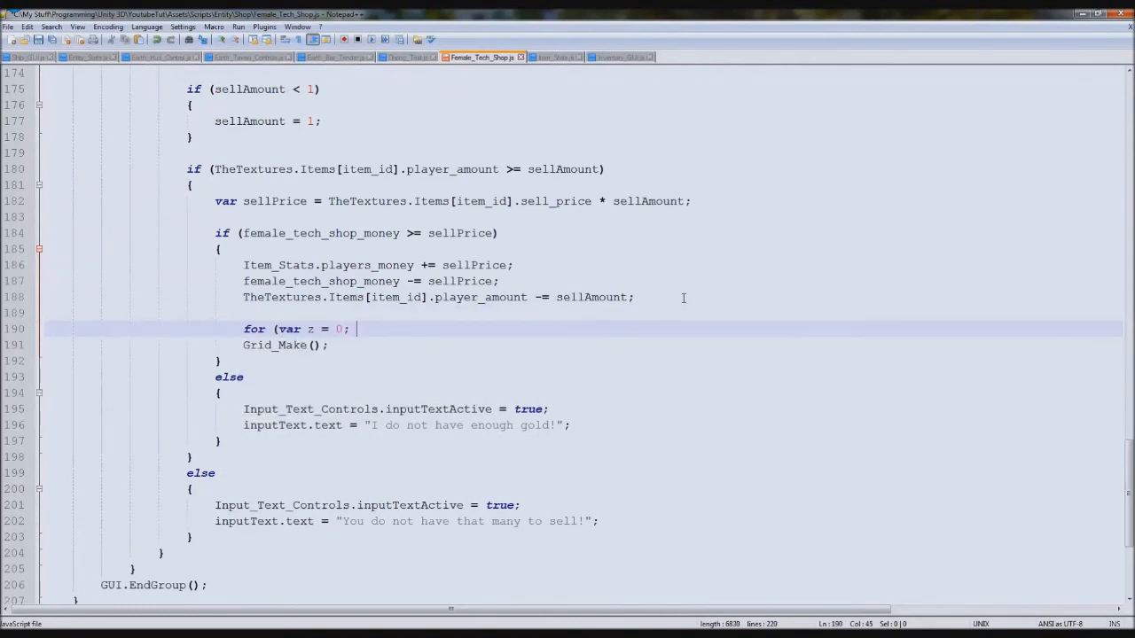
type("z <")
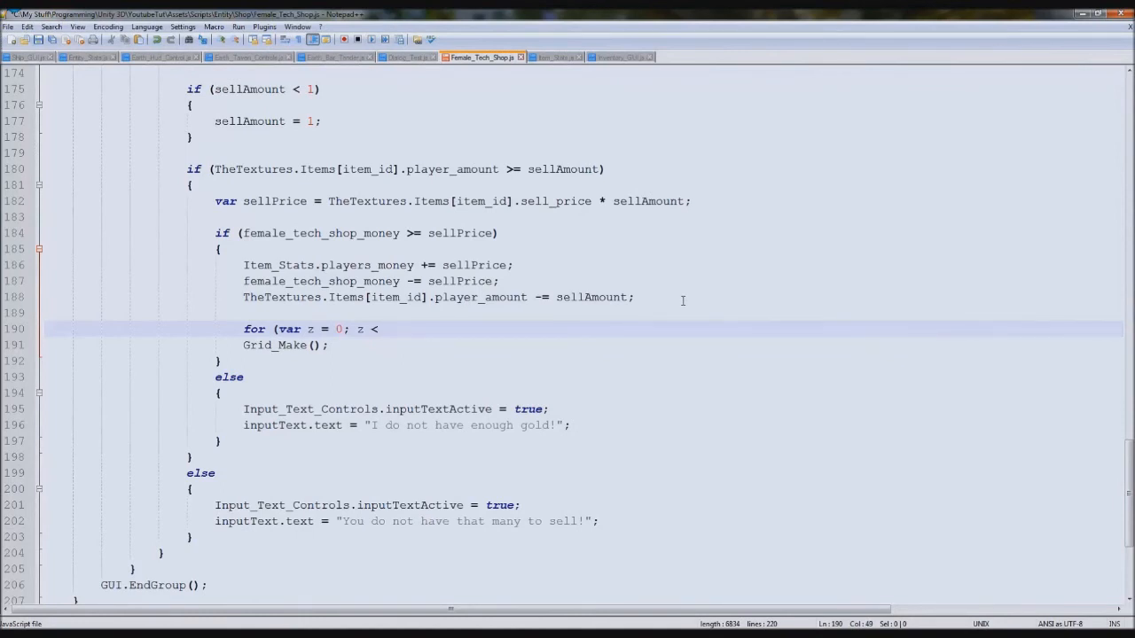
type("player_inventory.Grids[i].icon")
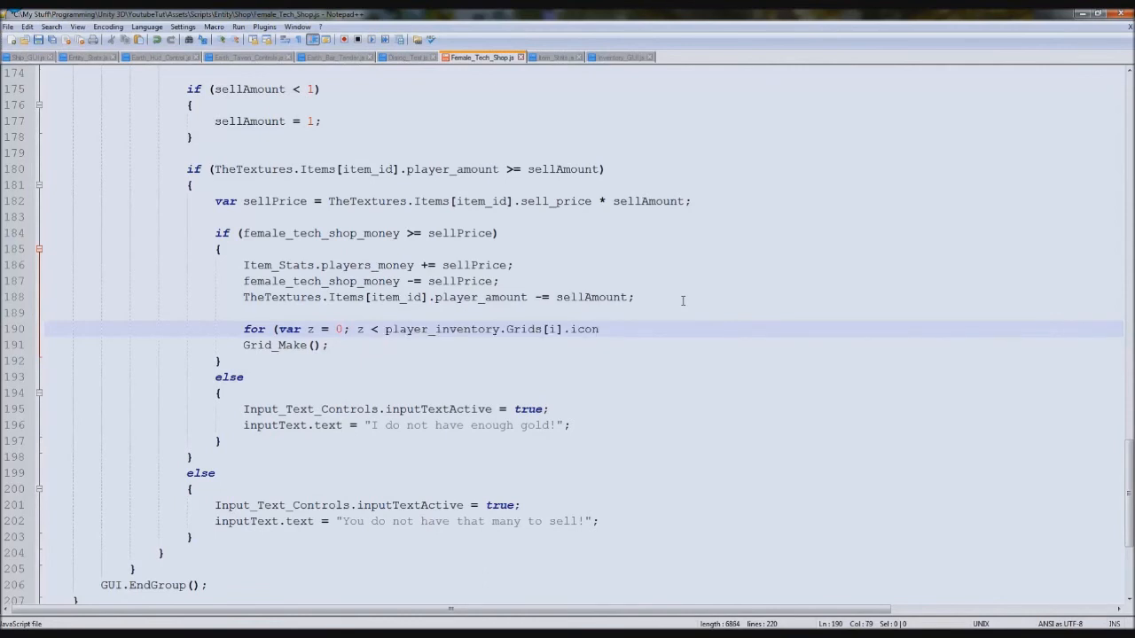
type("length; z++")
type("{")
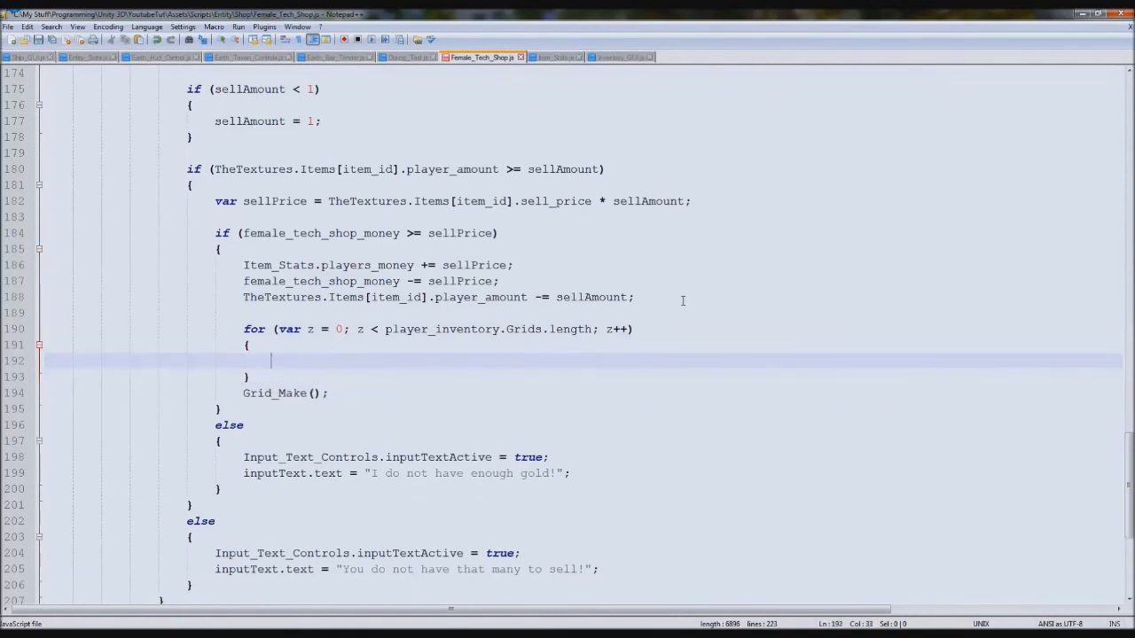
type("player_inventory.Grids[i].icon")
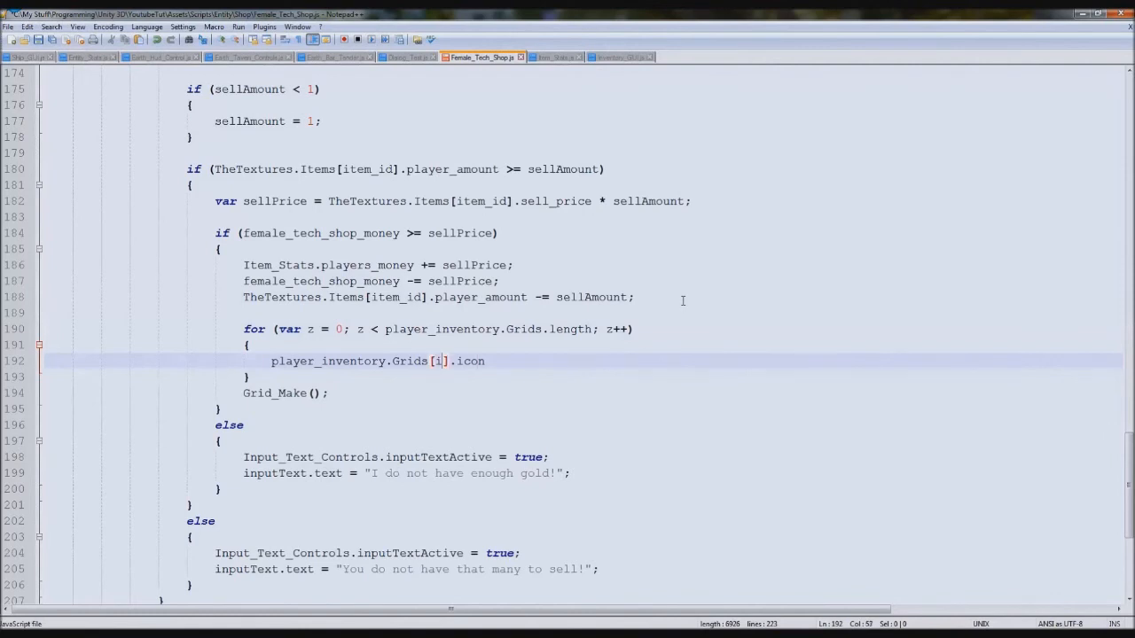
type("z")
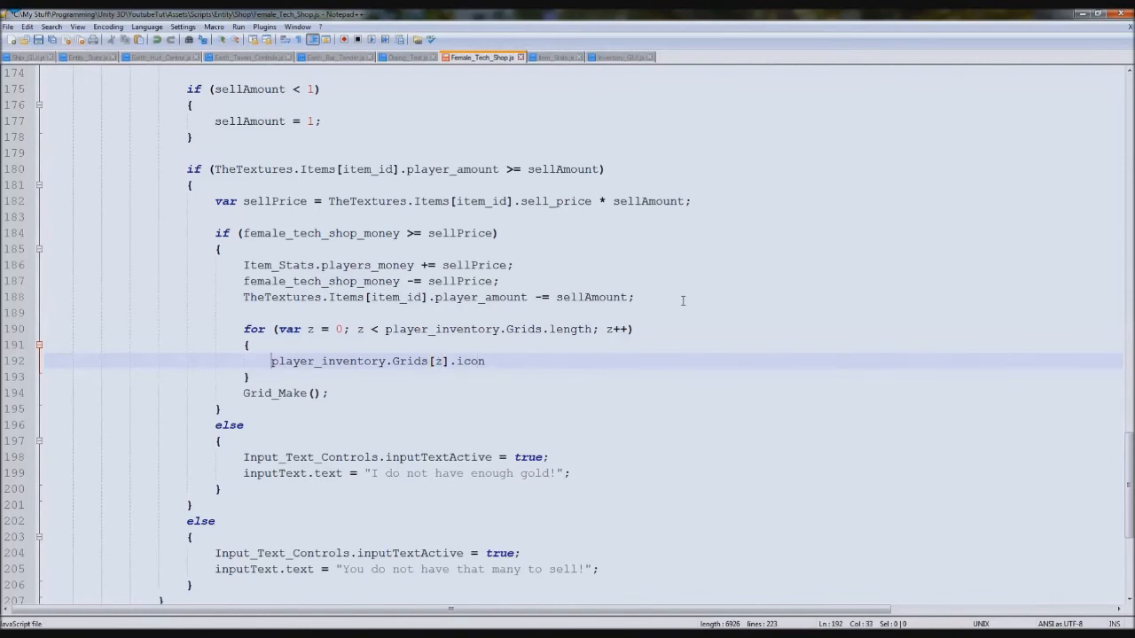
Add an if checking whether the slot's item player_amount is below 1.
type("if (TheTextures.Items[item_id].player_amount")
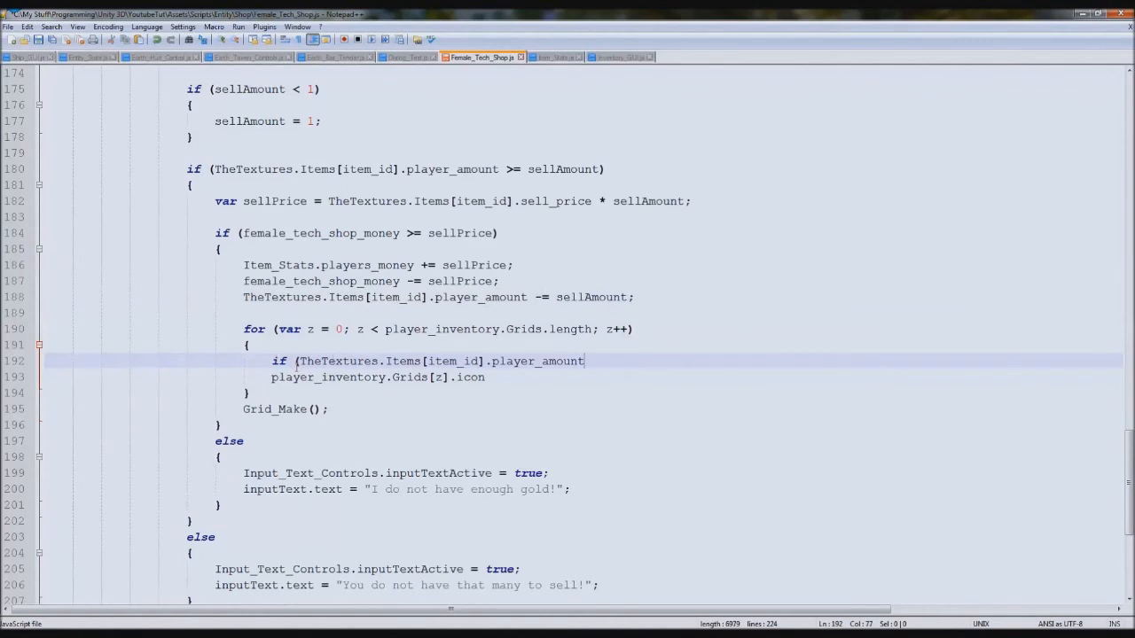
double_click(454, 362)
type("z")
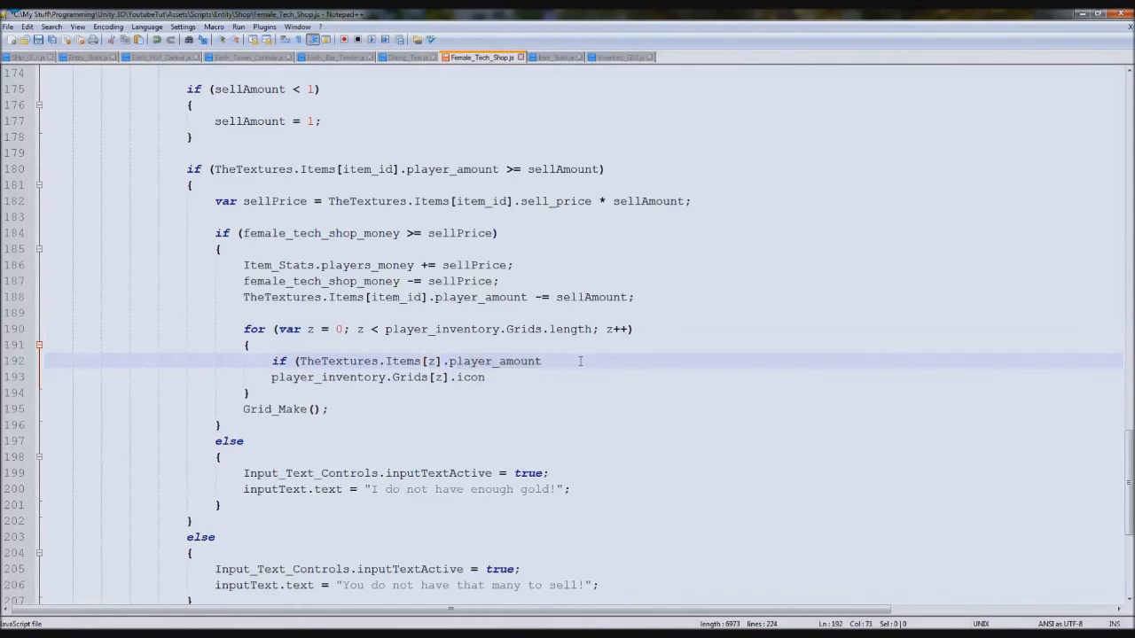
type("< 1)")
type("{")
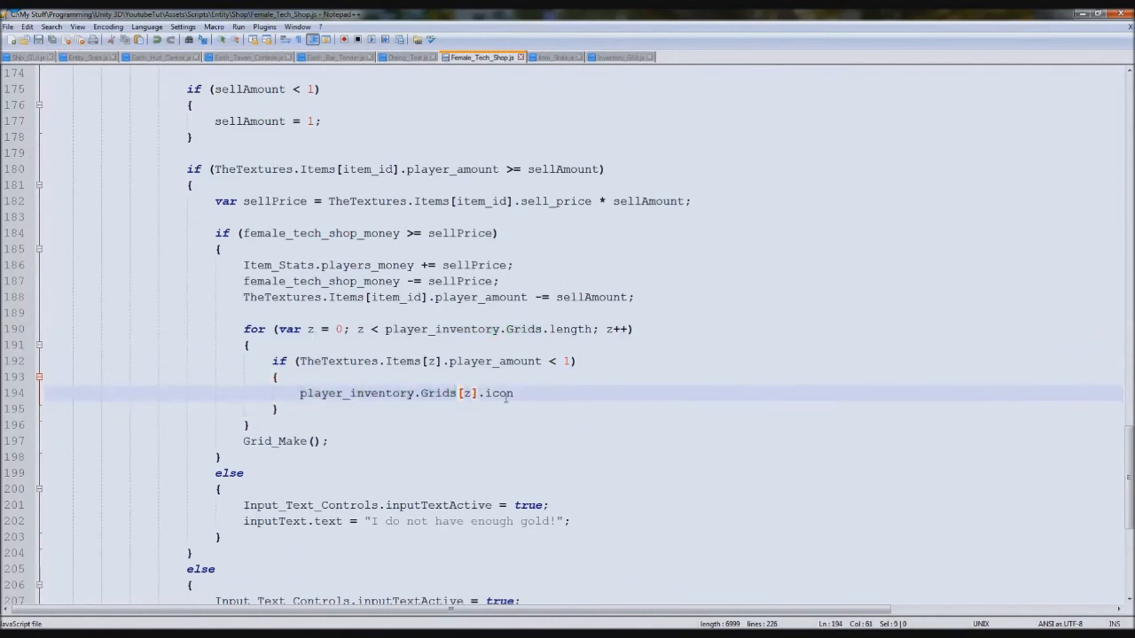
Reset the sold-out slot's name to "" and its buy_price and sell_price to 0.
left_click(571, 394)
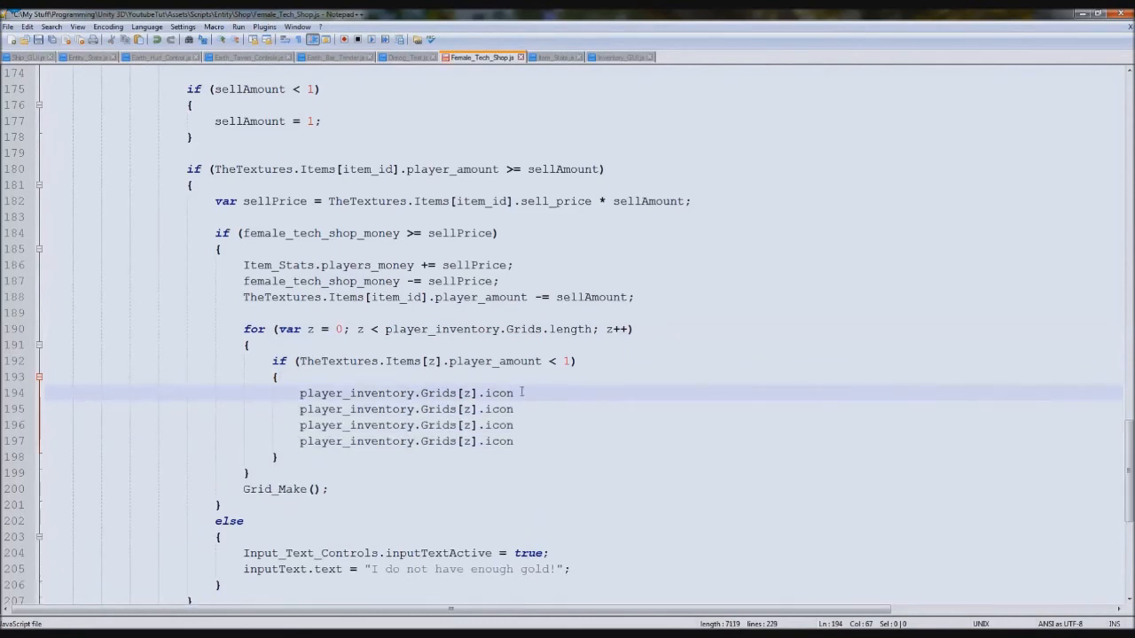
type("nam")
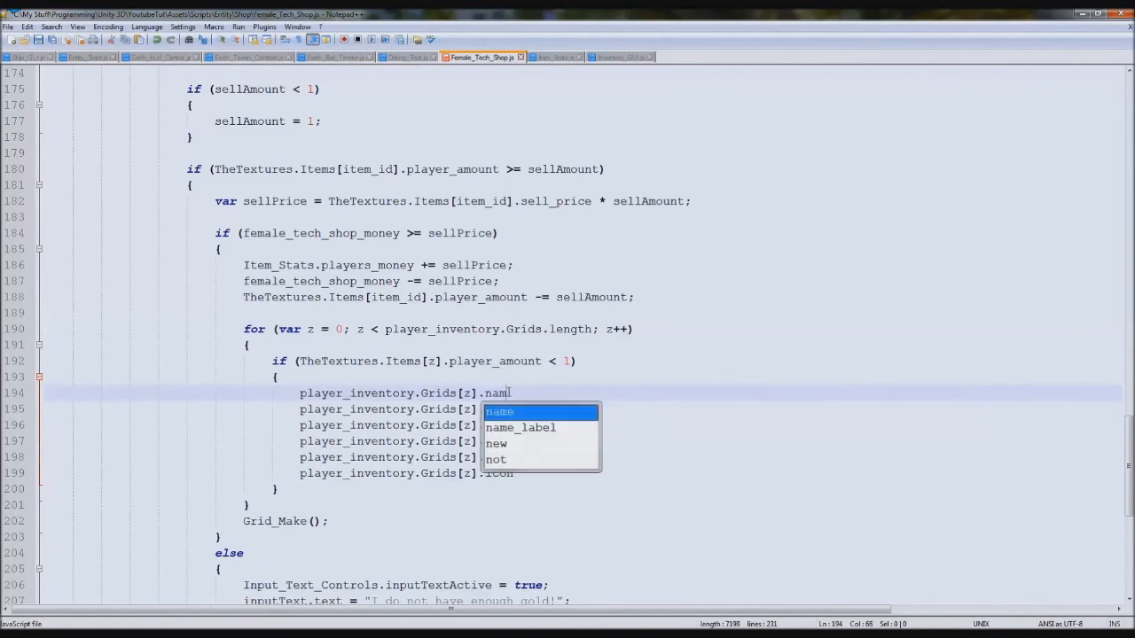
type("= \"\";")
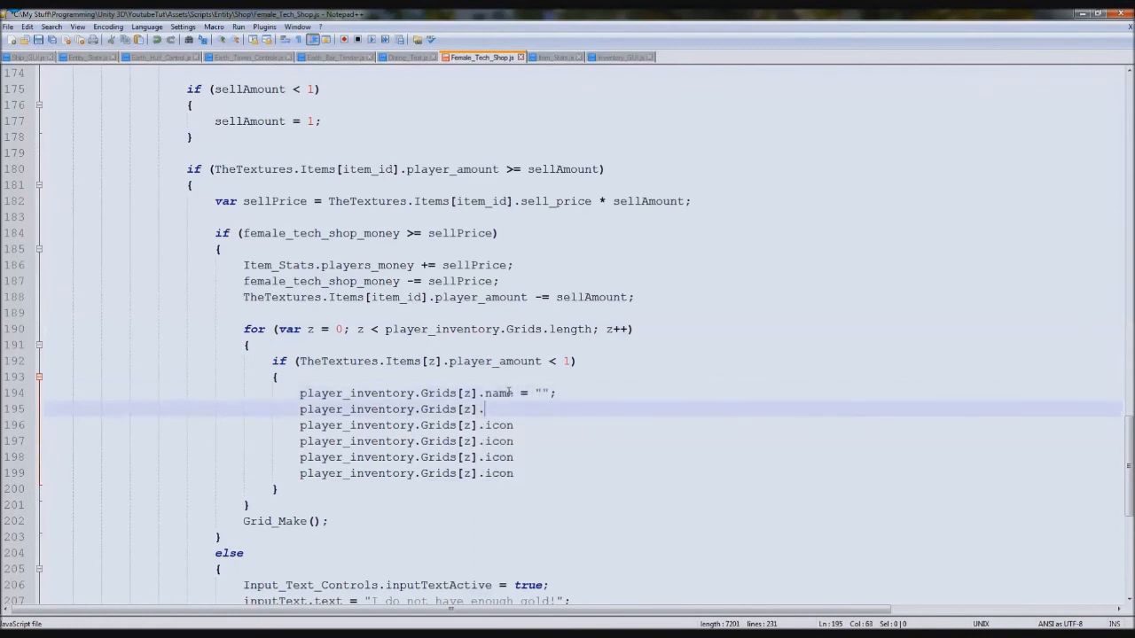
type("buy_pyir")
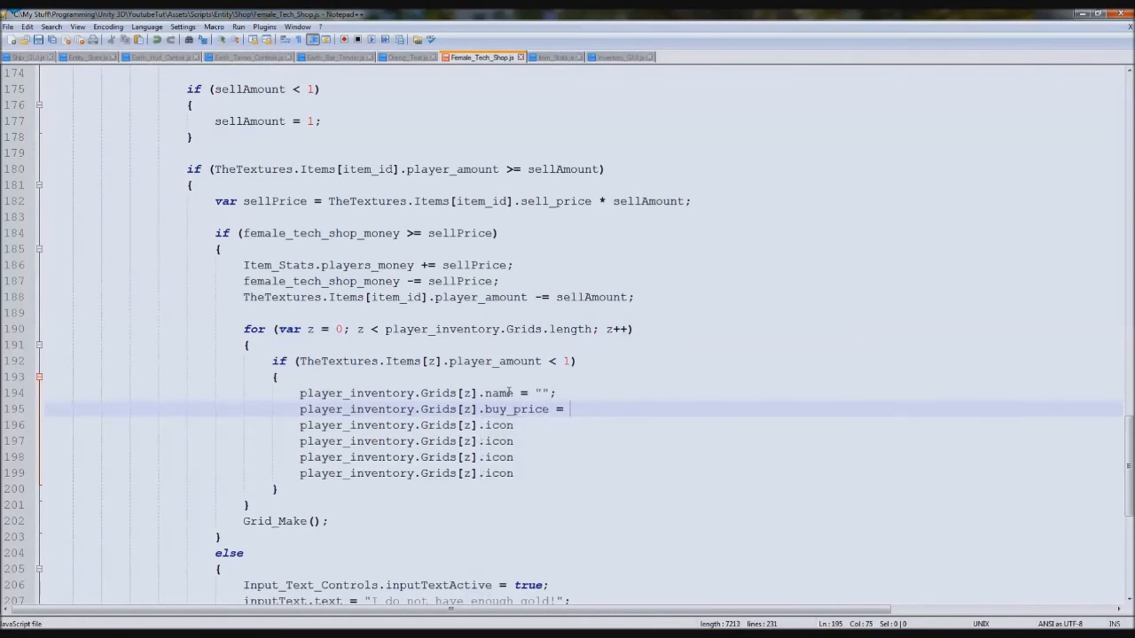
type("0;")
left_click(447, 426)
type("sells_price = 0;")
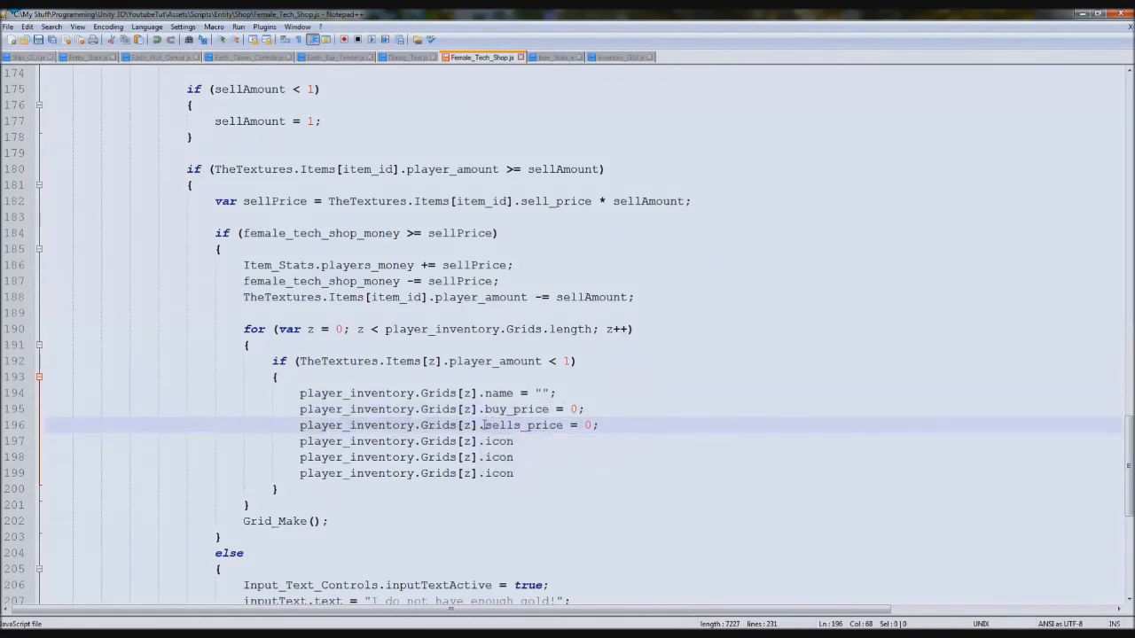
Check the Grid fields in Item_Stats and the inventory script, then blank the slot's desc and set icon = null.
left_click(557, 56)
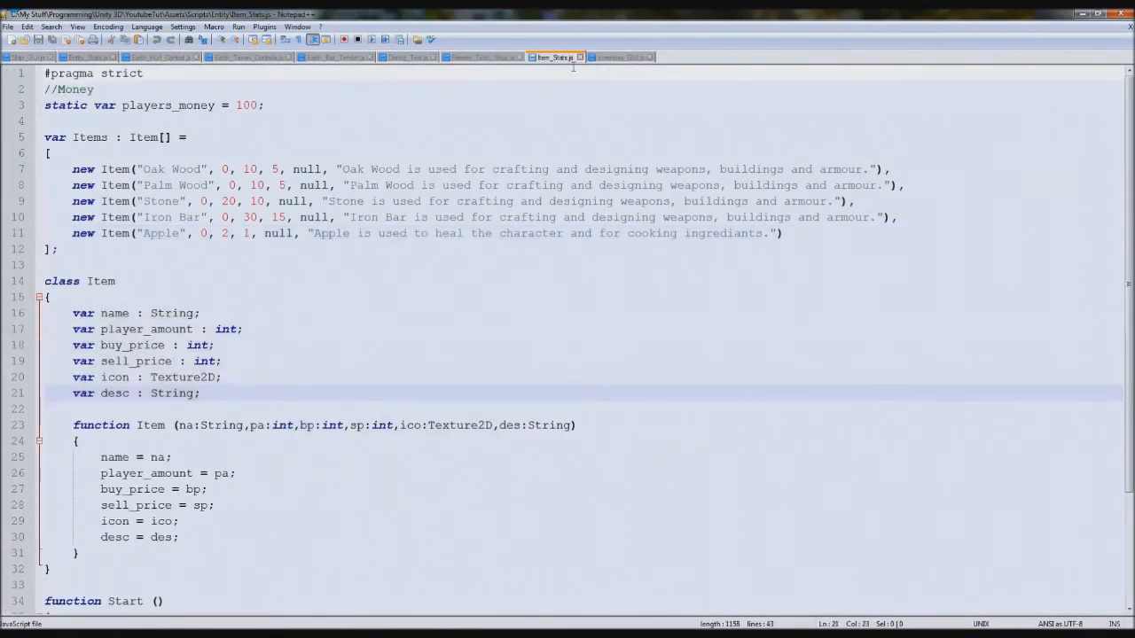
left_click(619, 57)
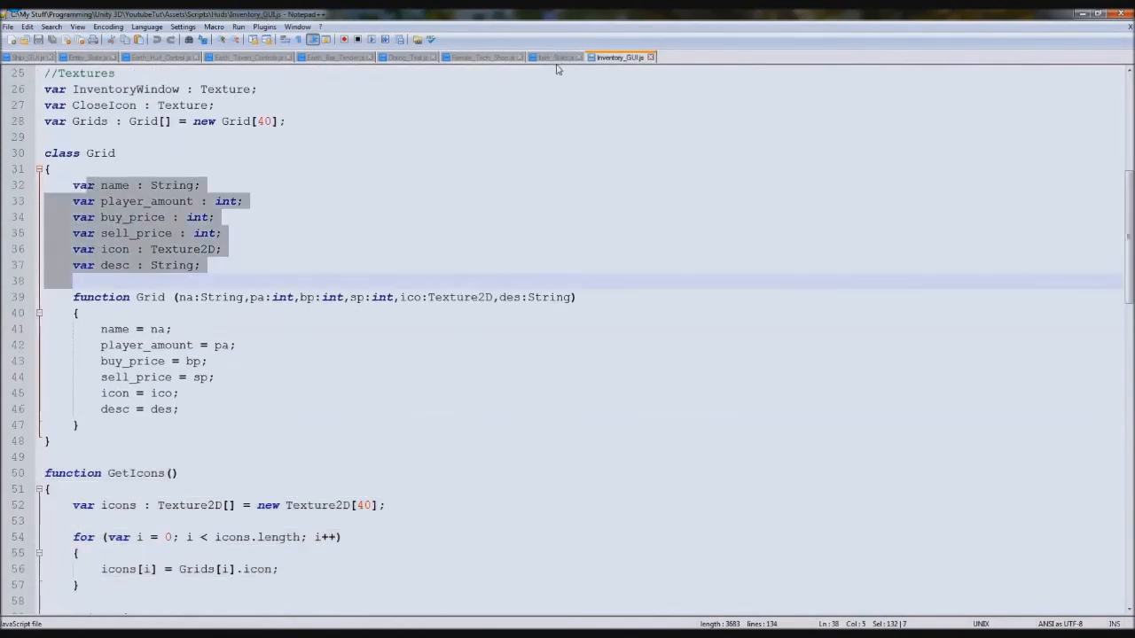
left_click(553, 57)
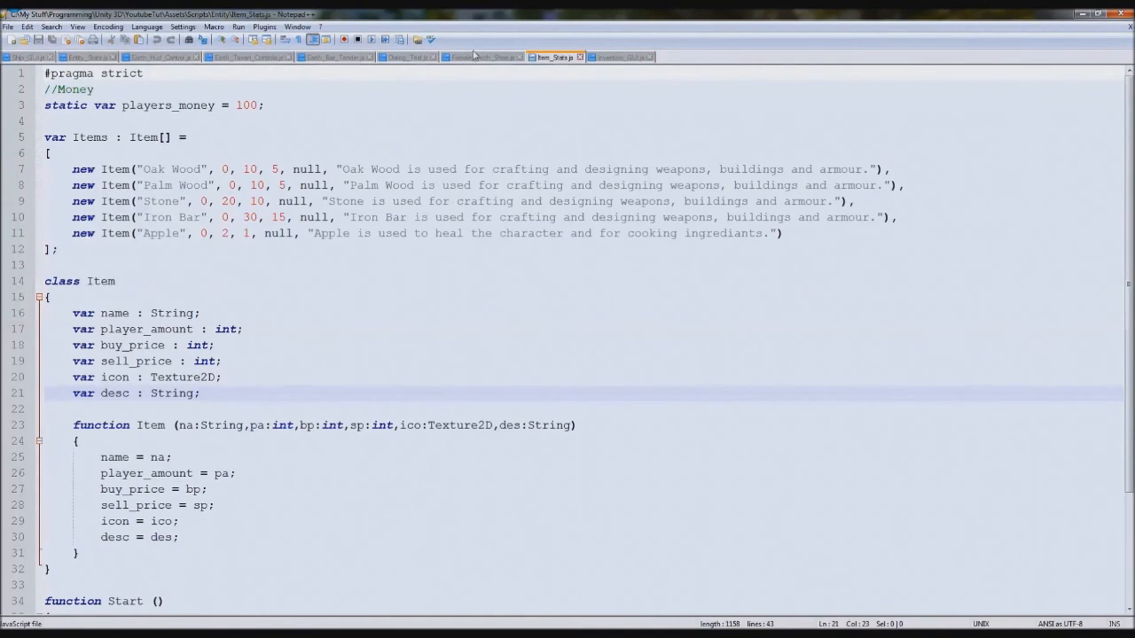
left_click(483, 57)
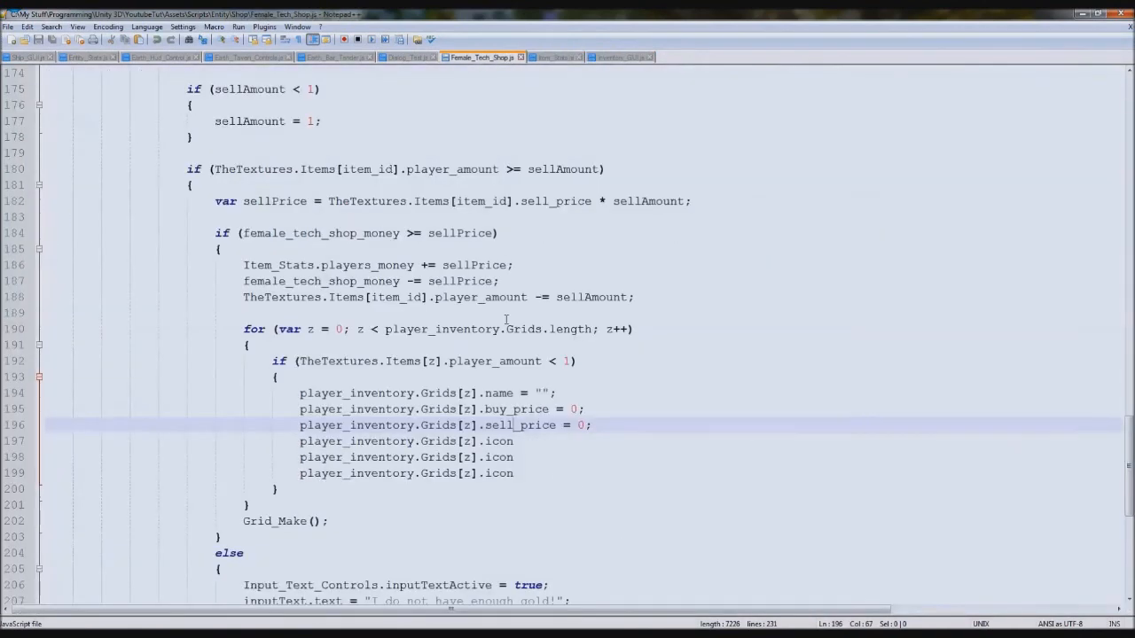
double_click(493, 362)
type("desc = \"\";")
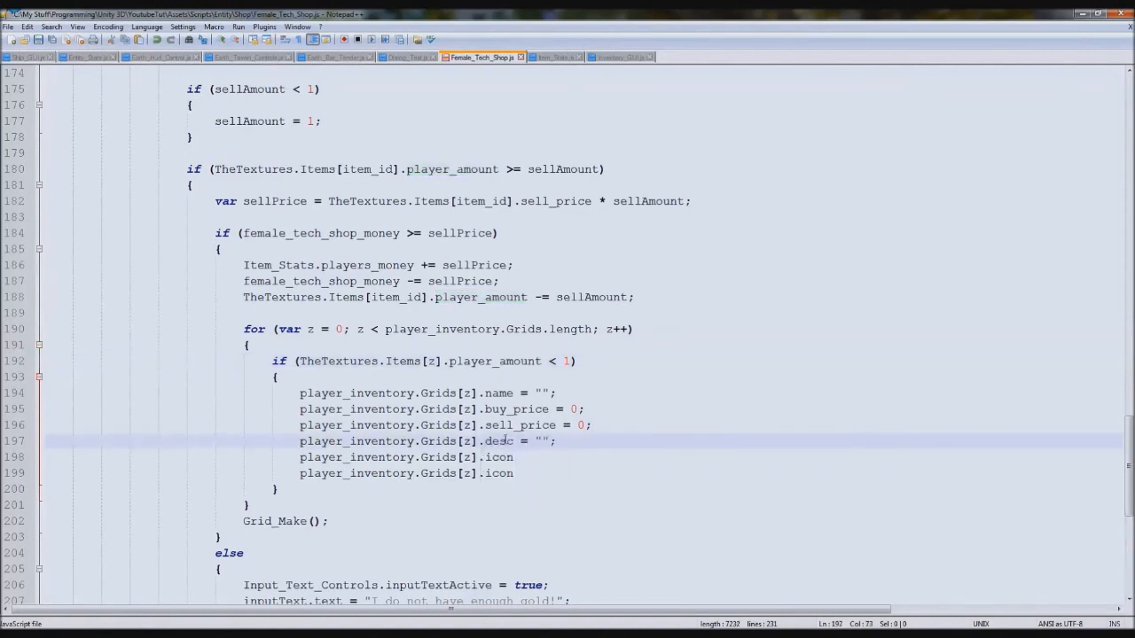
left_click(553, 57)
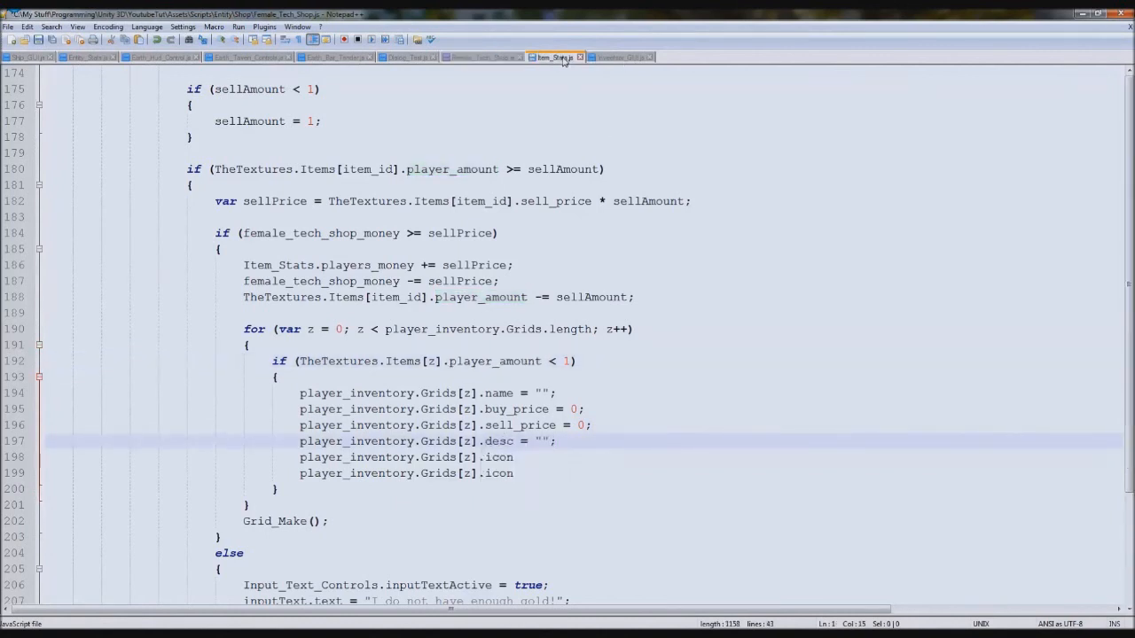
left_click(553, 57)
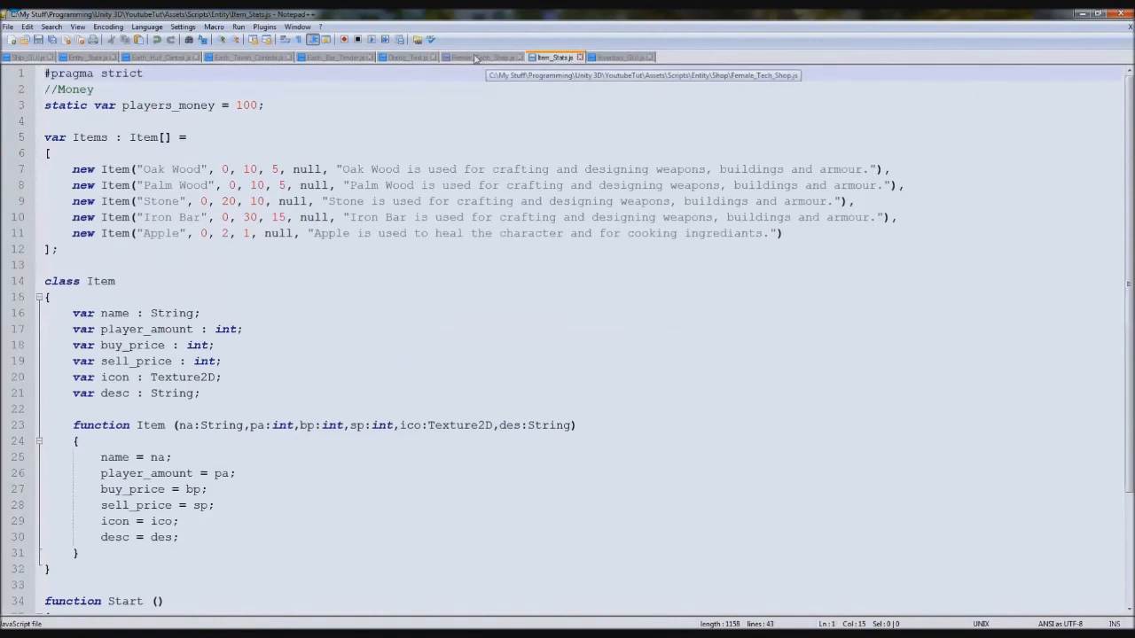
left_click(482, 57)
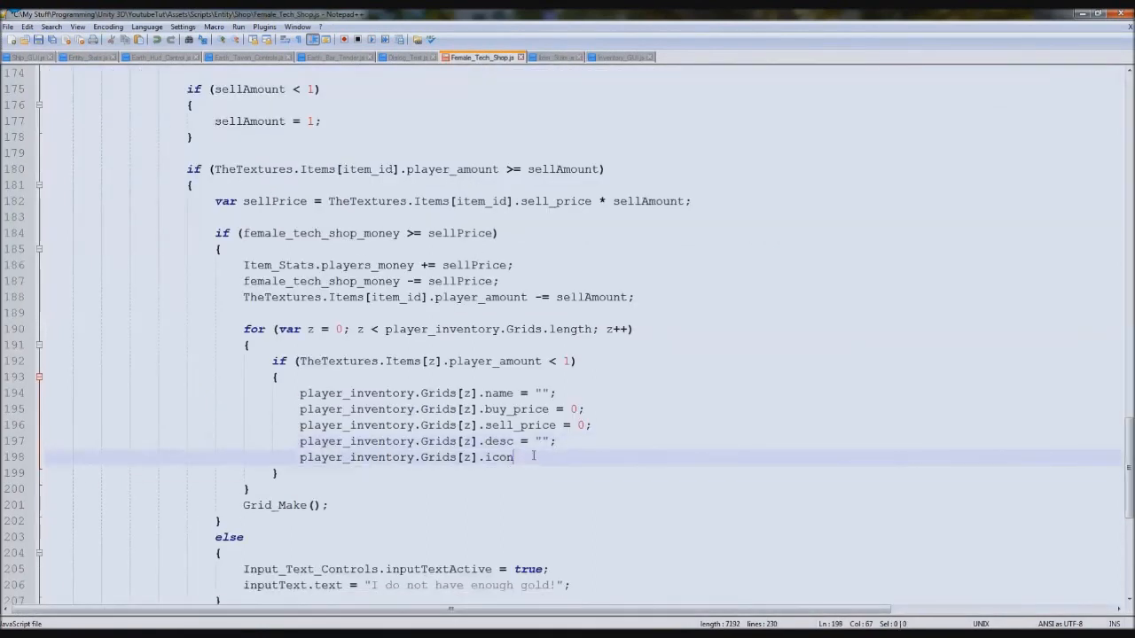
type("=")
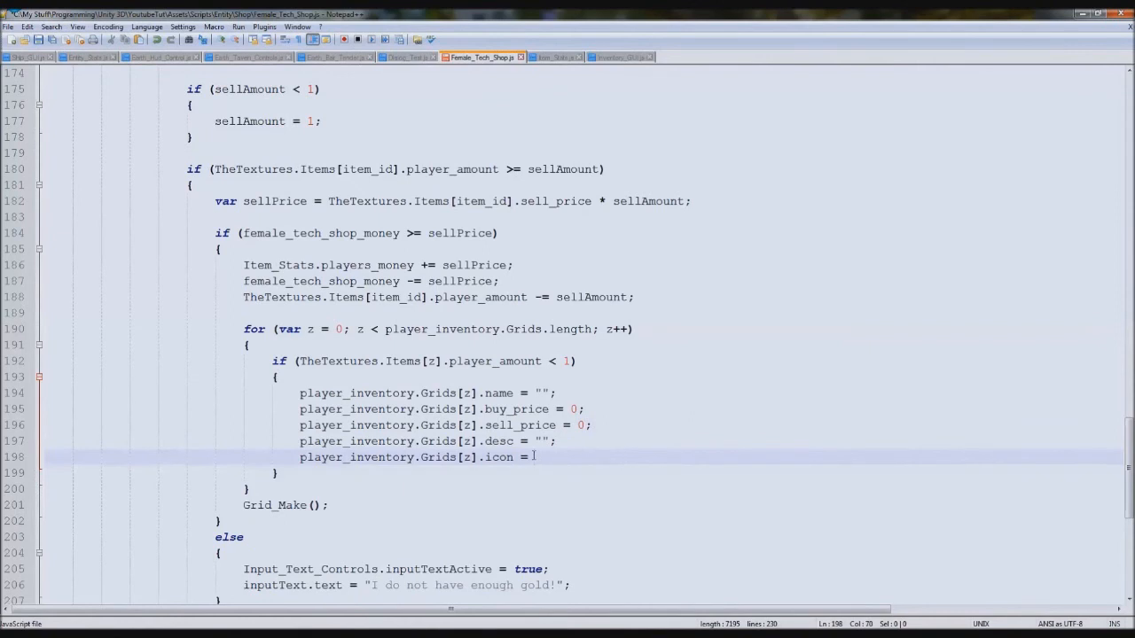
type("null'")
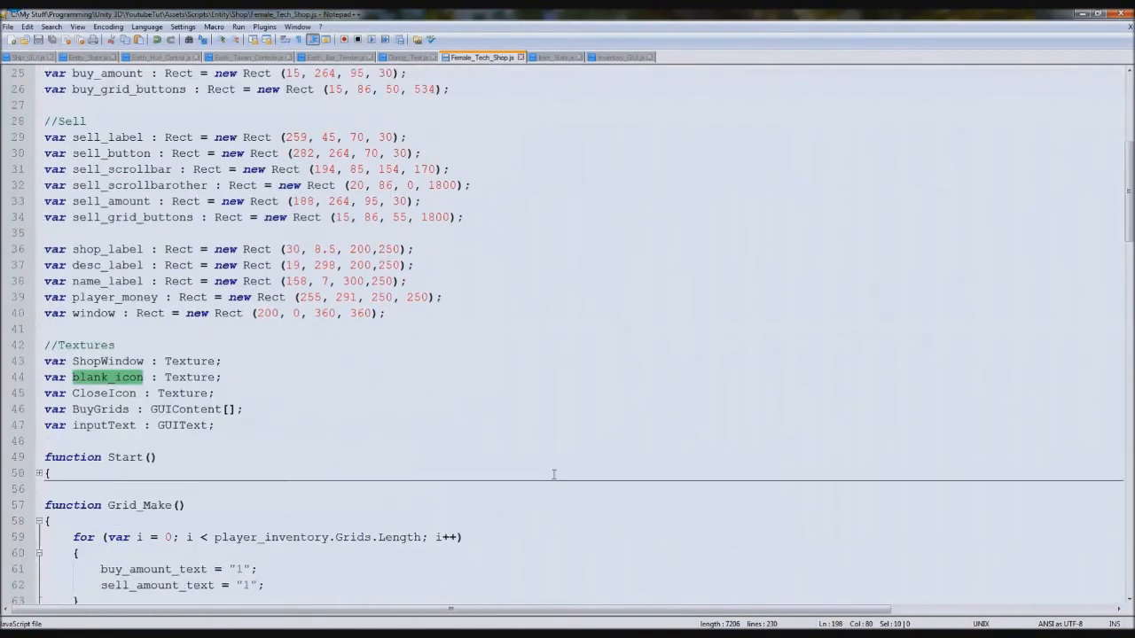
Scroll through the shop's OnGUI drawing code before returning to Unity.
scroll("down", 3)
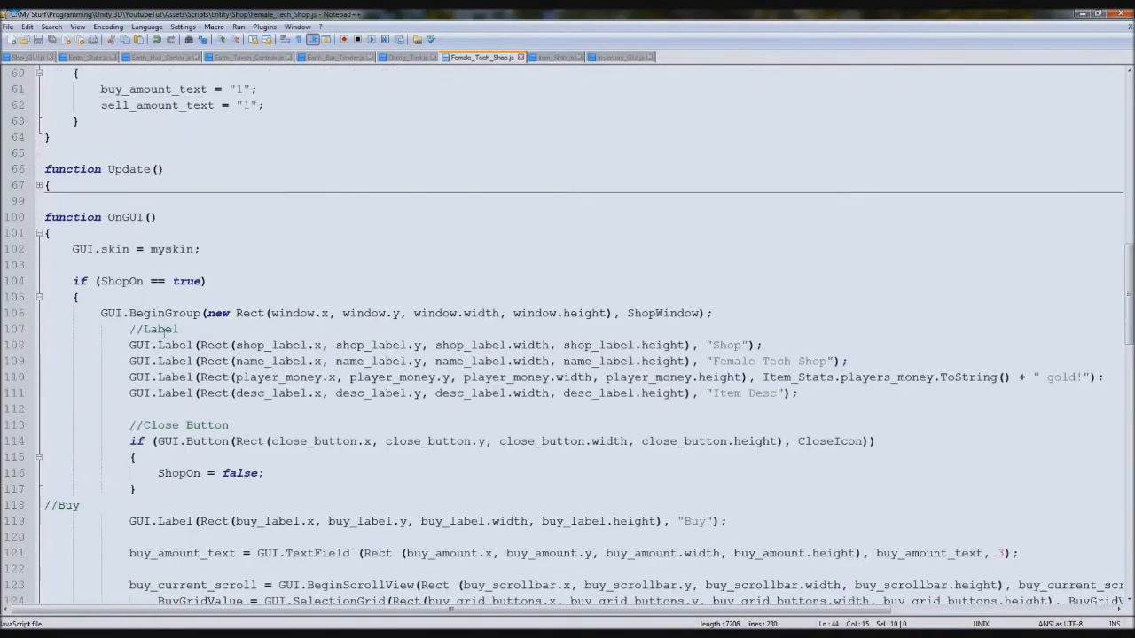
scroll("down", 3)
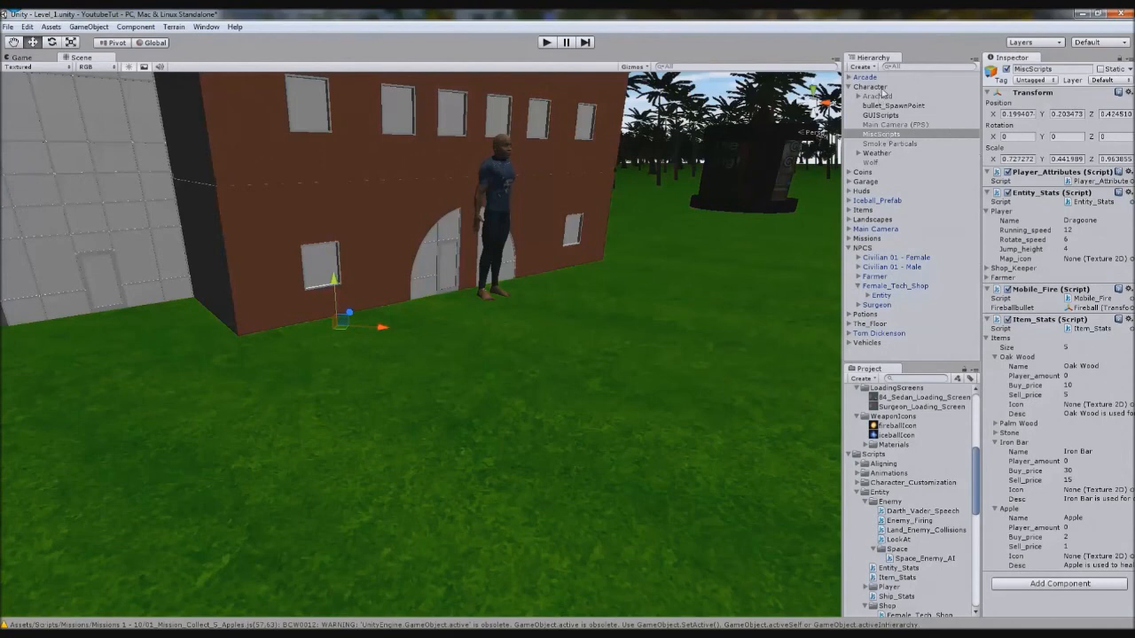
Assign the Grid_Icon texture to Female_Tech_Shop's Blank_Icon slot and enter Play mode.
left_click(870, 85)
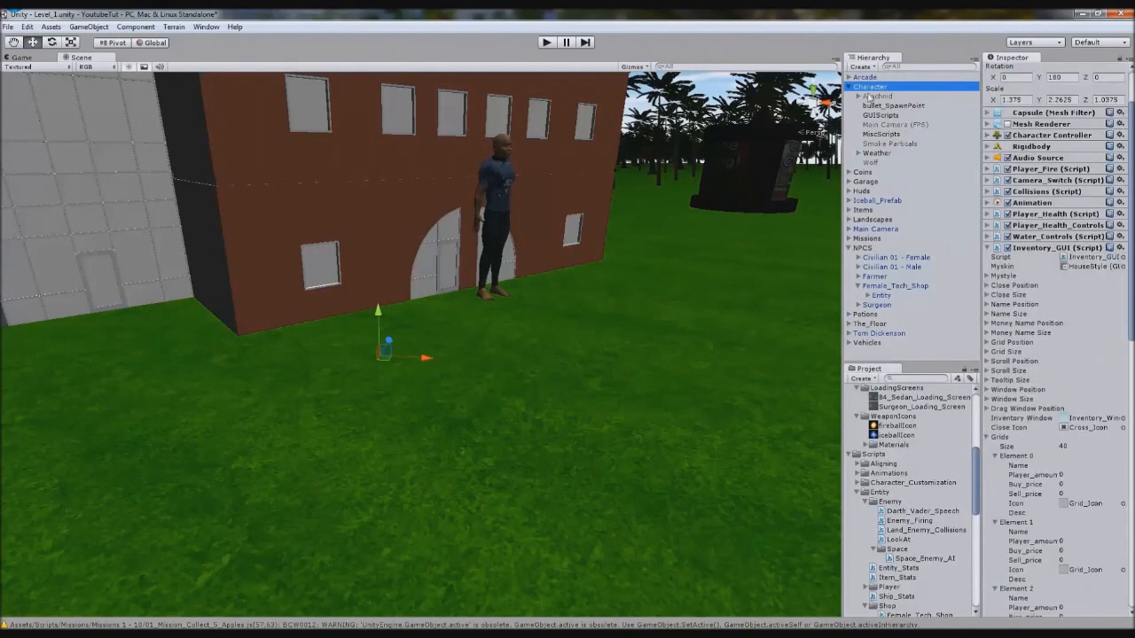
left_click(879, 295)
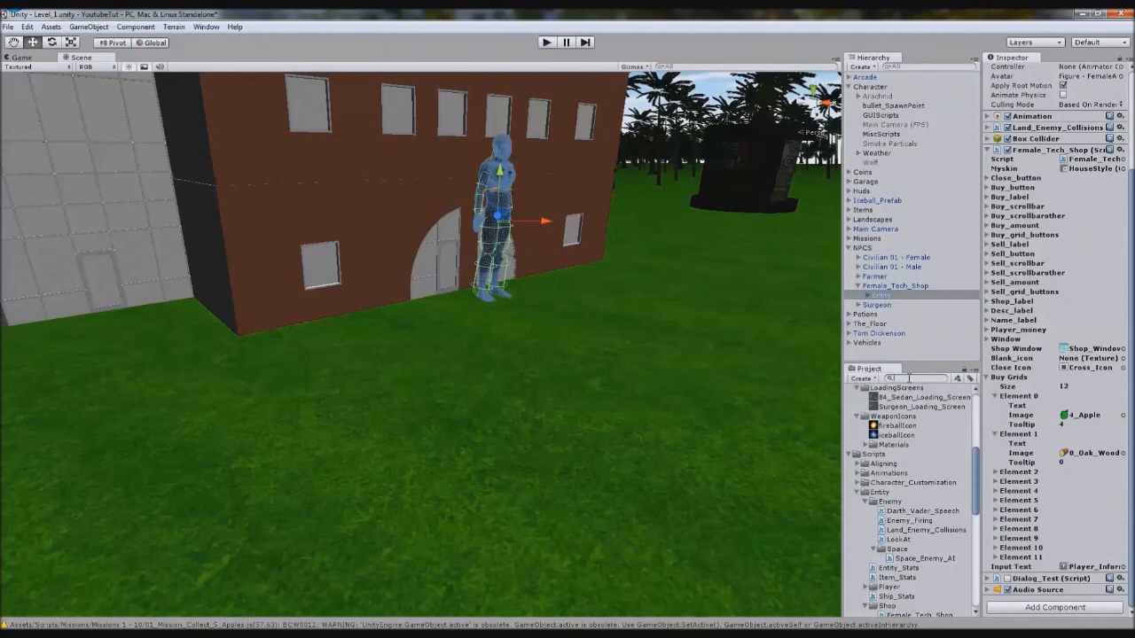
type("gil")
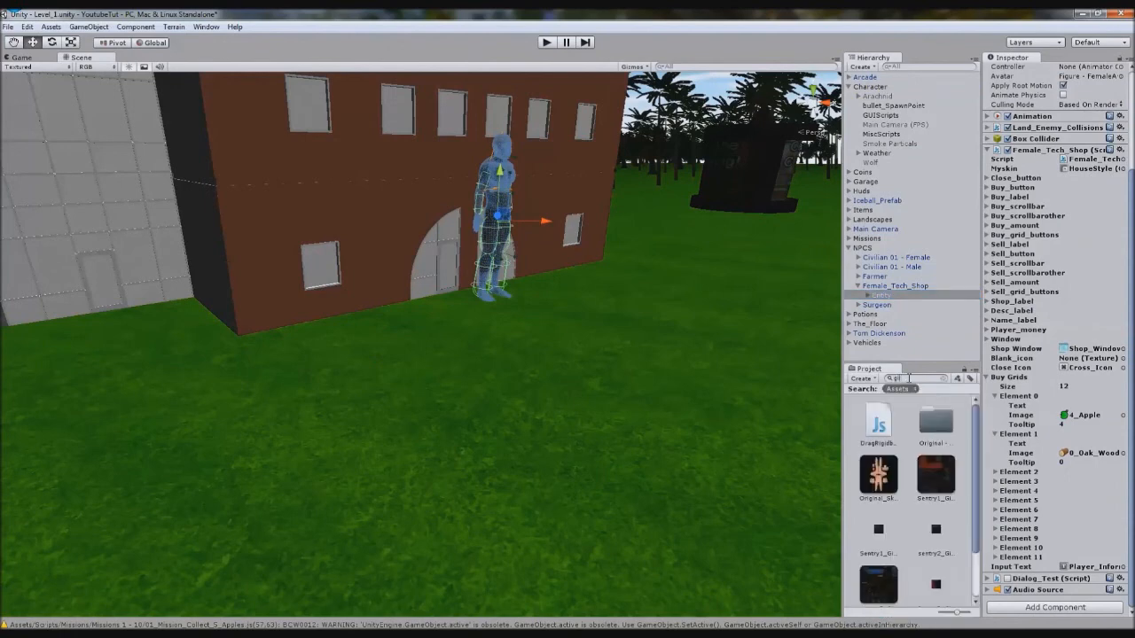
type("grid")
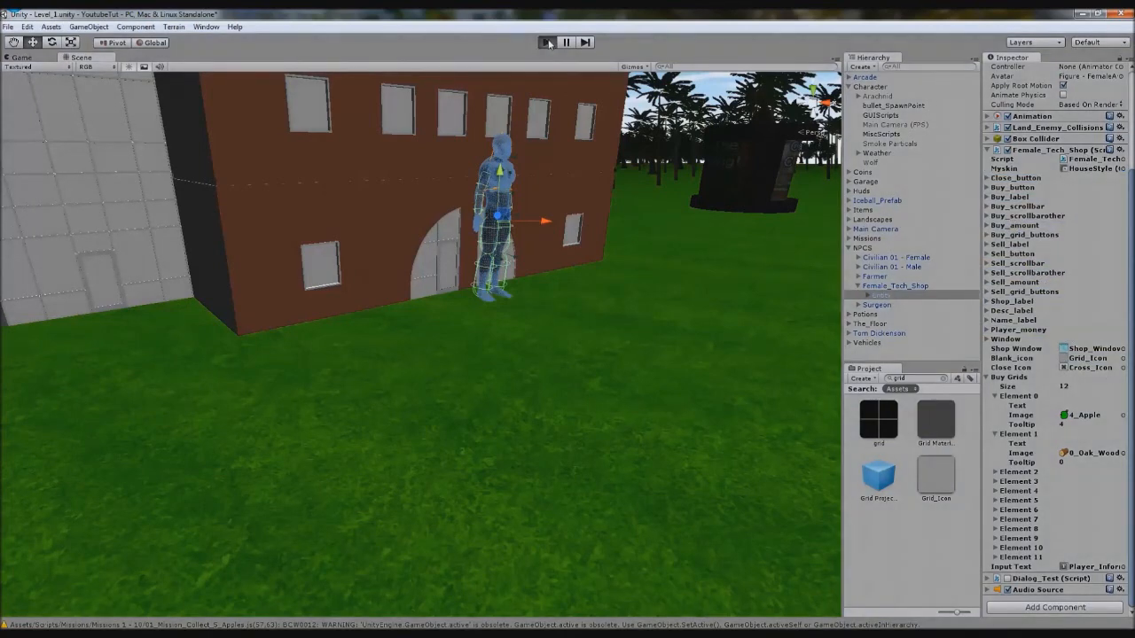
left_click(543, 43)
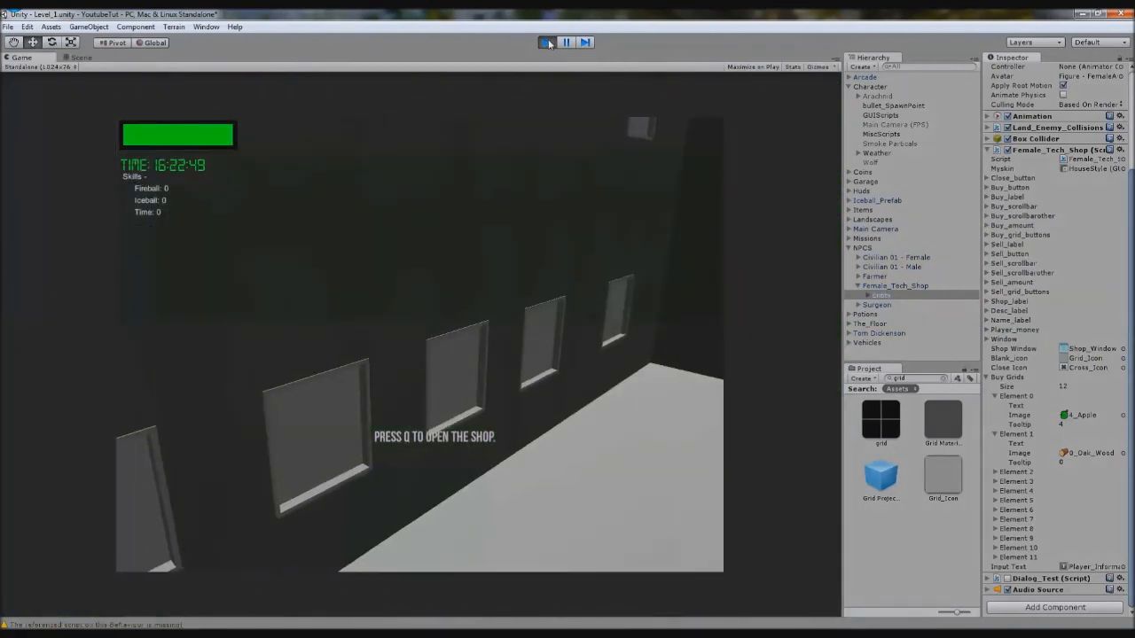
Sell items in the shop (Q), check Item_Stats, stop Play and read the array-index error in Console.
key("q")
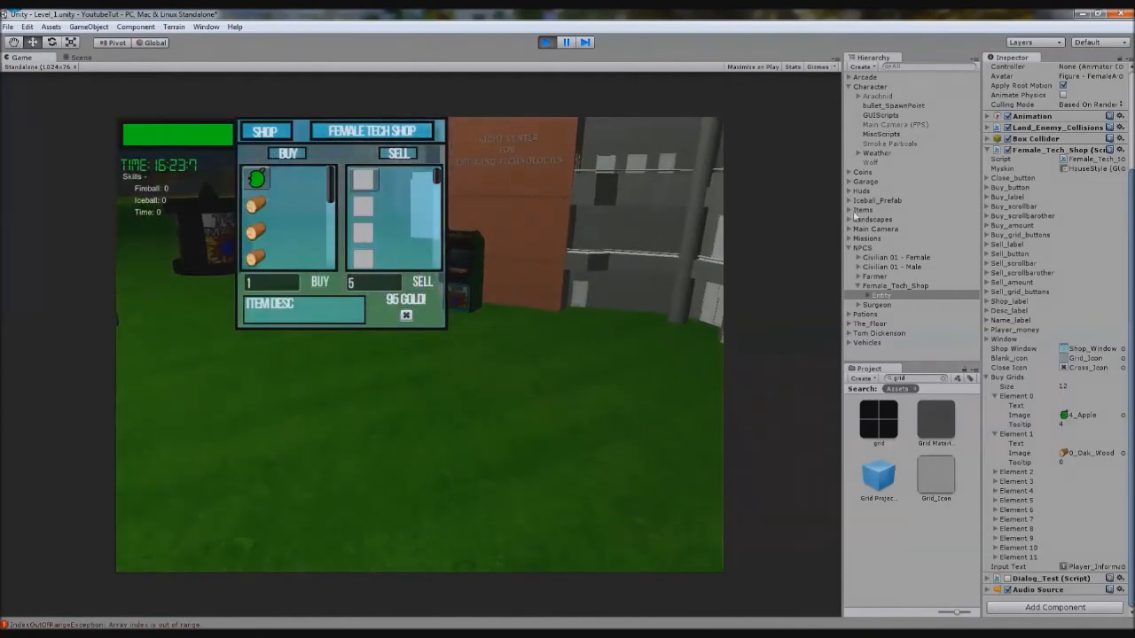
left_click(879, 134)
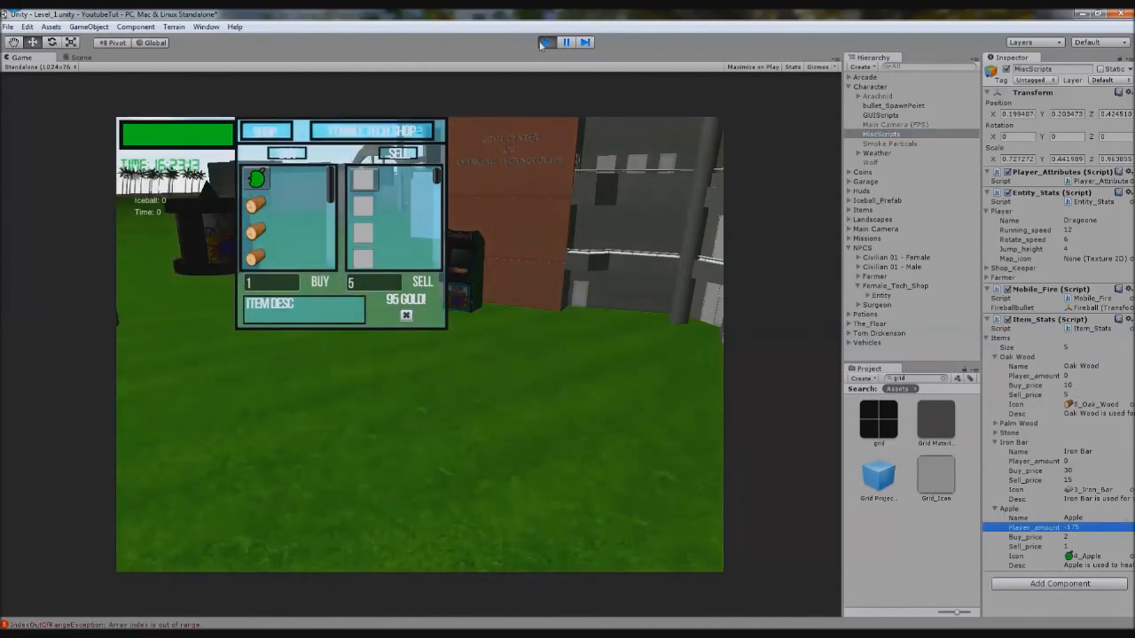
left_click(565, 43)
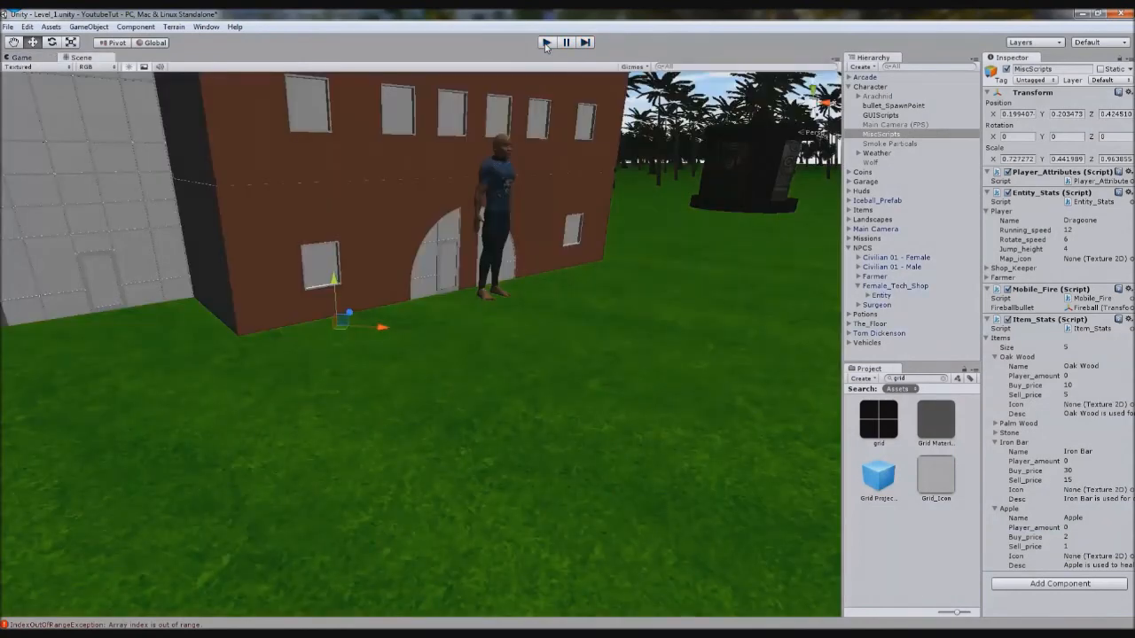
left_click(547, 43)
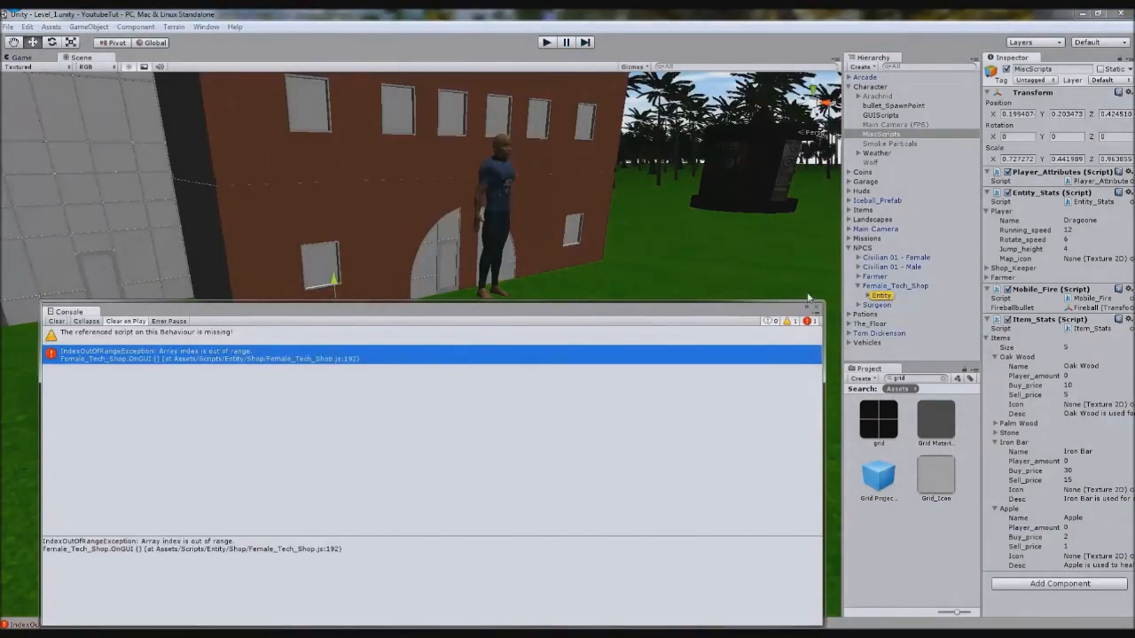